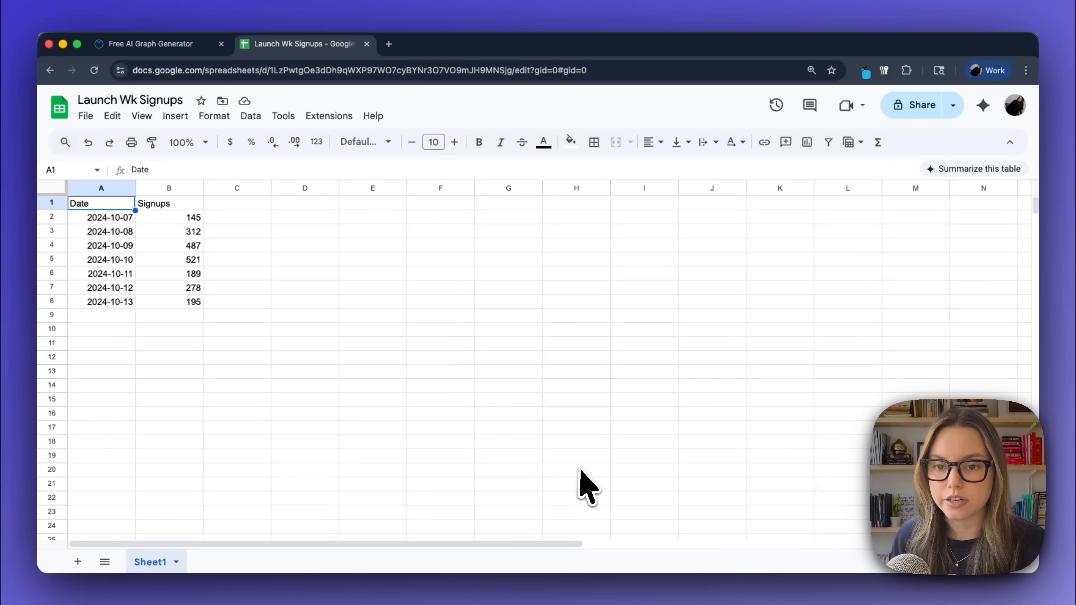
mouse_move(337, 223)
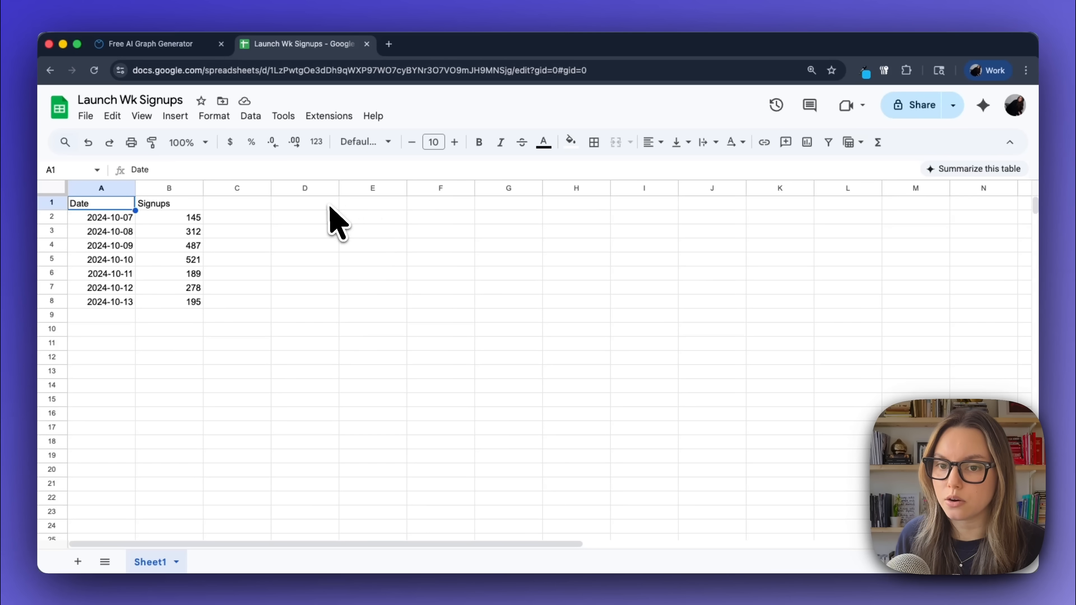
mouse_move(336, 226)
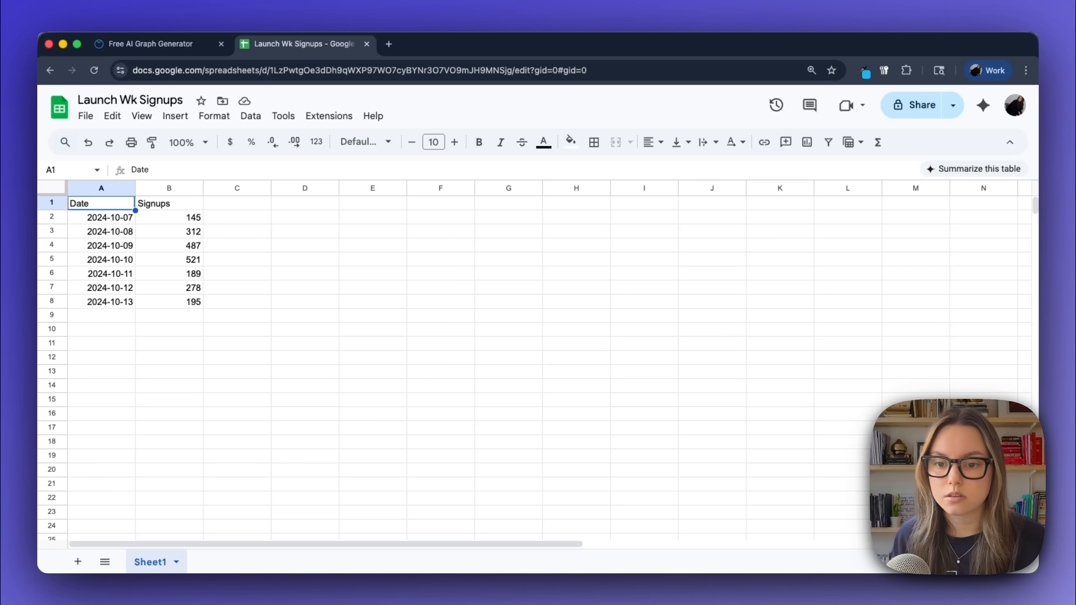
mouse_move(341, 216)
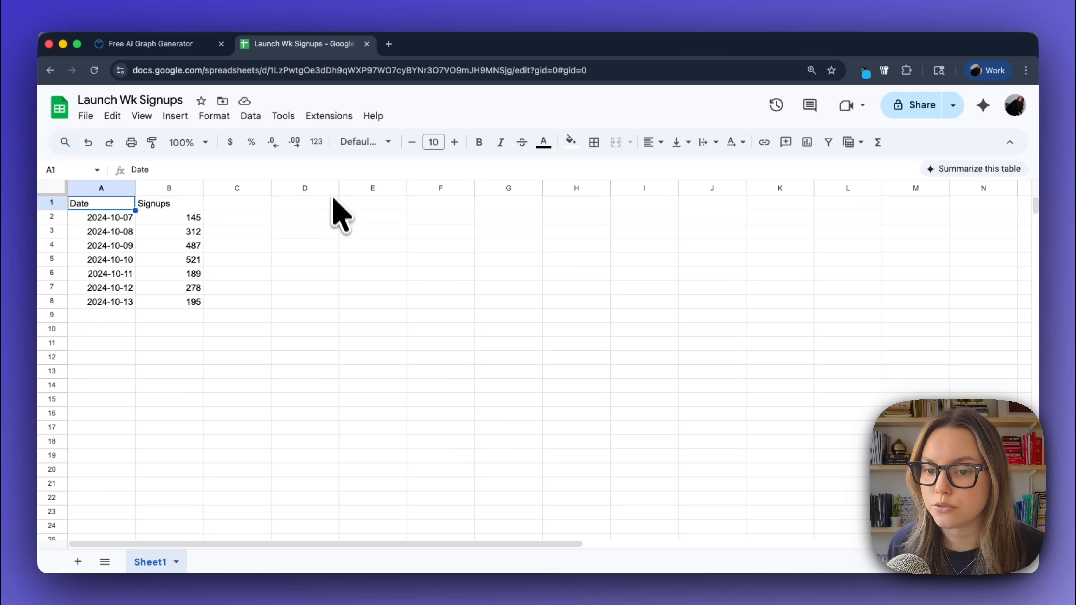
mouse_move(324, 273)
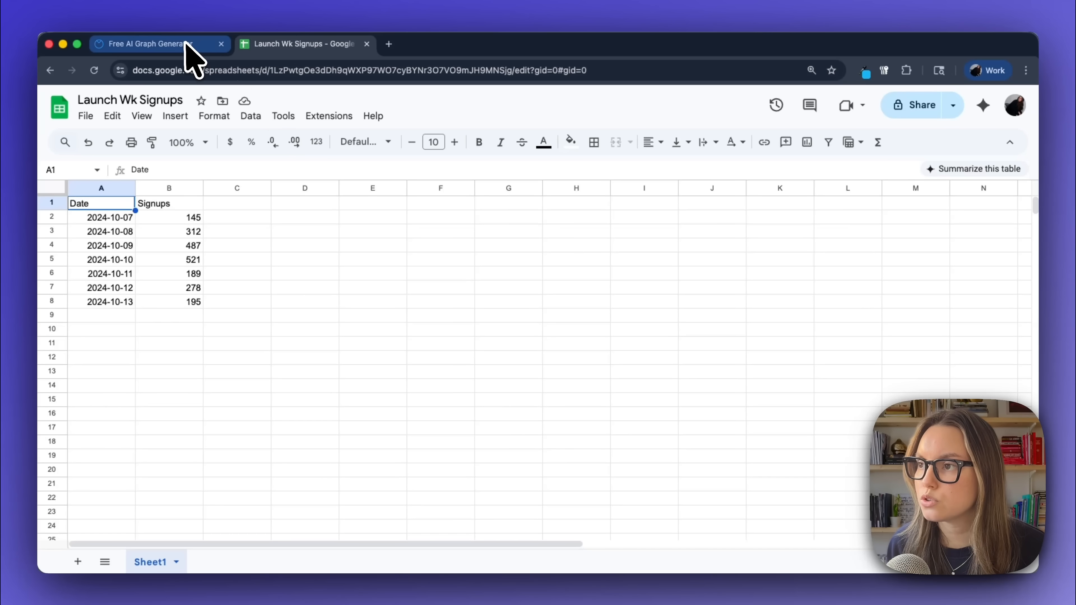
- Enter a prompt for a 'Launch week signups' line graph with event markers, annotated spikes and weekend shading, plus the seven days of data
left_click(144, 43)
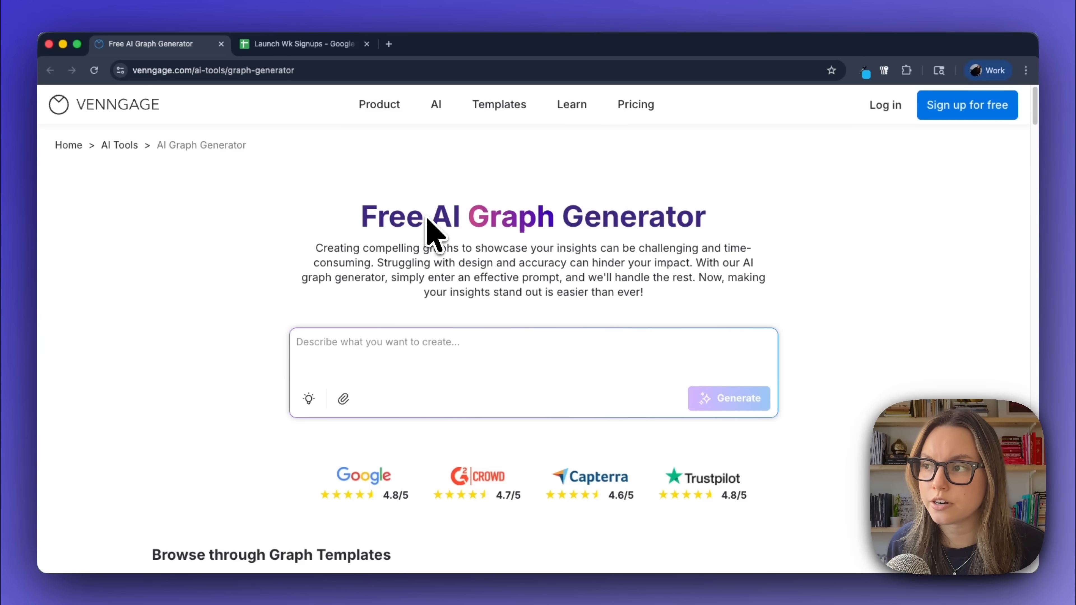
mouse_move(430, 237)
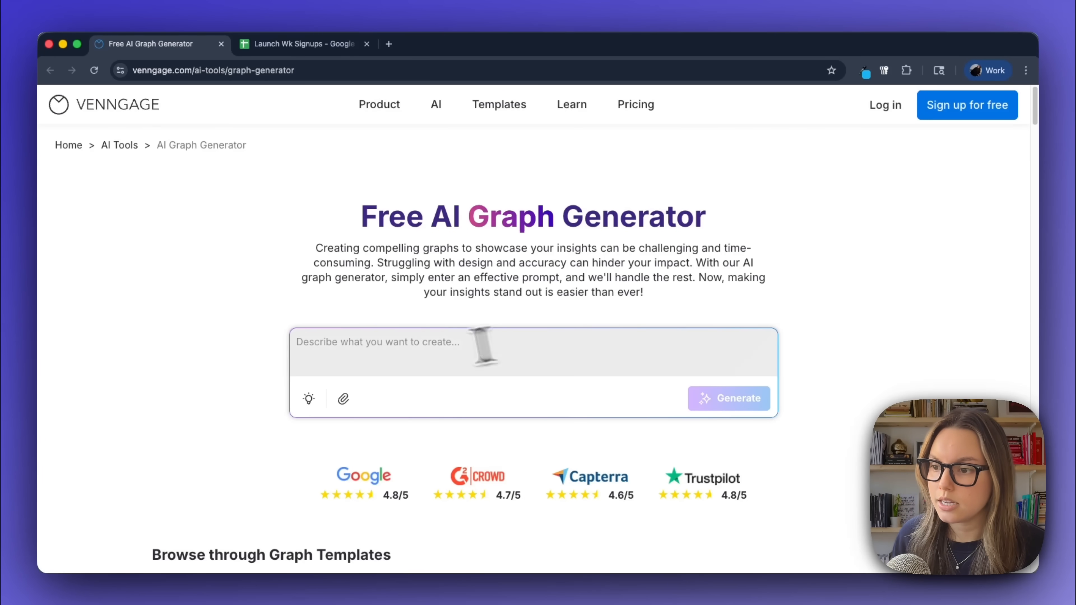
type("Graph | 'Launch week signups' | line with event markers, annotate spikes, weekend shading.")
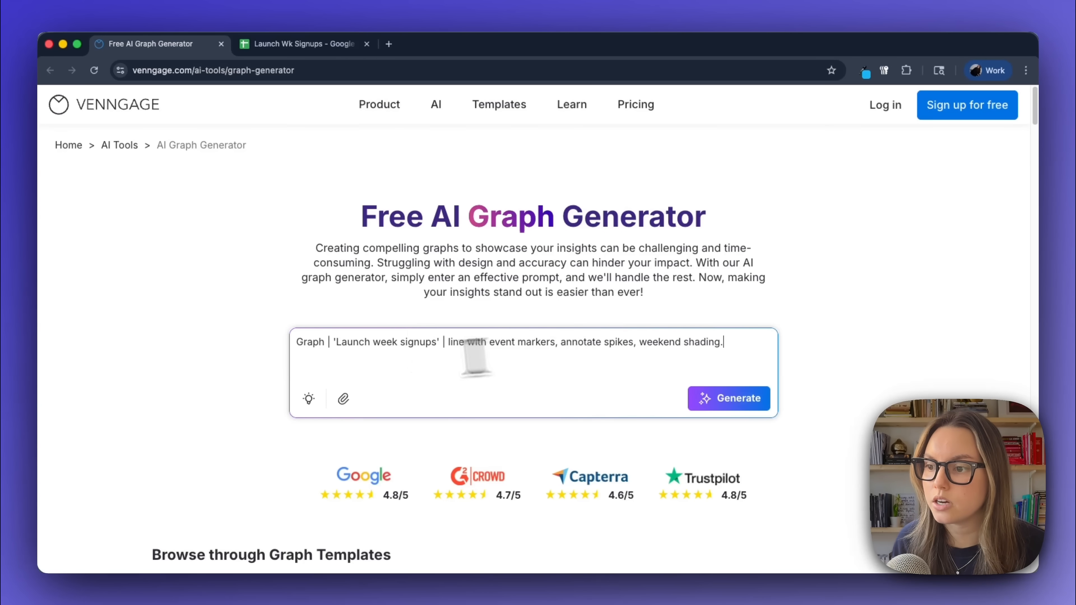
mouse_move(408, 346)
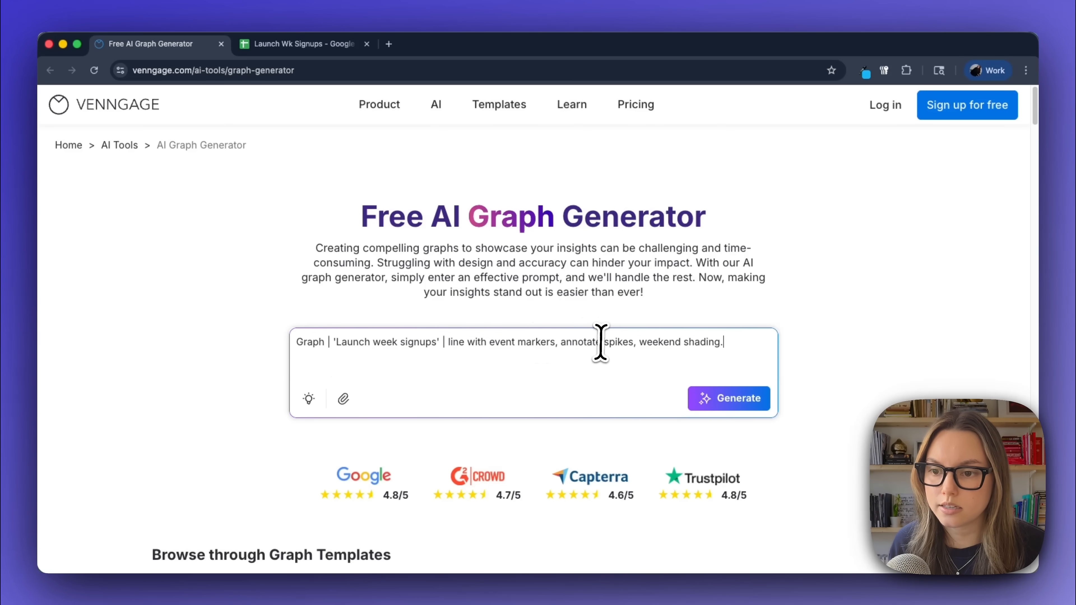
mouse_move(918, 346)
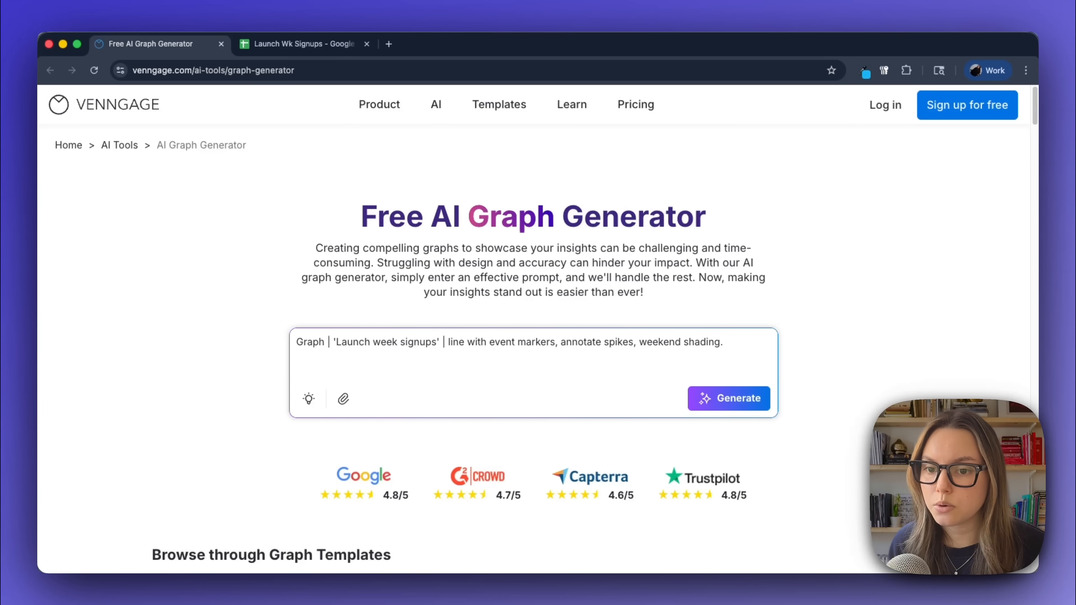
mouse_move(922, 353)
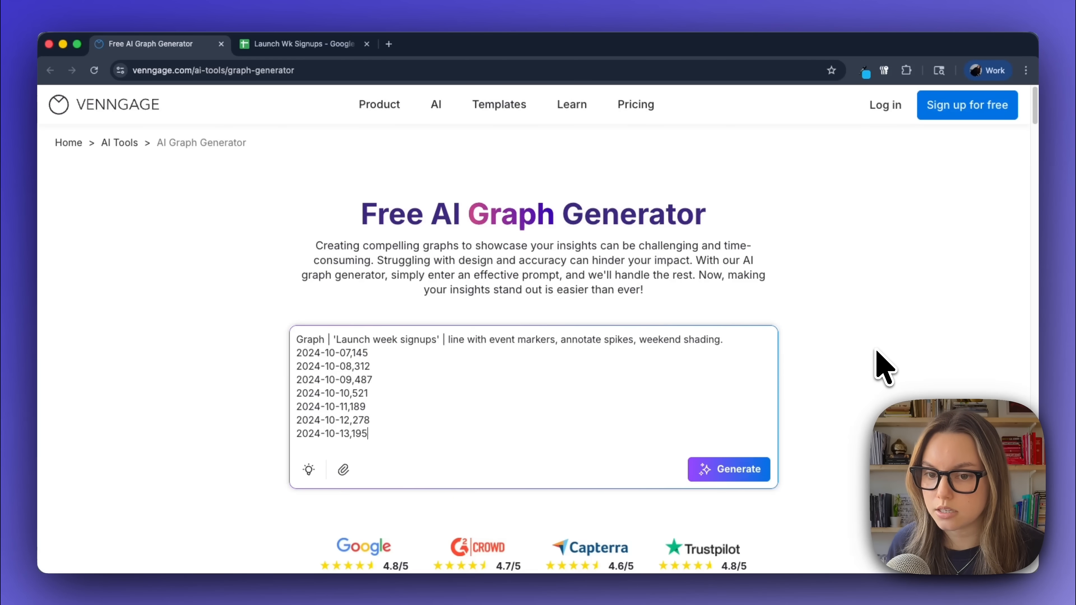
- Generate the Launch Week Signups graph from the prompt and data
left_click(728, 469)
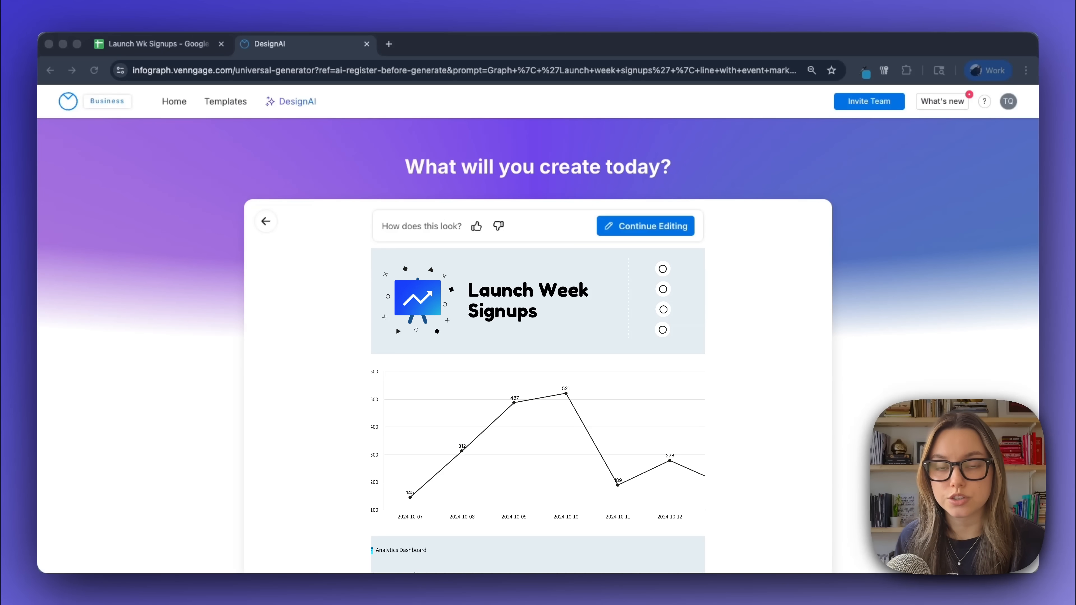
- Continue editing so the generated graph opens in the Venngage editor
left_click(644, 226)
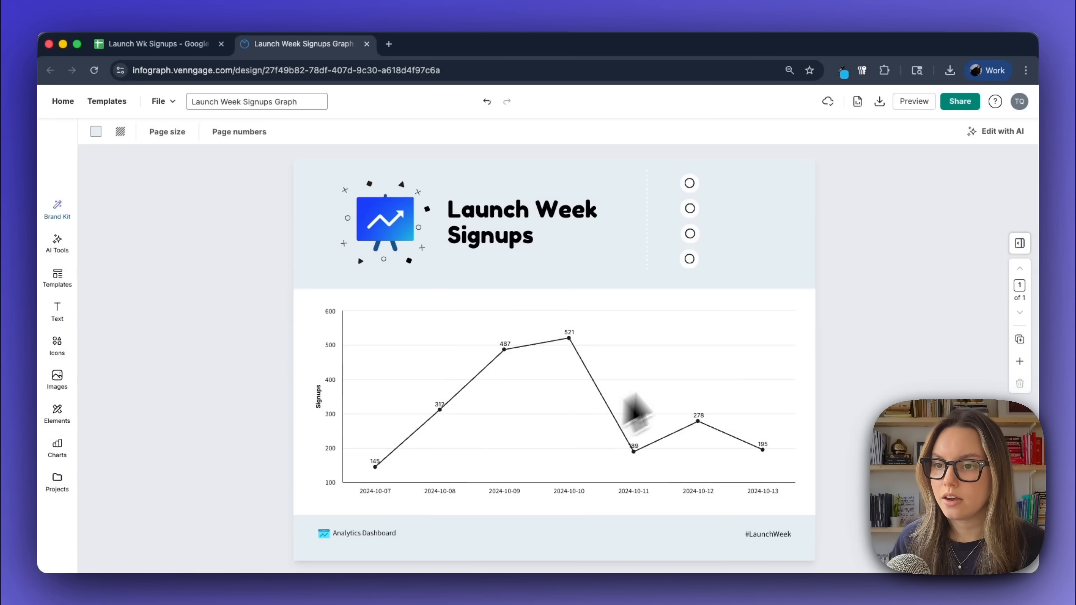
mouse_move(604, 424)
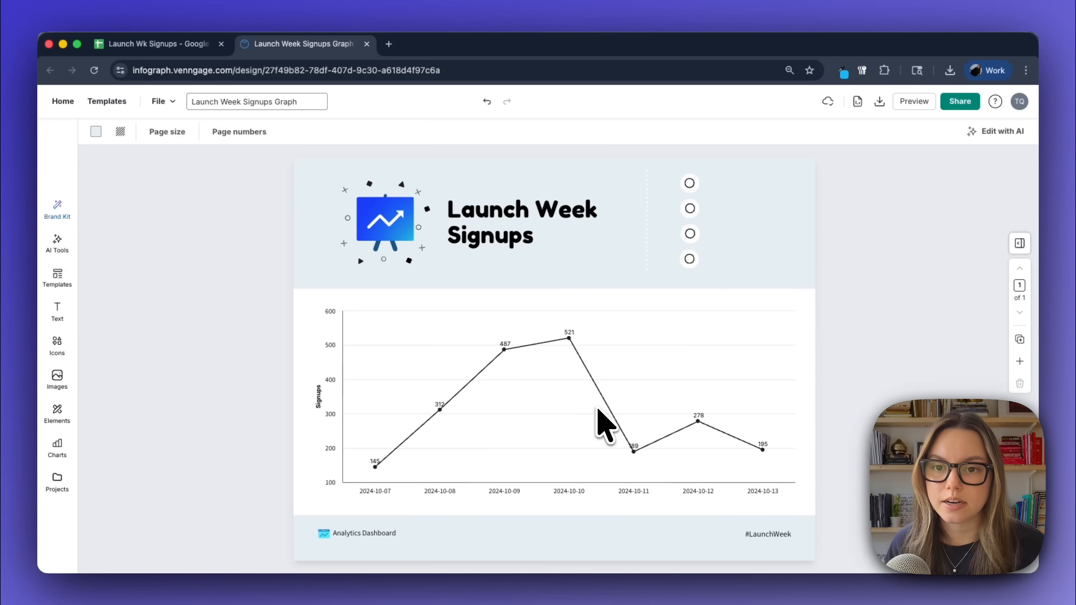
mouse_move(549, 370)
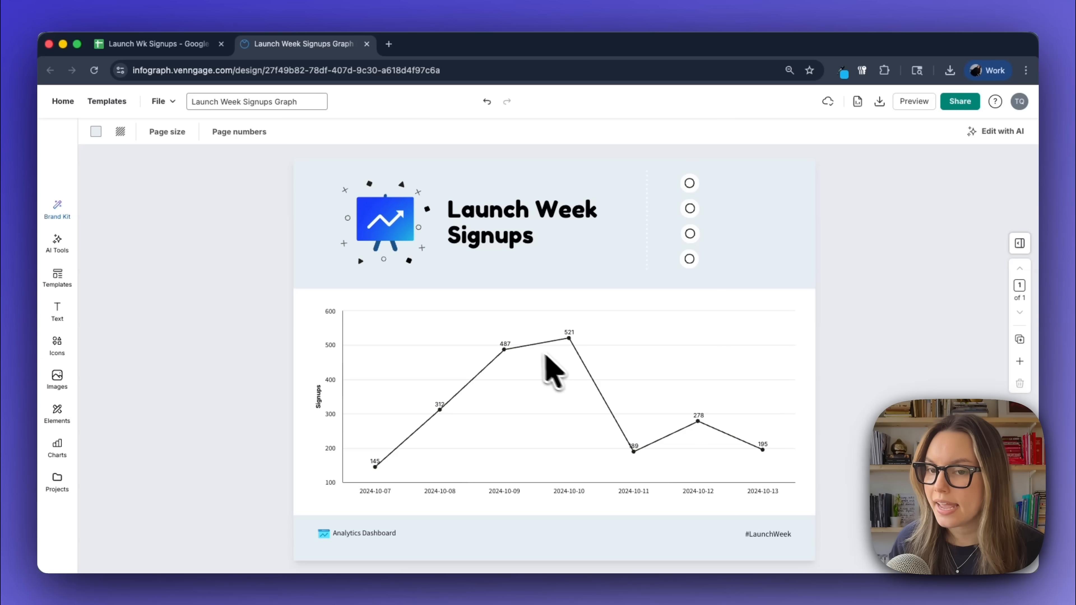
mouse_move(534, 354)
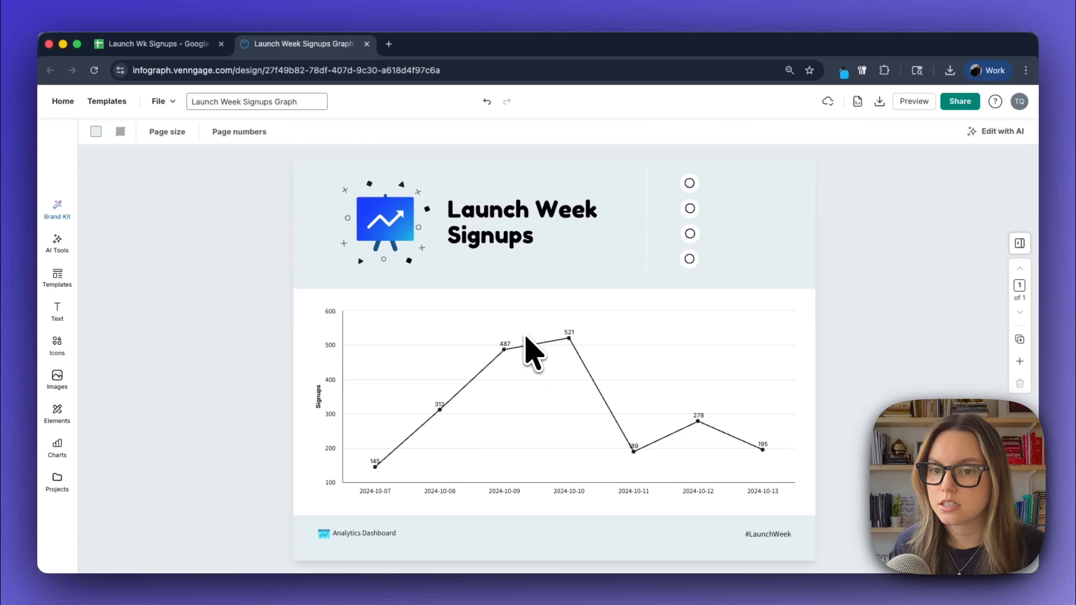
mouse_move(461, 418)
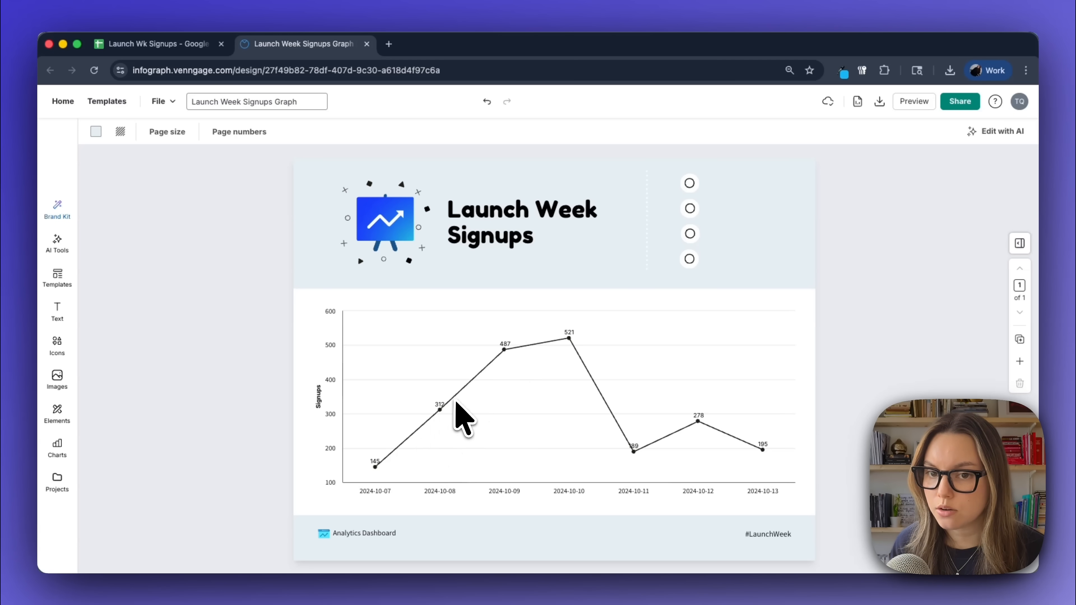
mouse_move(581, 350)
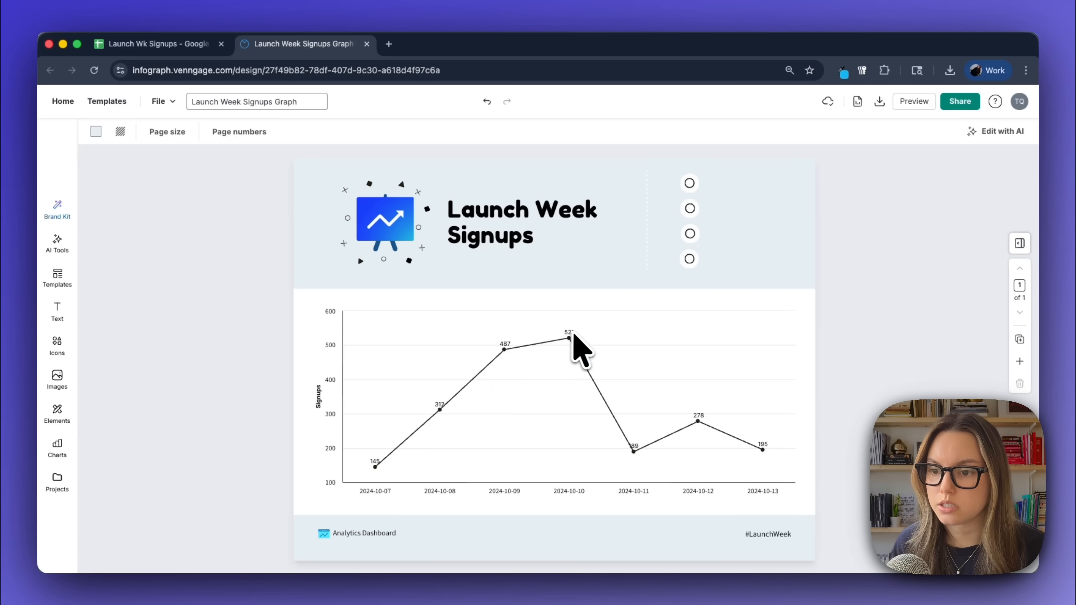
mouse_move(630, 459)
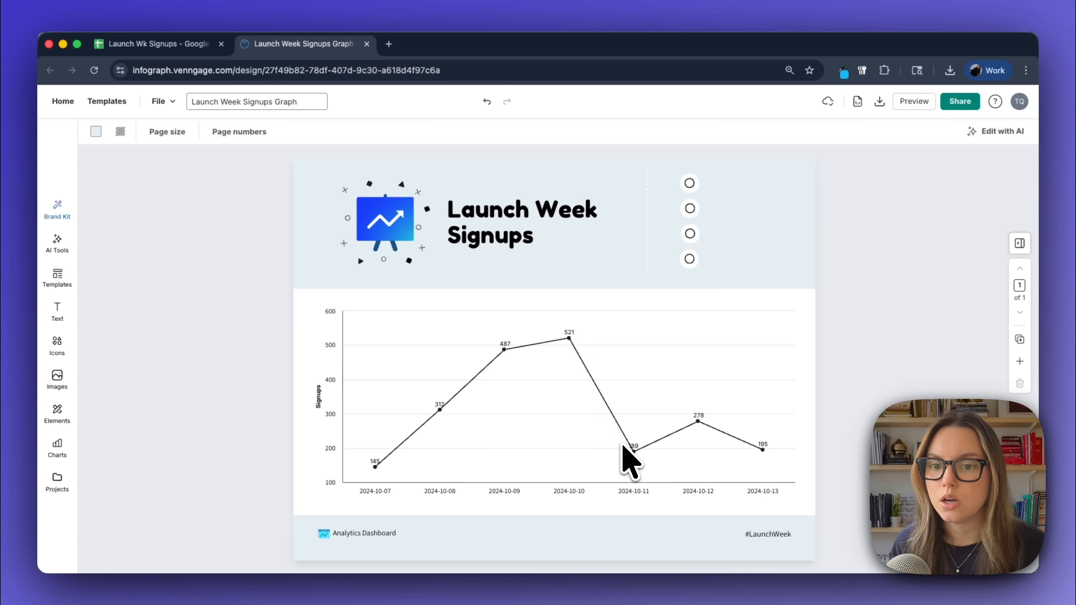
mouse_move(672, 511)
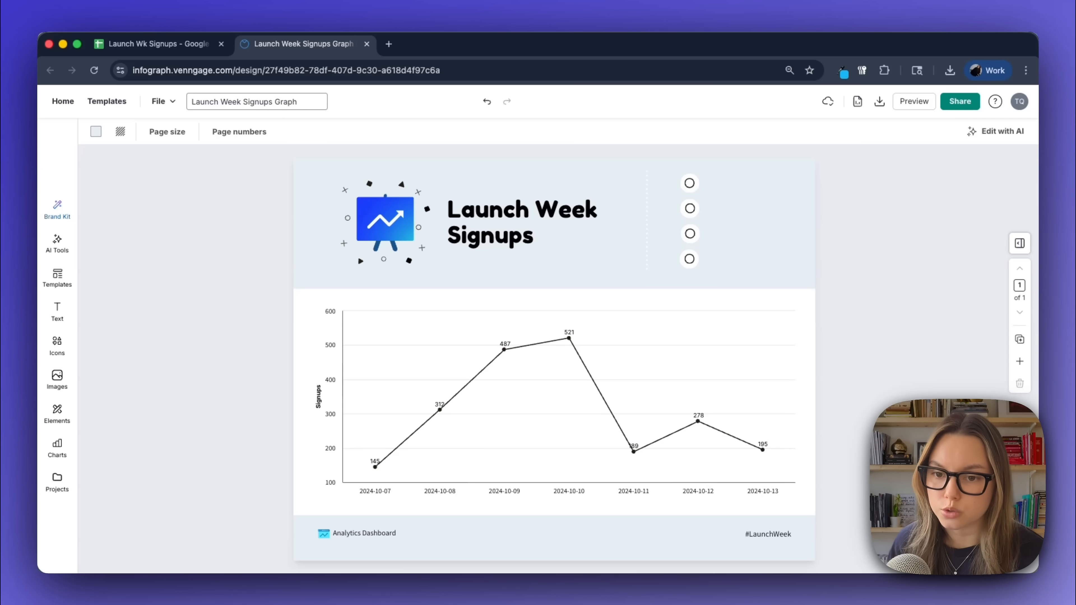
mouse_move(545, 401)
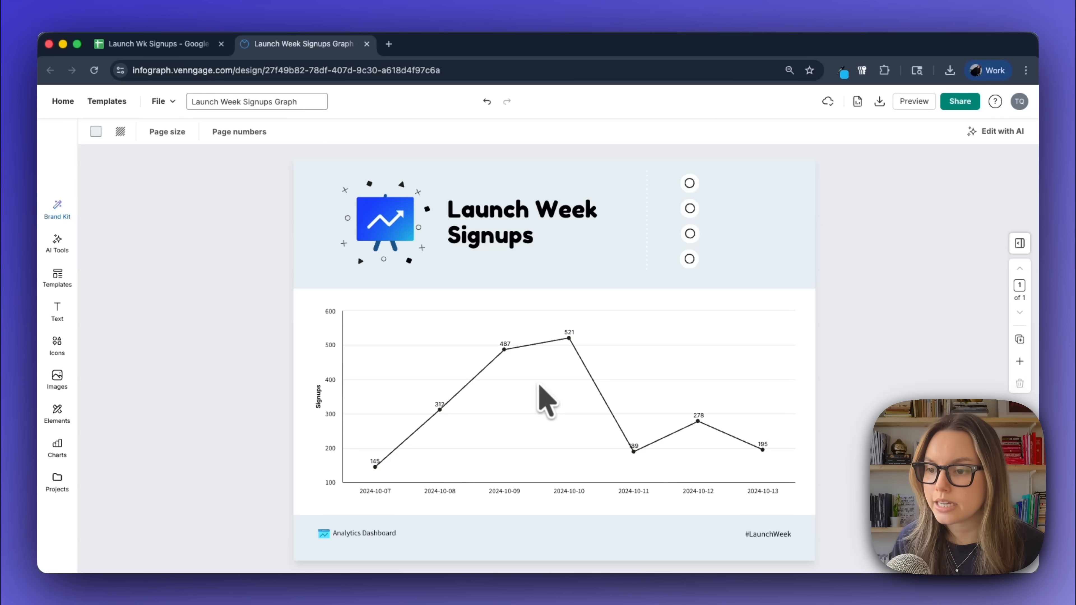
mouse_move(944, 354)
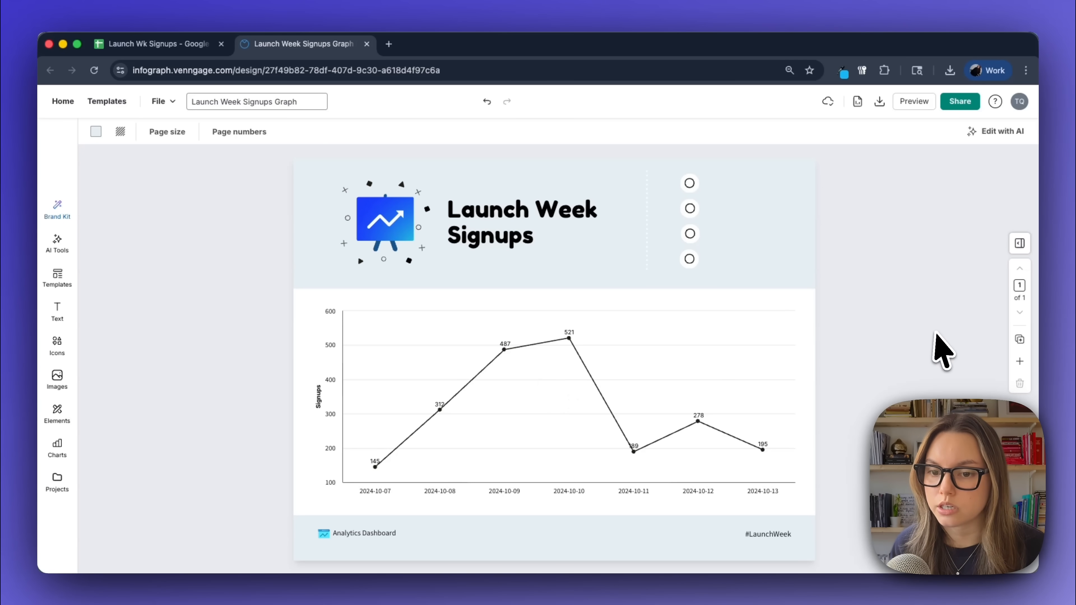
mouse_move(792, 275)
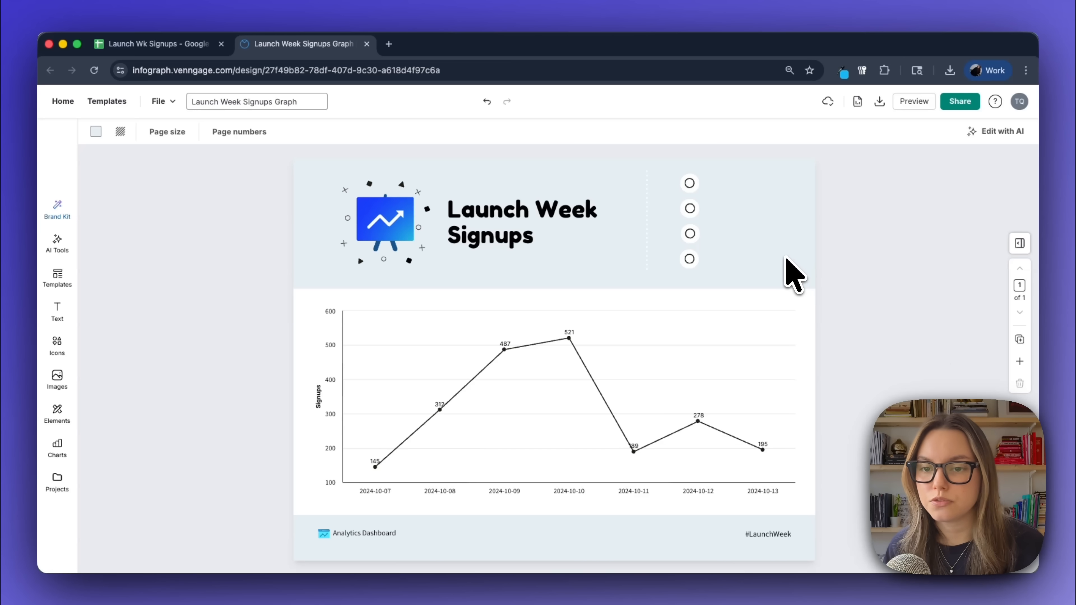
- Apply the MakerThrive brand palette from the Brand Kit and browse its fonts and palettes
left_click(57, 209)
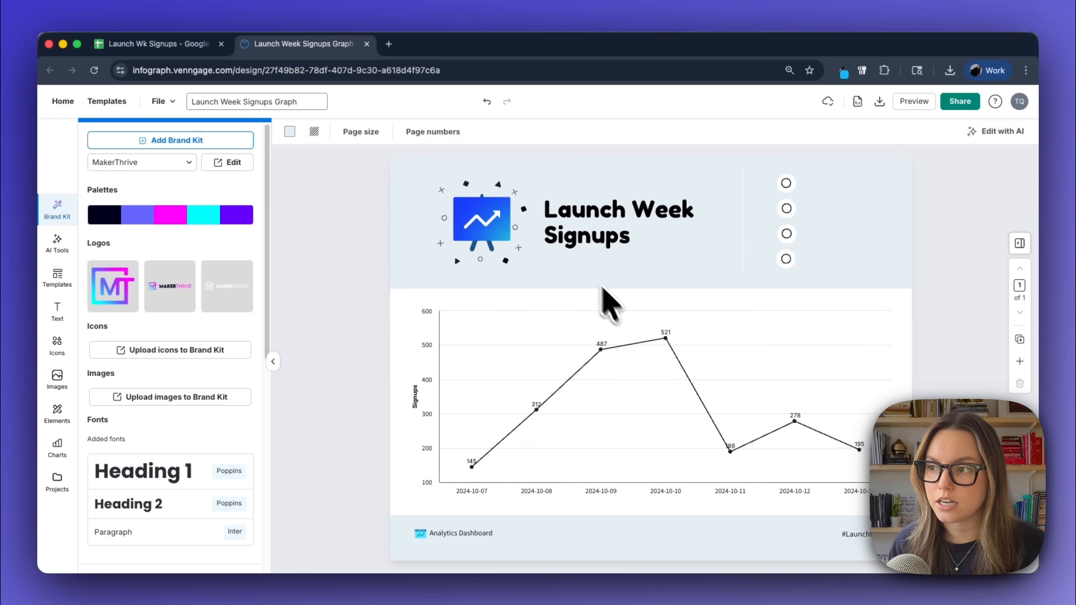
mouse_move(192, 214)
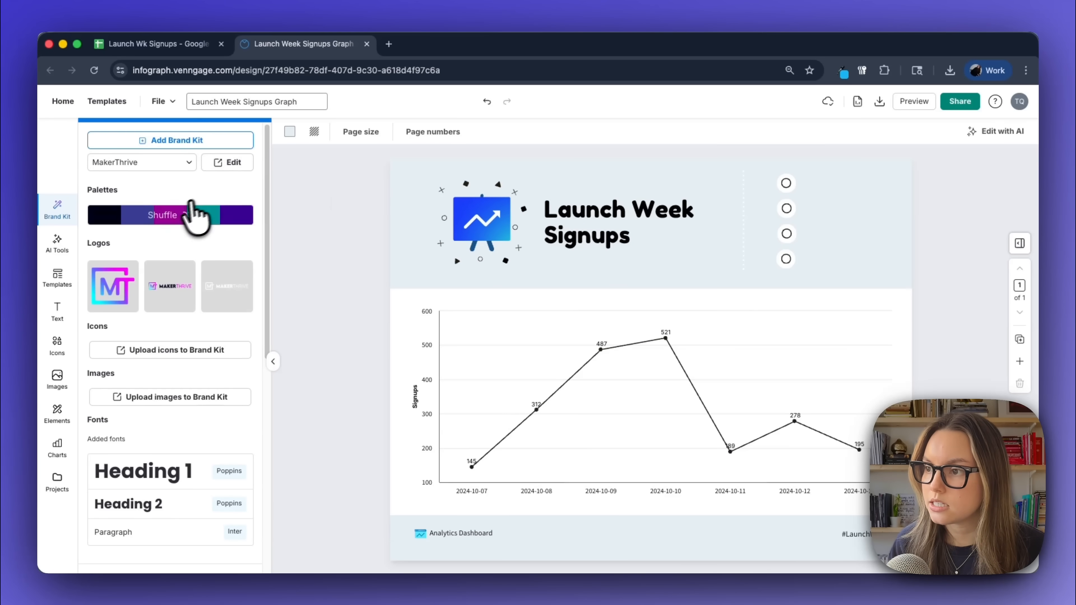
left_click(162, 215)
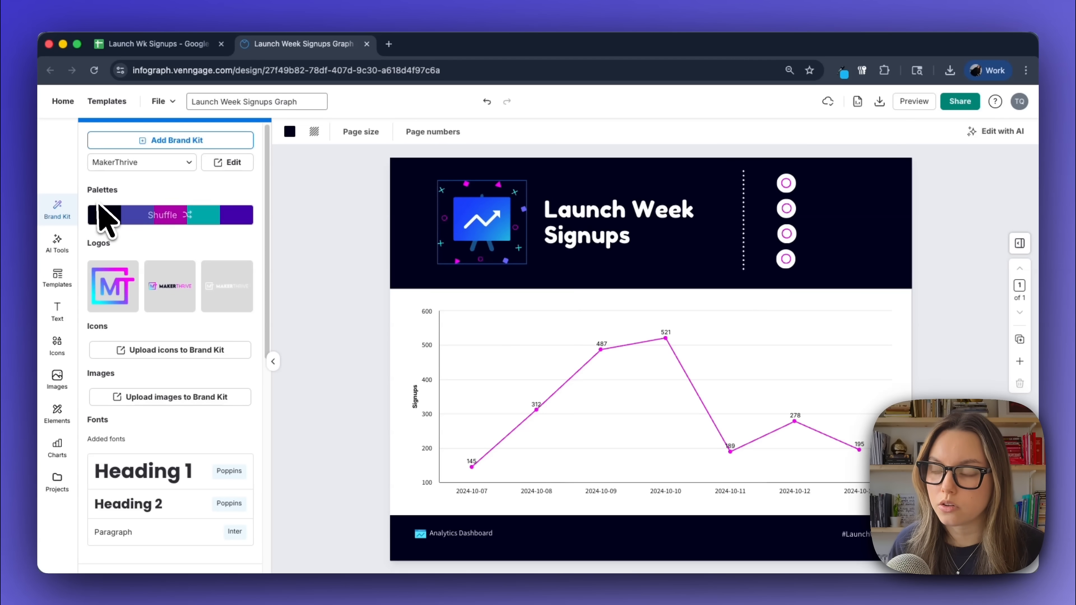
left_click(169, 214)
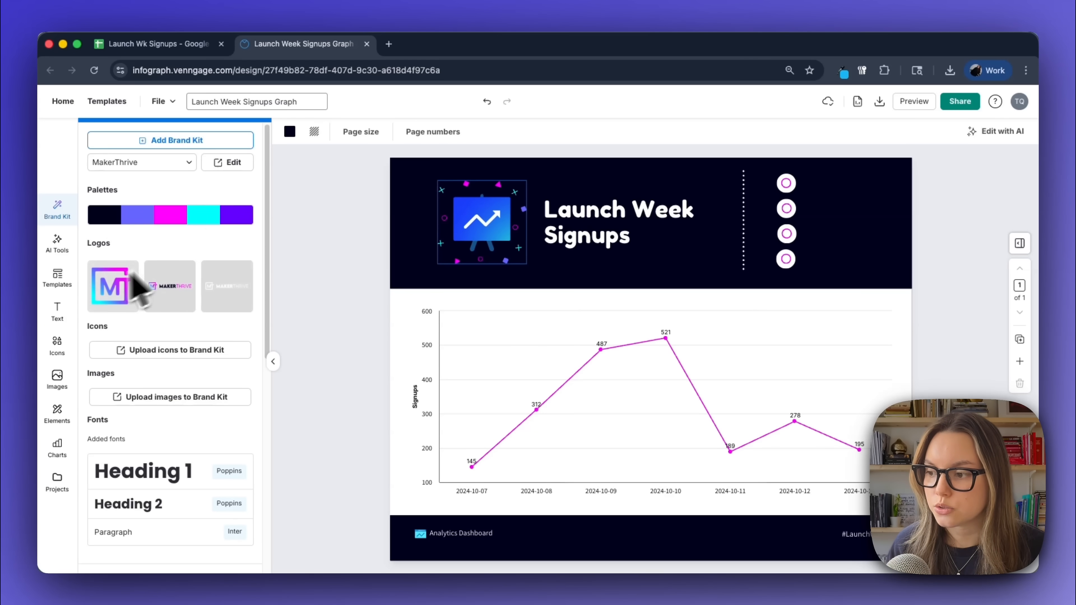
scroll("down", 3)
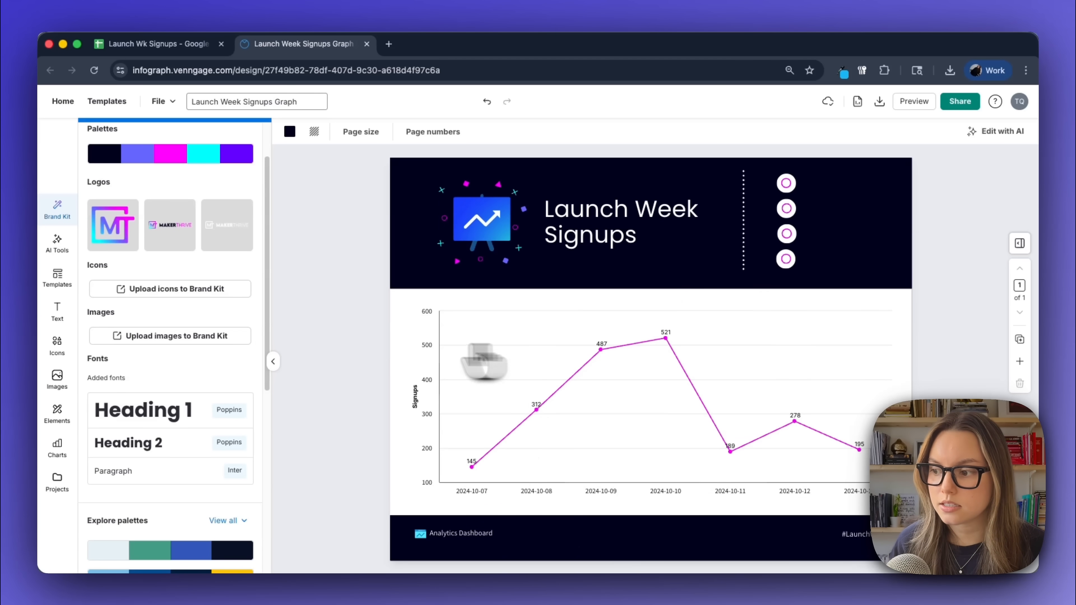
scroll("down", 3)
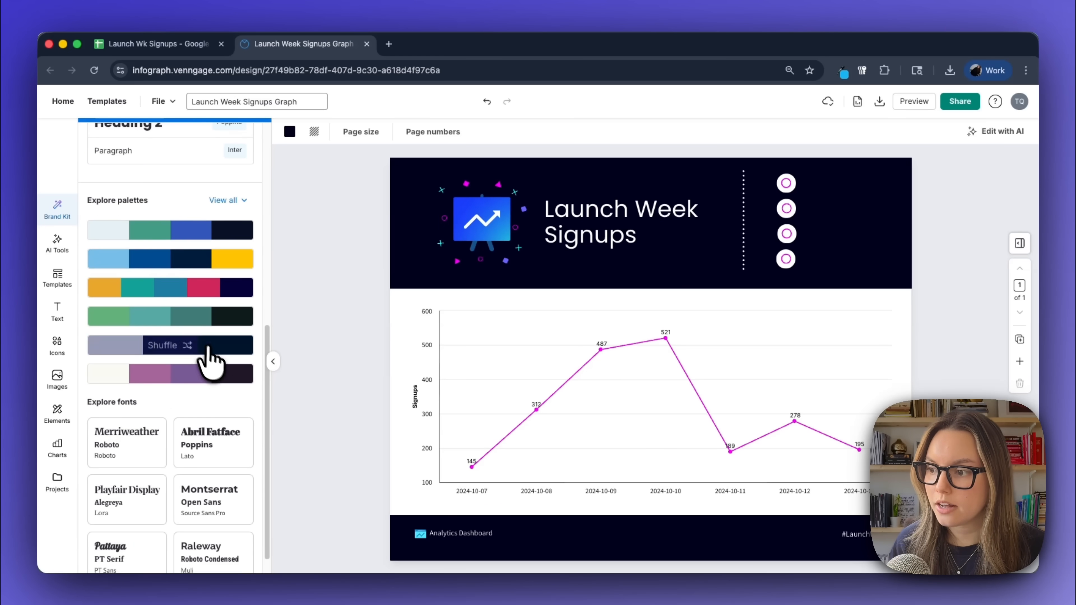
scroll("up", 3)
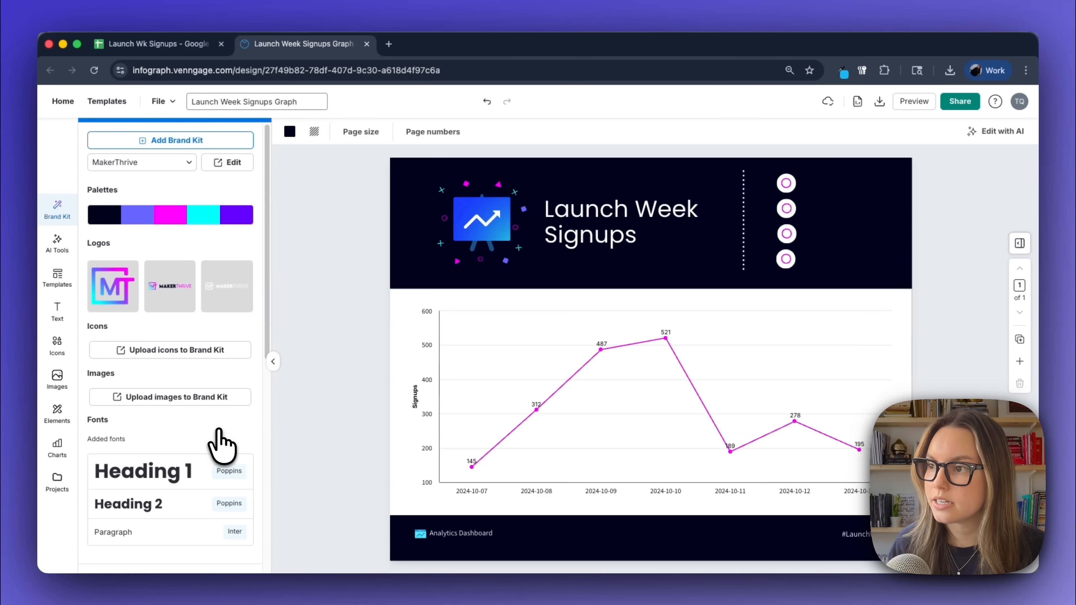
- Start a new brand kit lookup for 'ma', then dismiss the detected brand prompt and discard it
left_click(169, 140)
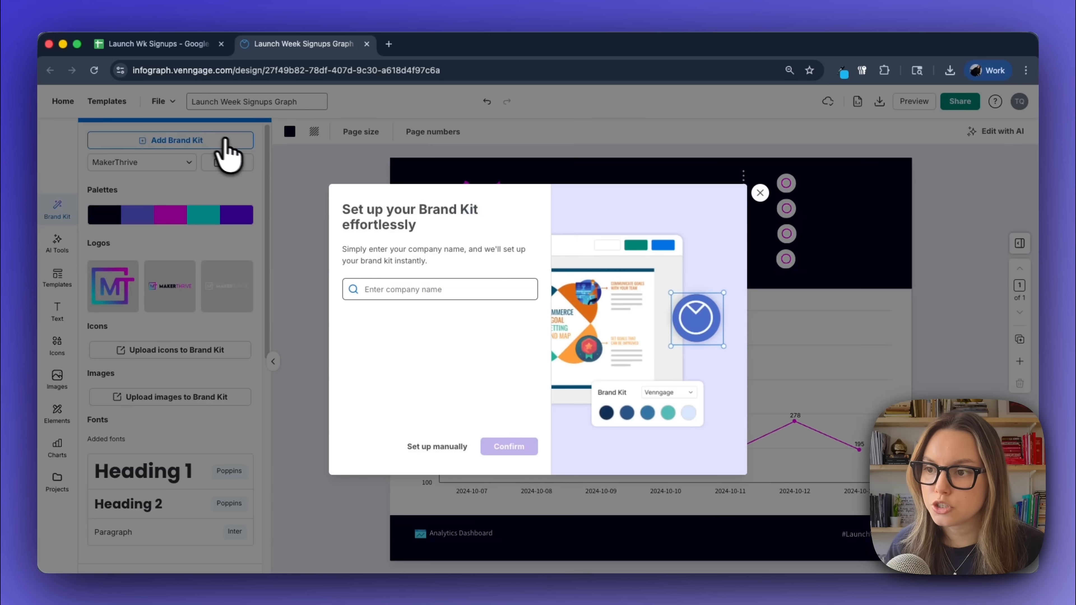
type("mailchimp.com")
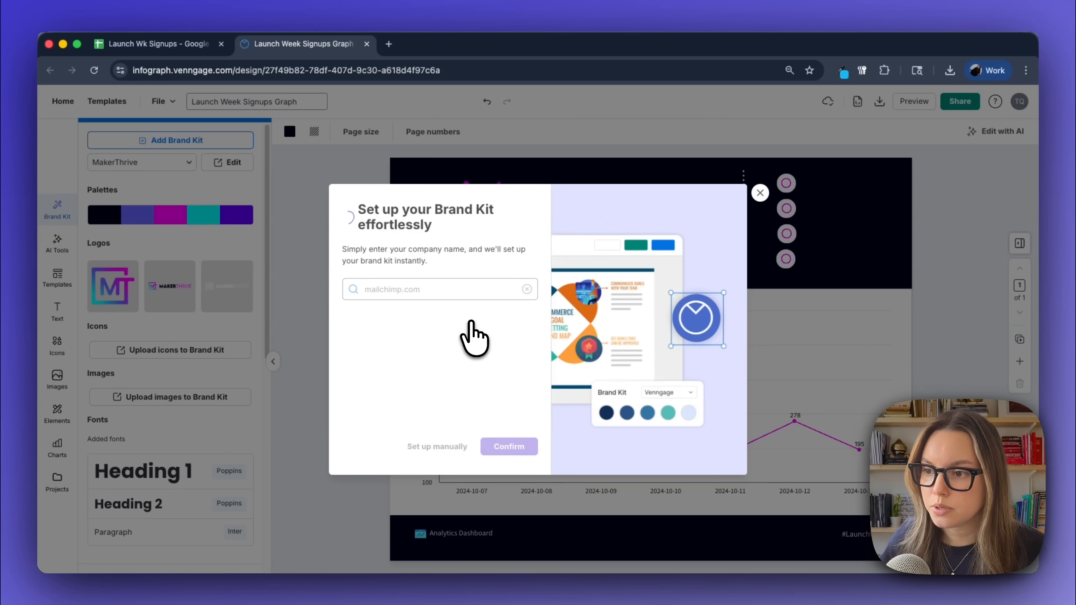
left_click(508, 447)
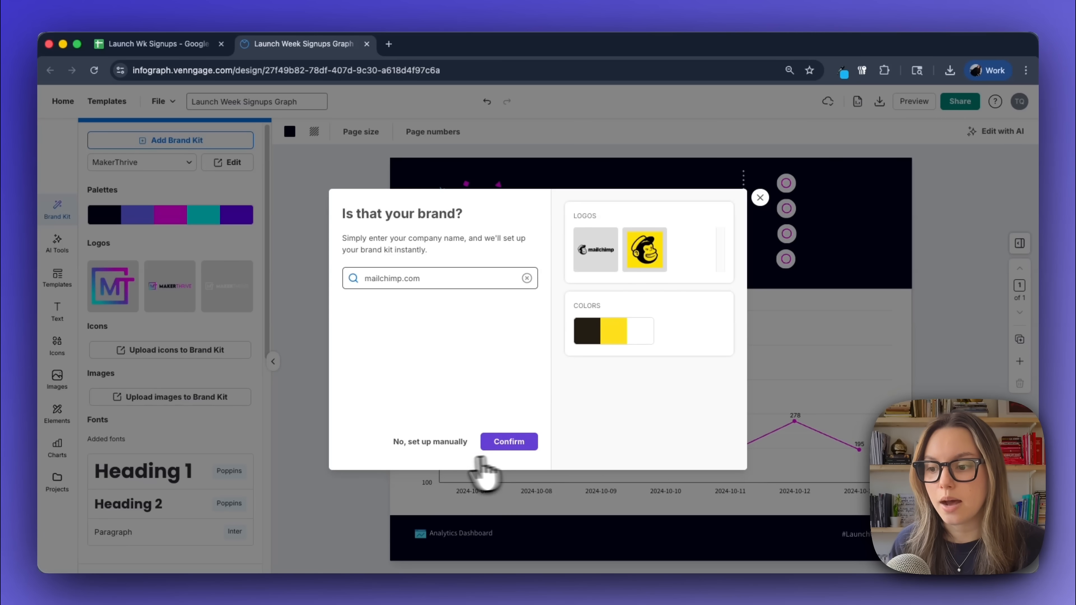
mouse_move(768, 216)
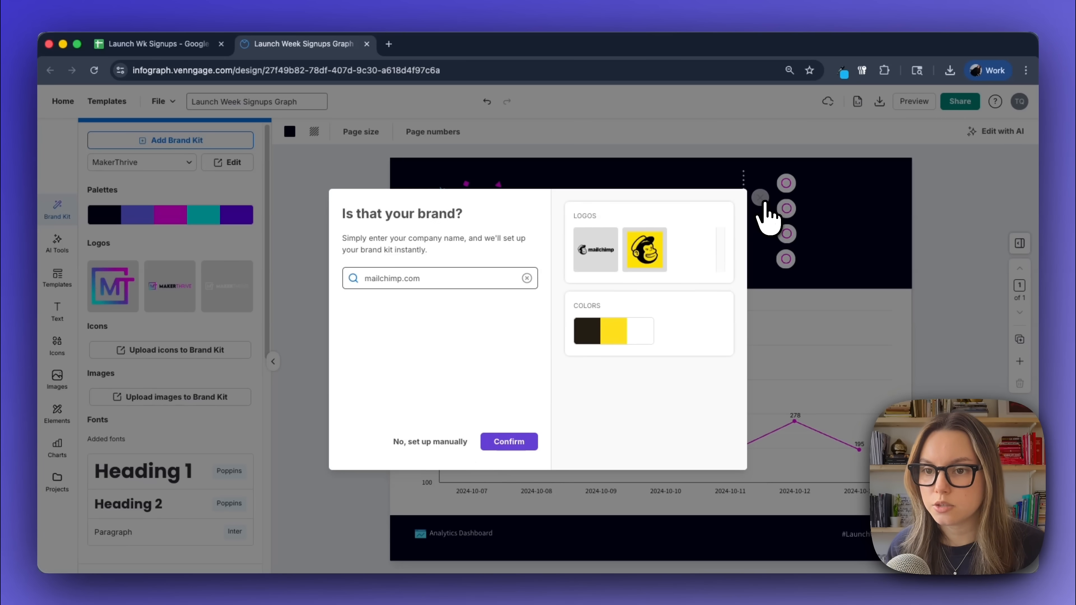
left_click(760, 197)
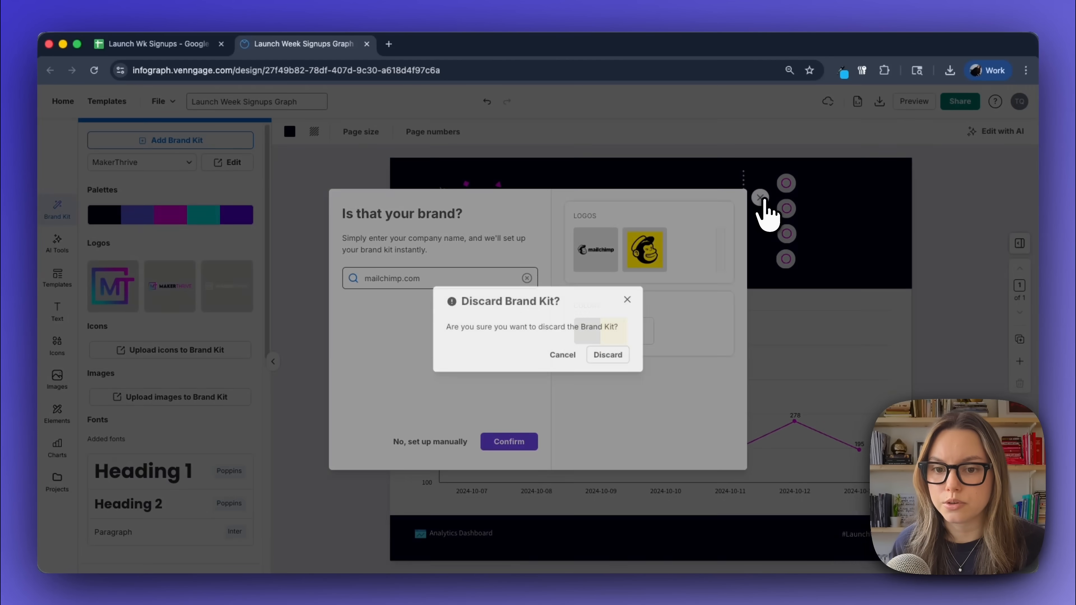
left_click(606, 355)
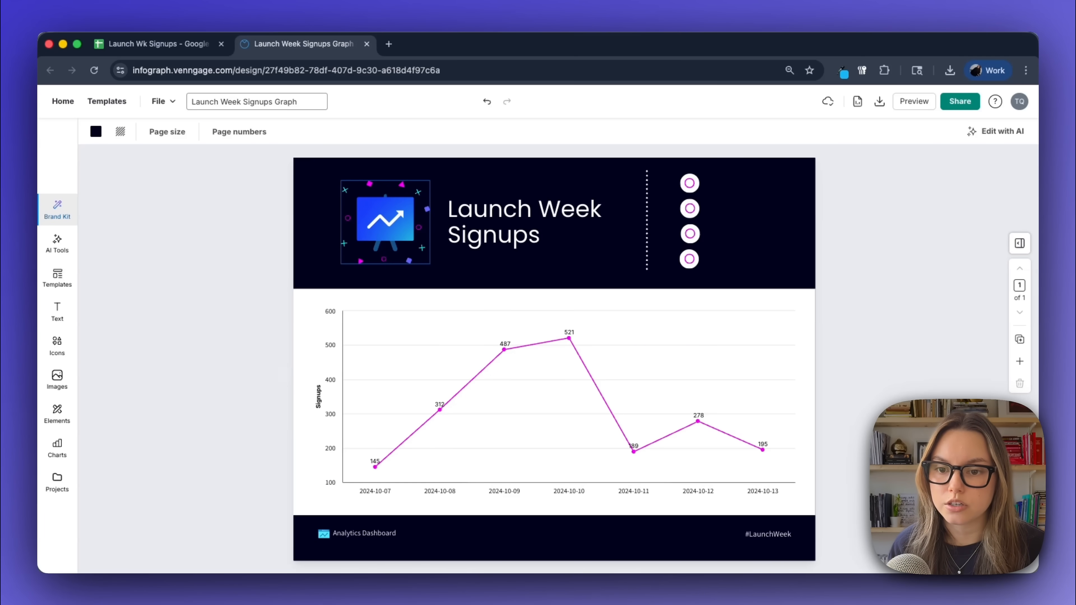
mouse_move(281, 374)
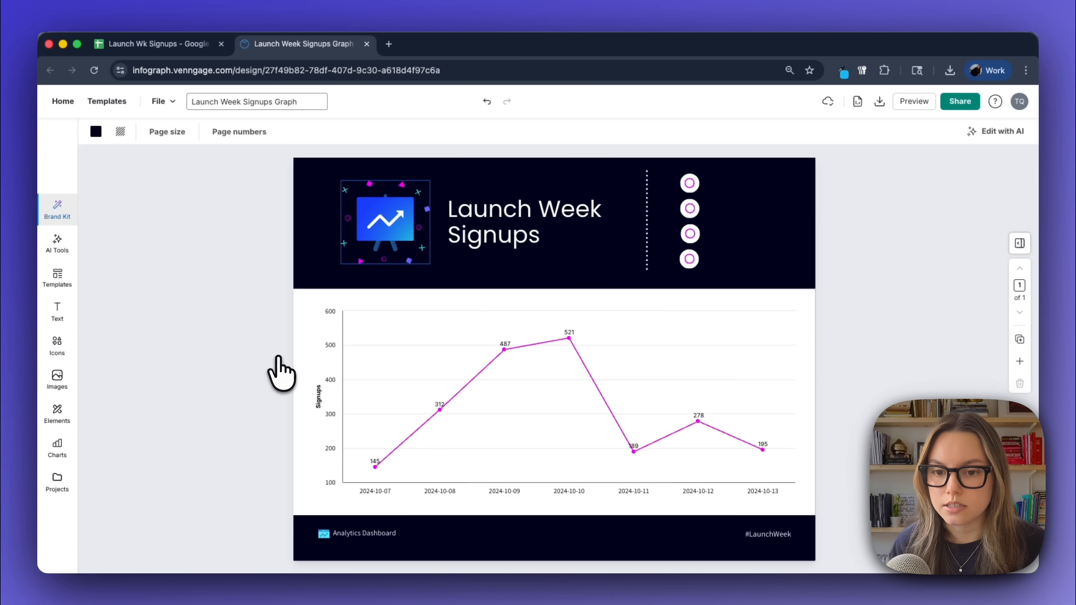
mouse_move(408, 474)
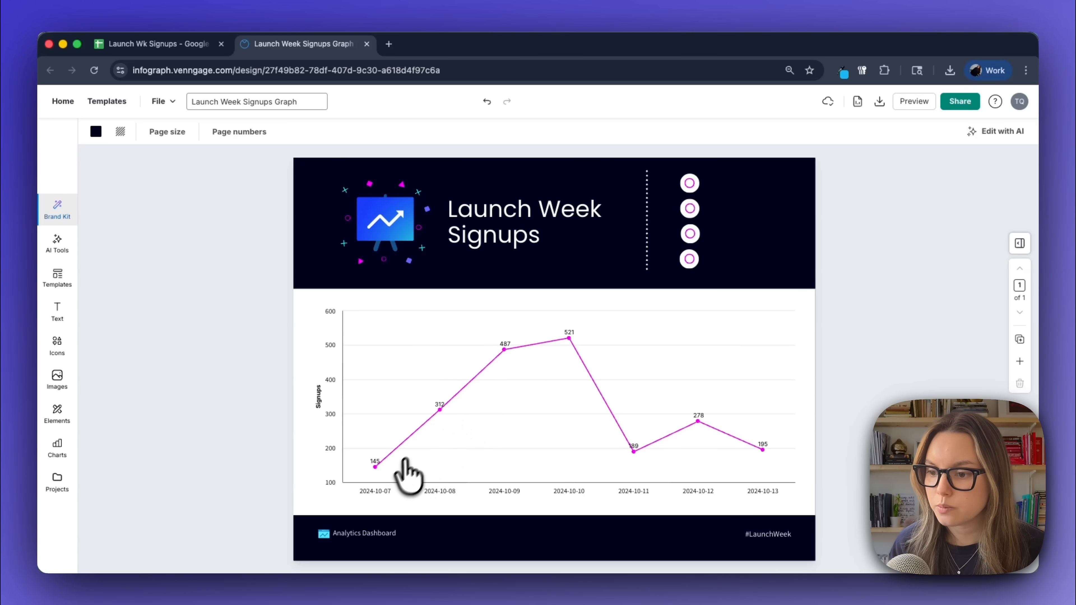
mouse_move(450, 429)
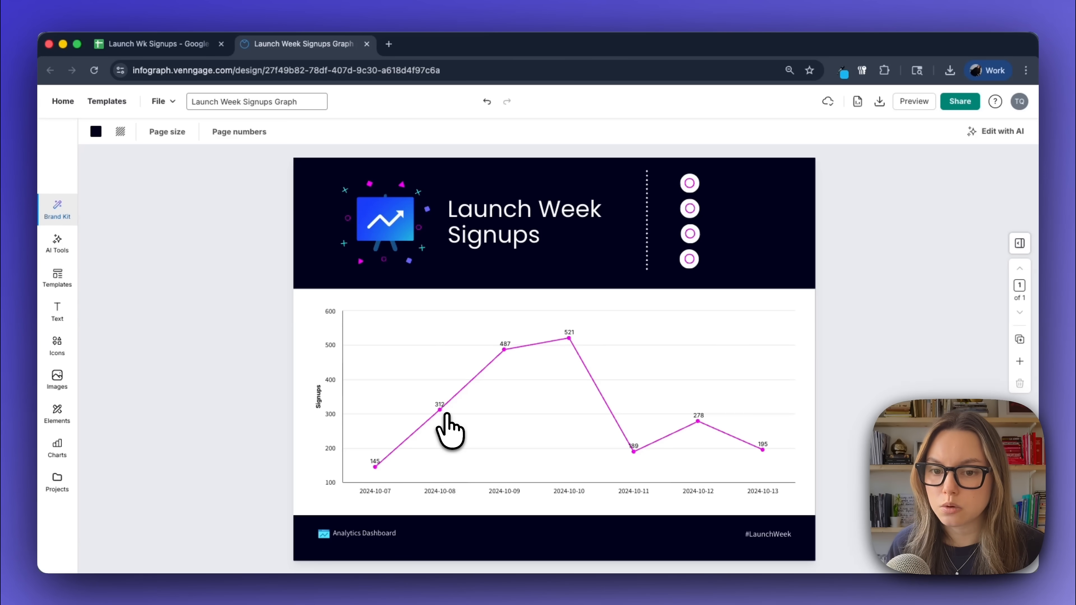
mouse_move(450, 431)
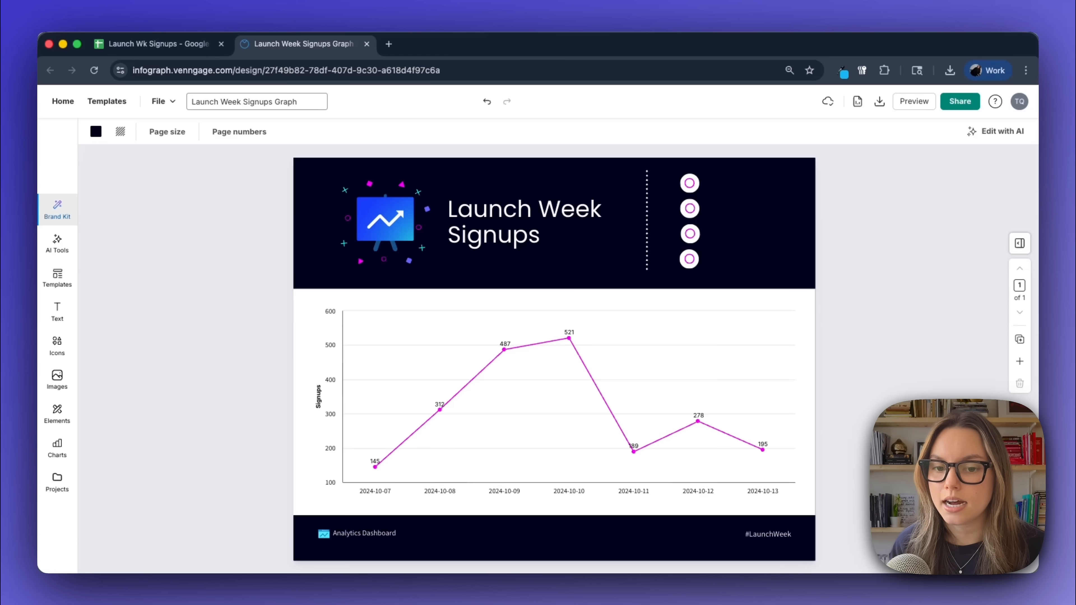
mouse_move(727, 206)
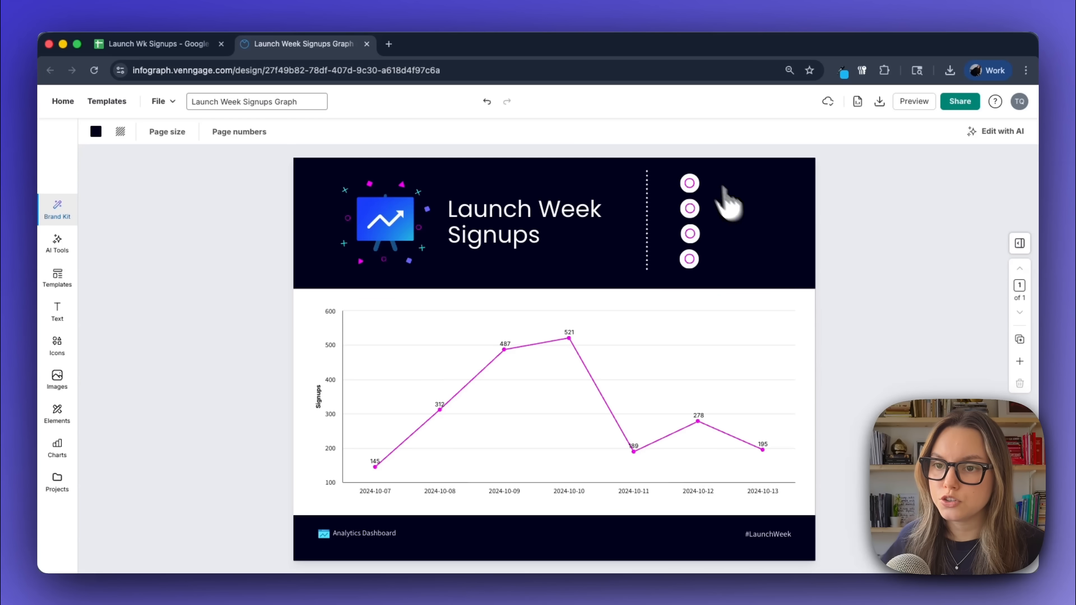
mouse_move(689, 233)
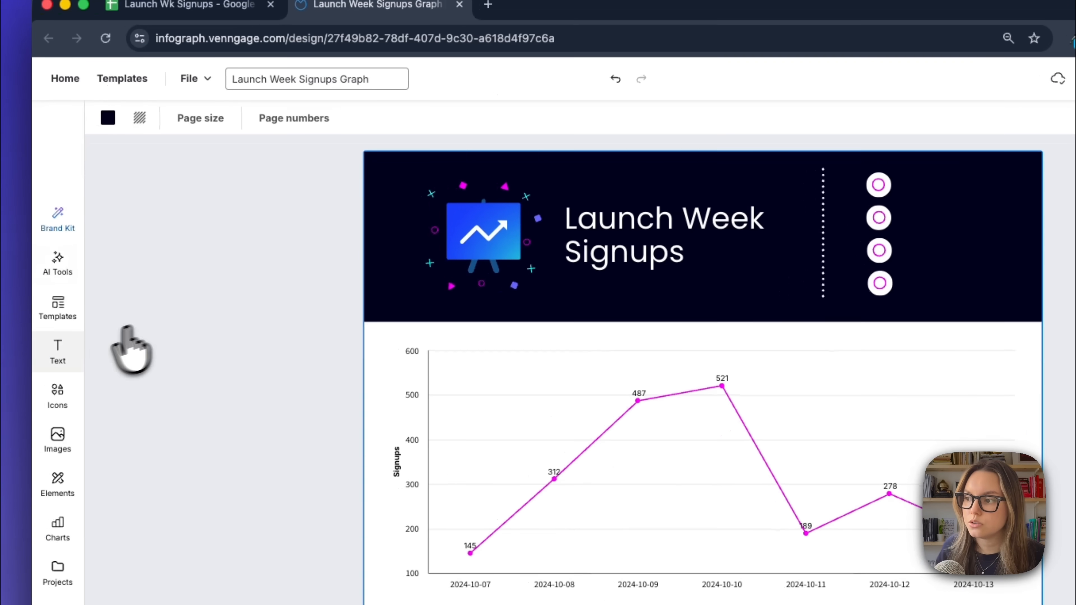
- Add a white text box beside the first header circle reading PR DROP
left_click(58, 351)
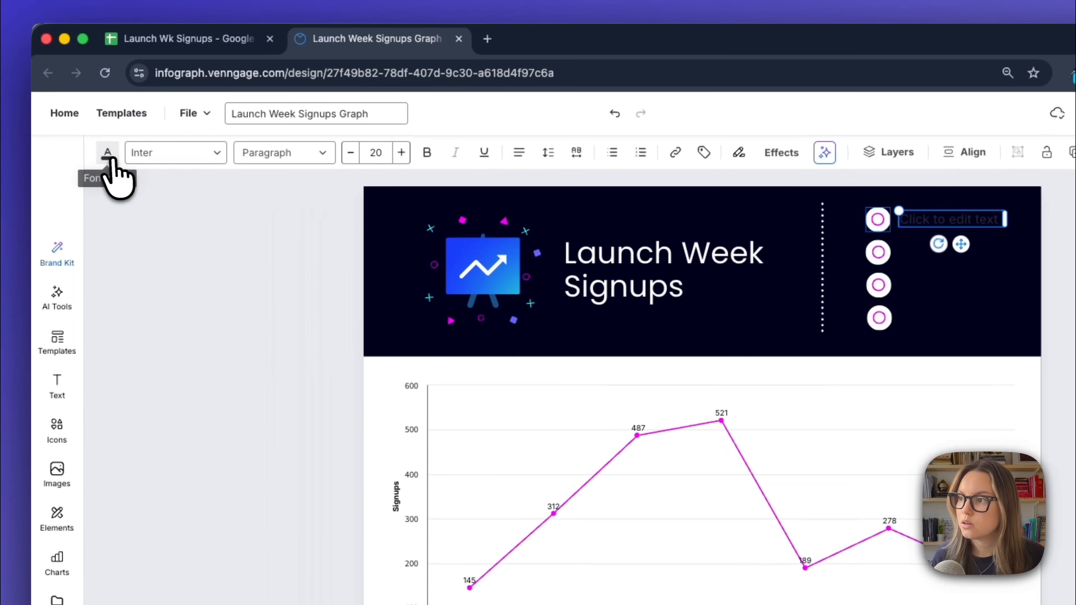
left_click(107, 152)
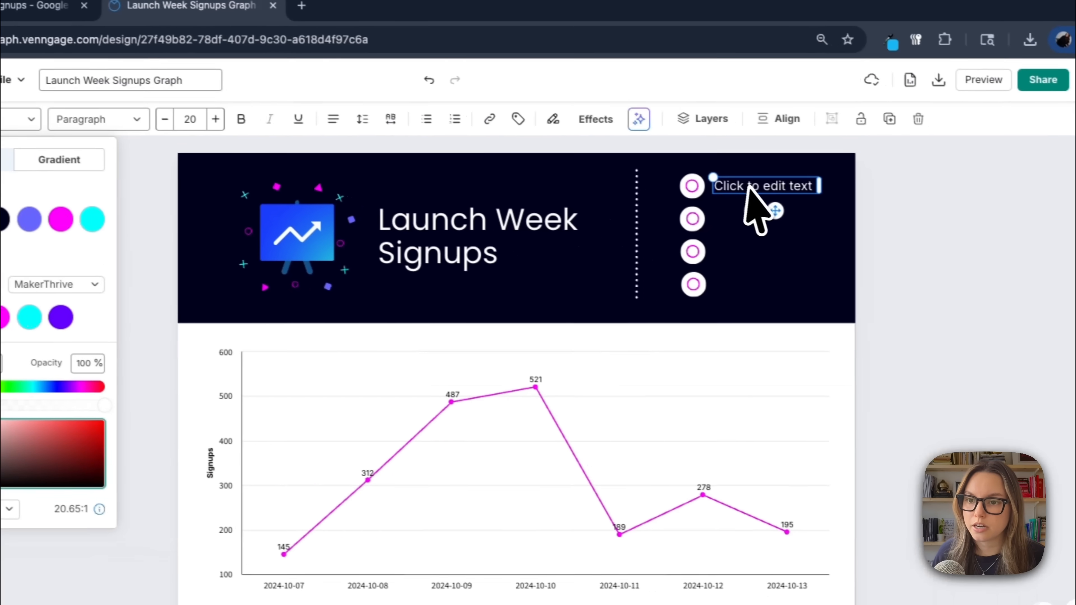
type("PR DROP")
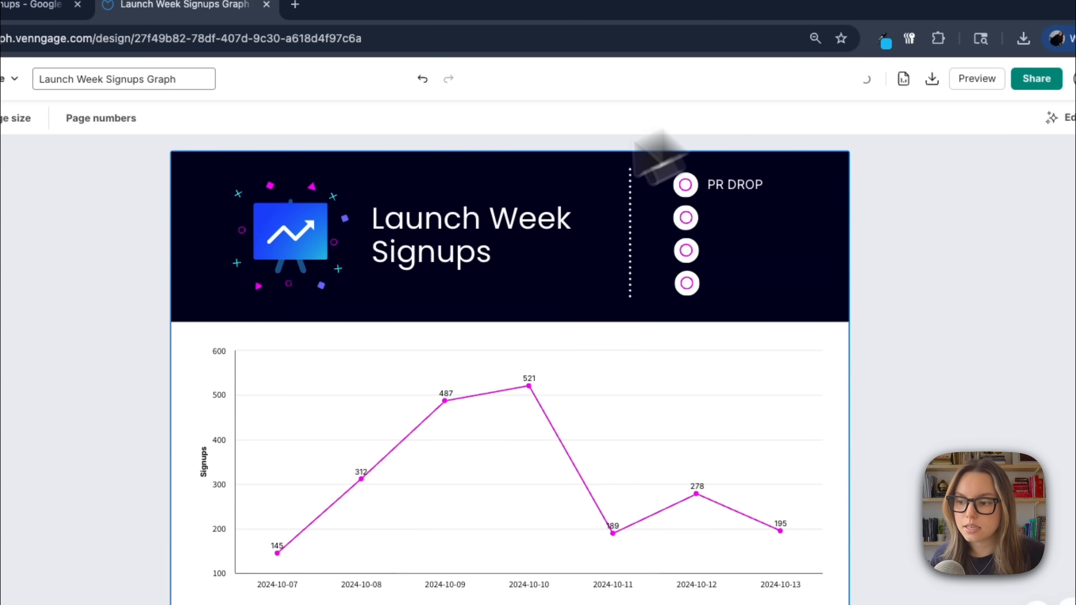
scroll("down", 3)
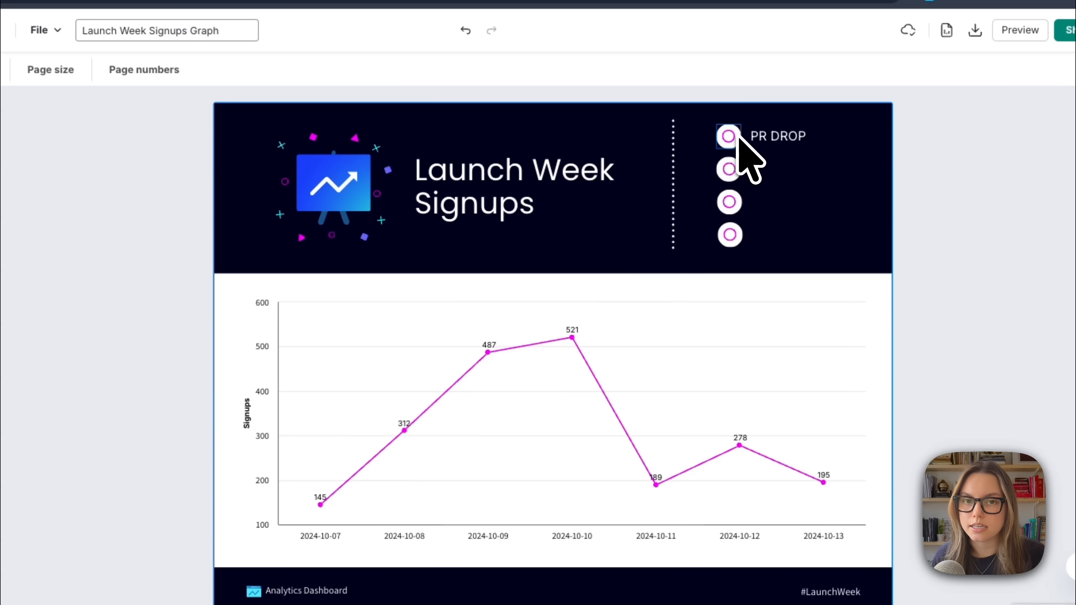
- Generate monotone 'megaphone' icons with the AI icon generator
left_click(57, 259)
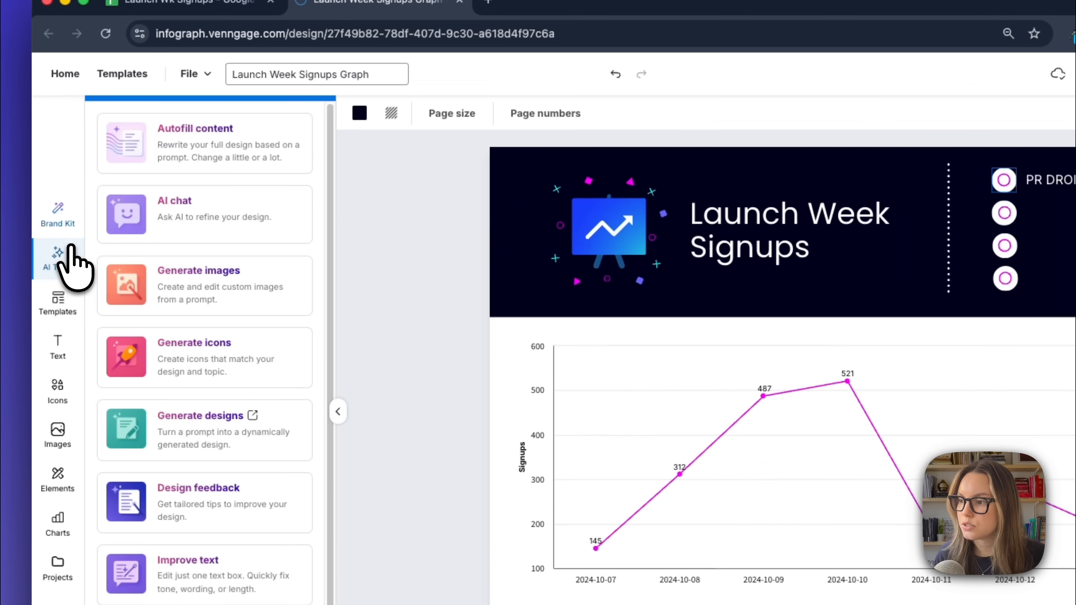
left_click(193, 342)
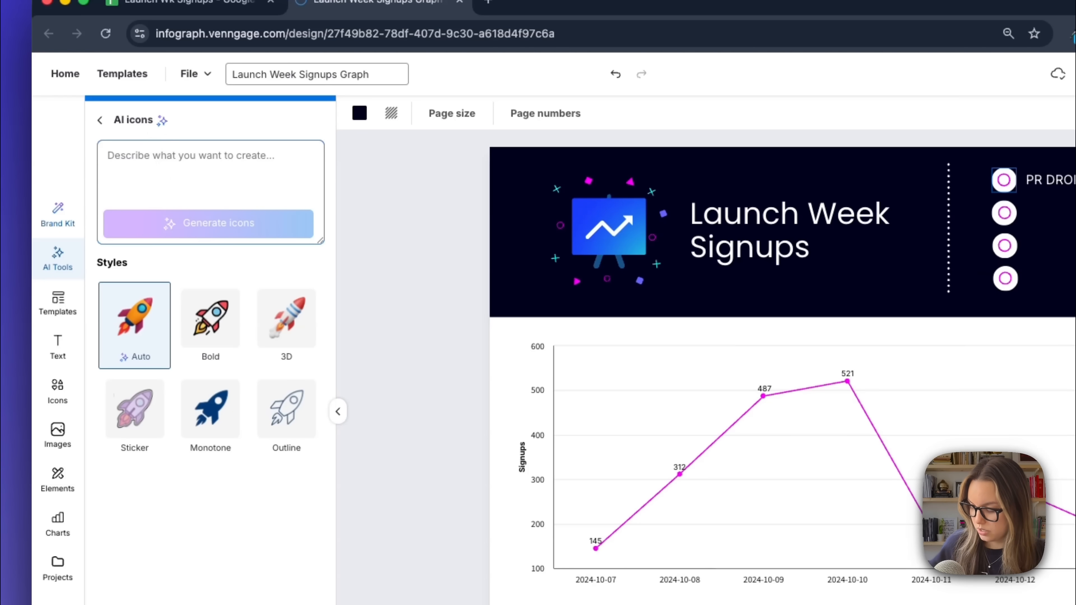
type("megaphone")
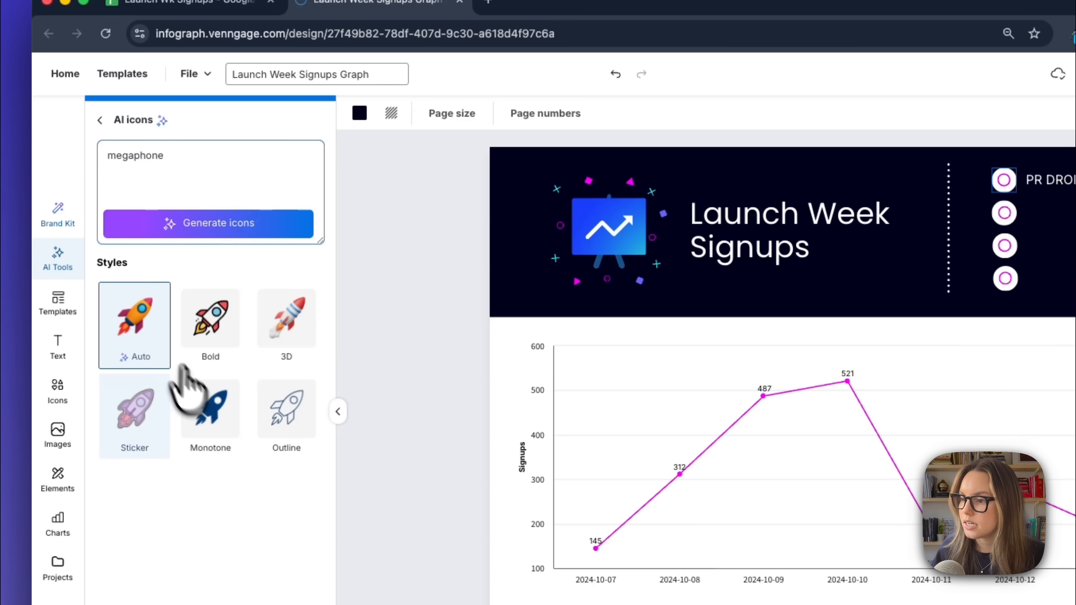
left_click(210, 415)
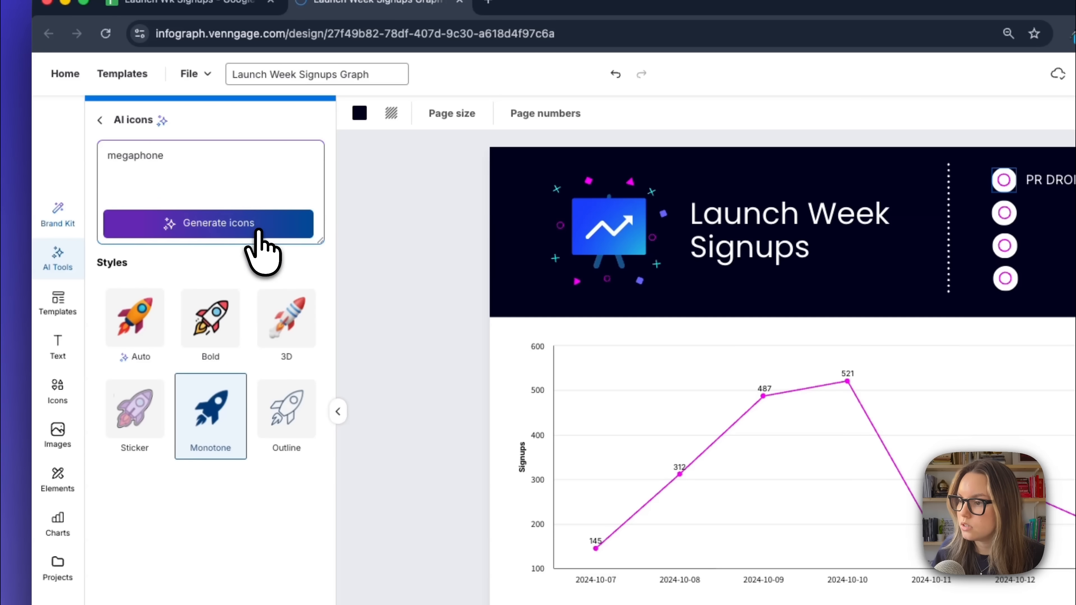
left_click(210, 223)
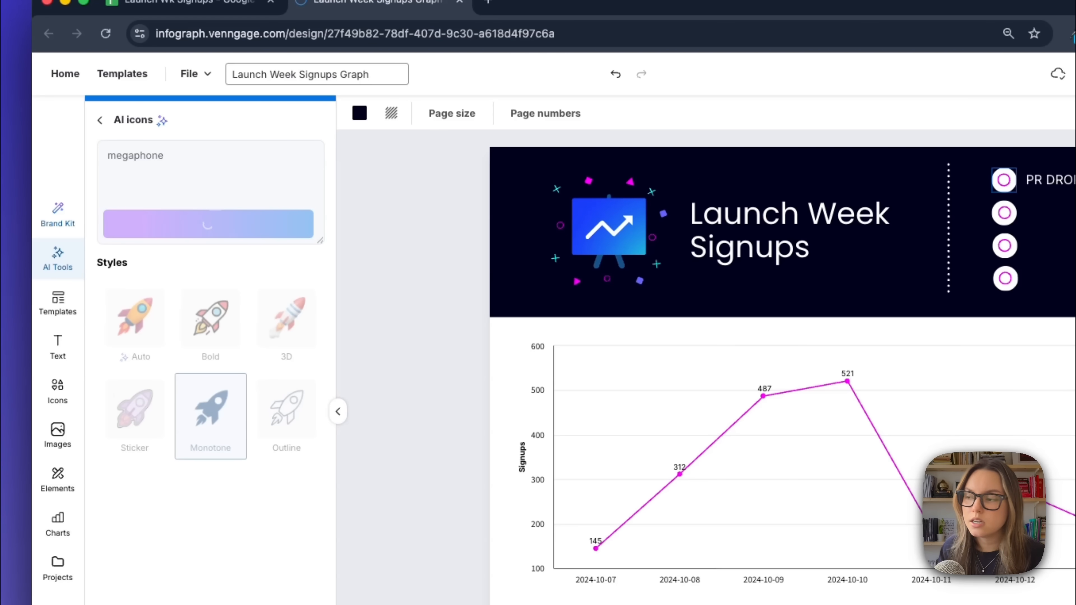
mouse_move(286, 326)
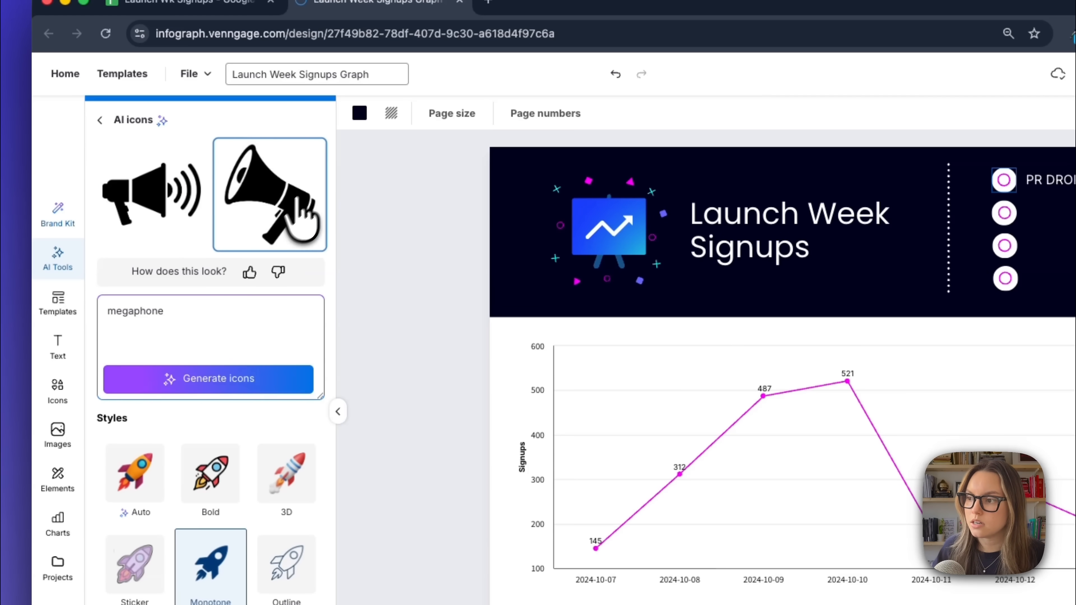
- Insert the second megaphone icon, shrink it and place it above the 312 data point
left_click(270, 194)
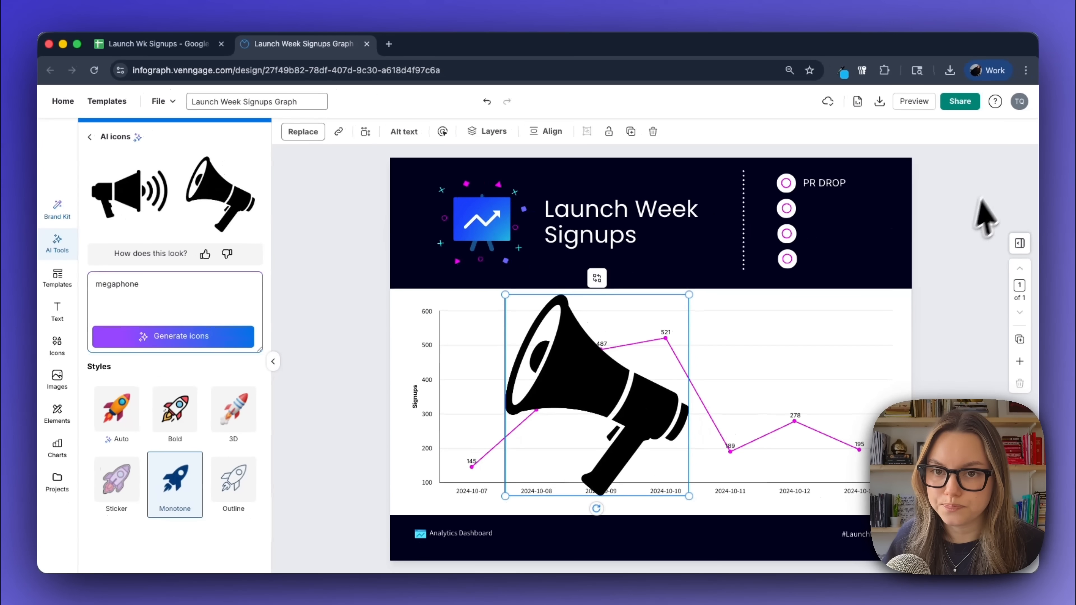
left_click(273, 361)
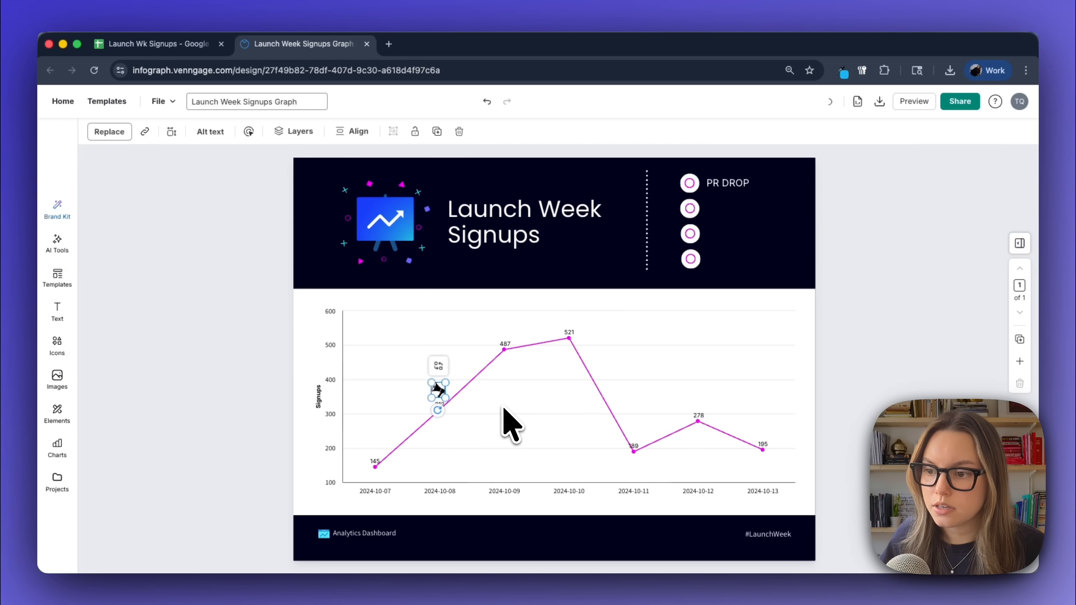
left_click(688, 182)
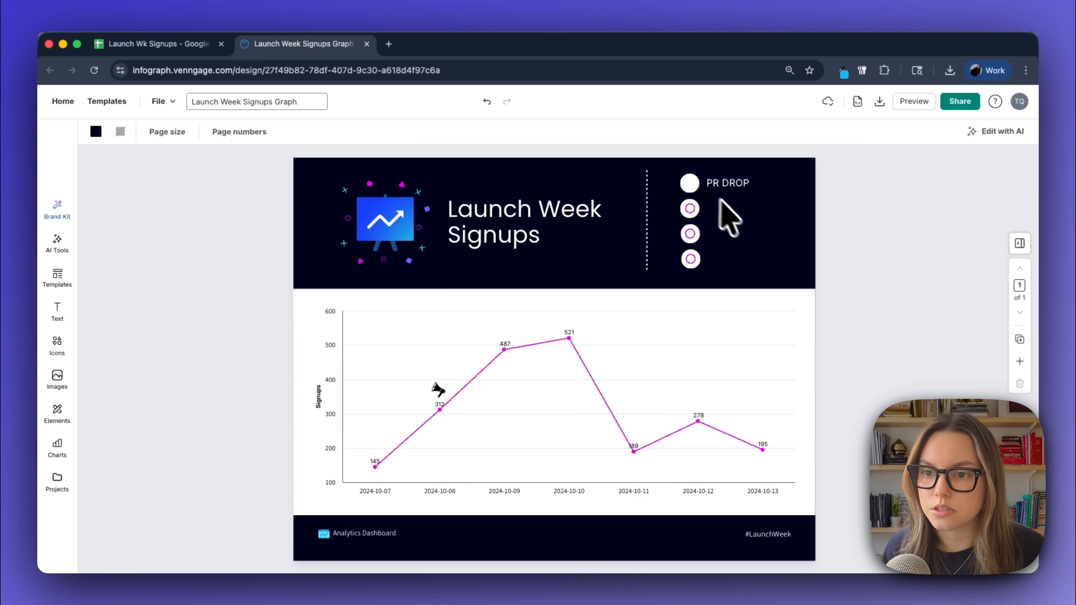
- Select the first header circle beside PR DROP to hold the megaphone icon
left_click(689, 184)
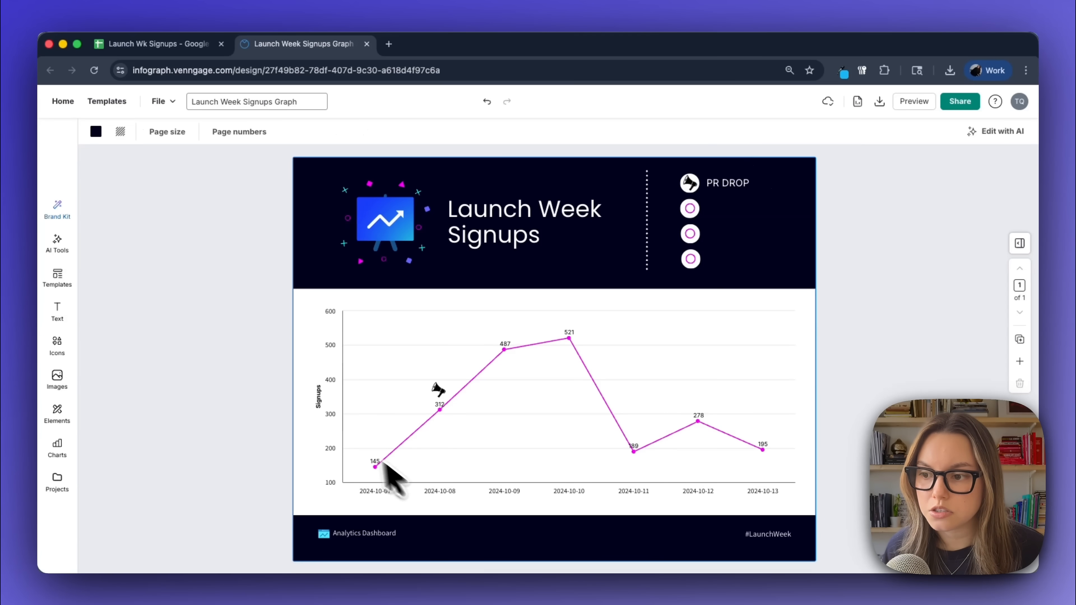
mouse_move(717, 199)
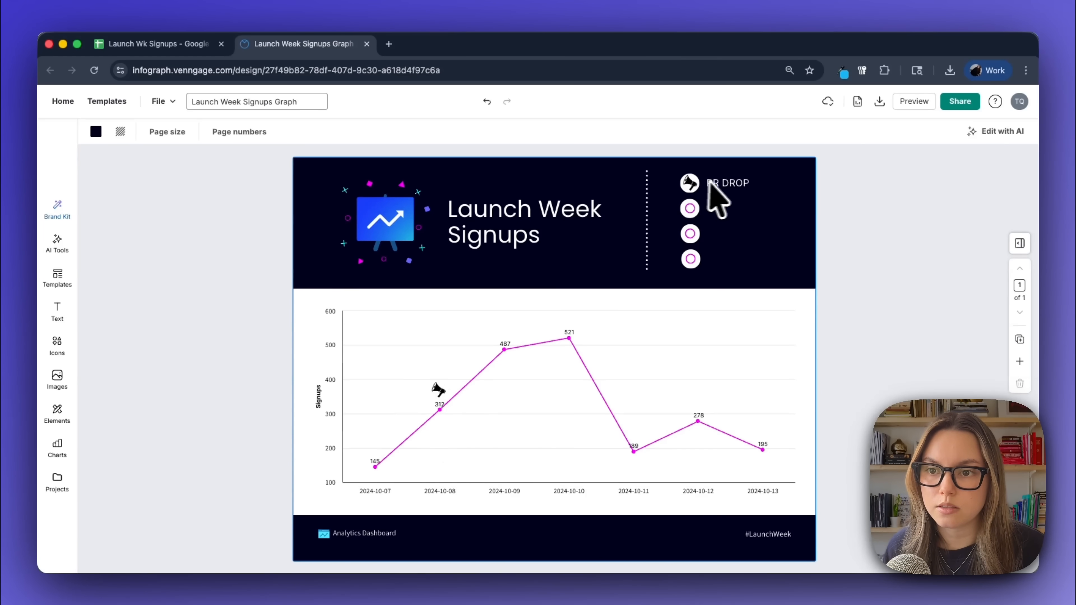
mouse_move(474, 412)
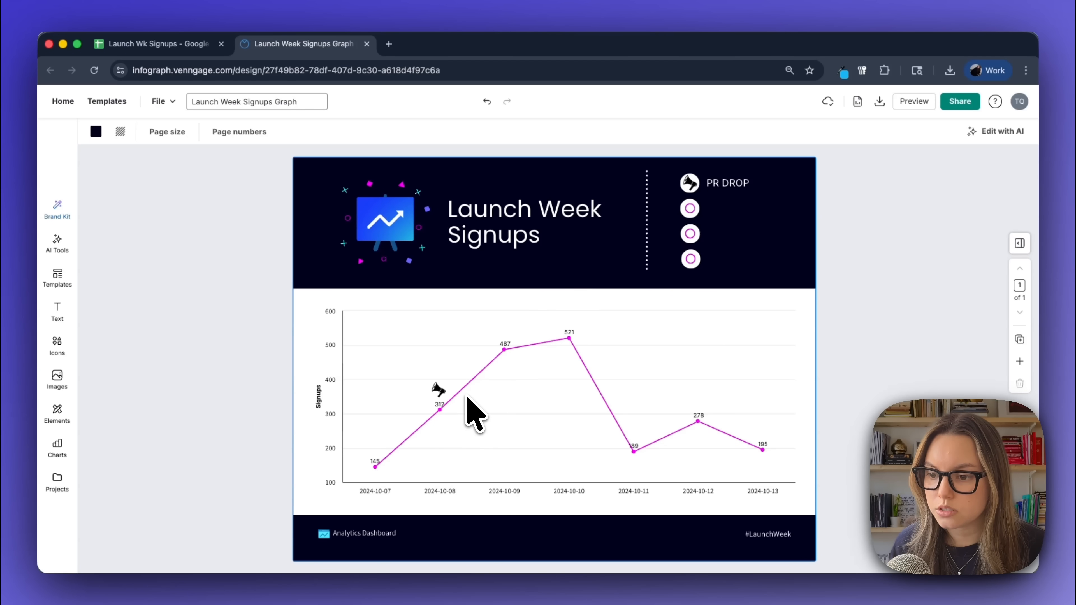
mouse_move(515, 360)
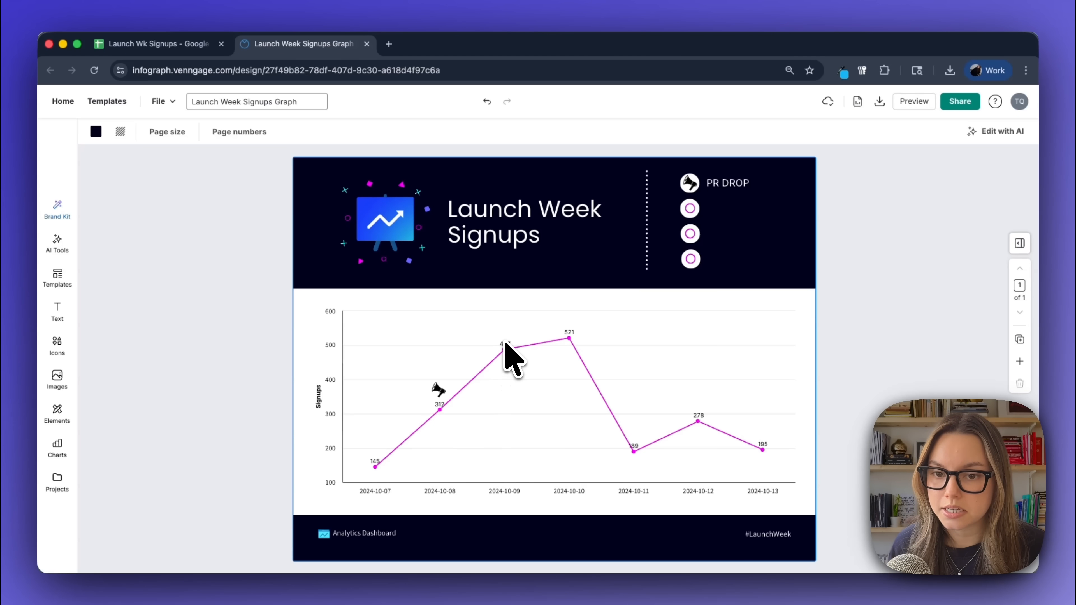
mouse_move(513, 353)
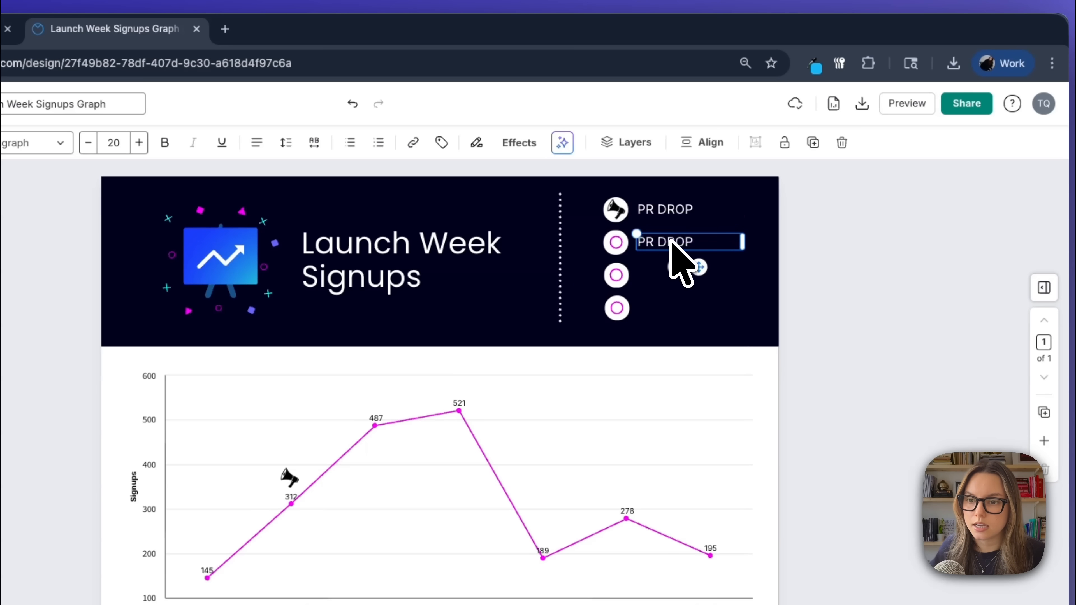
type("INFLUENCER POS")
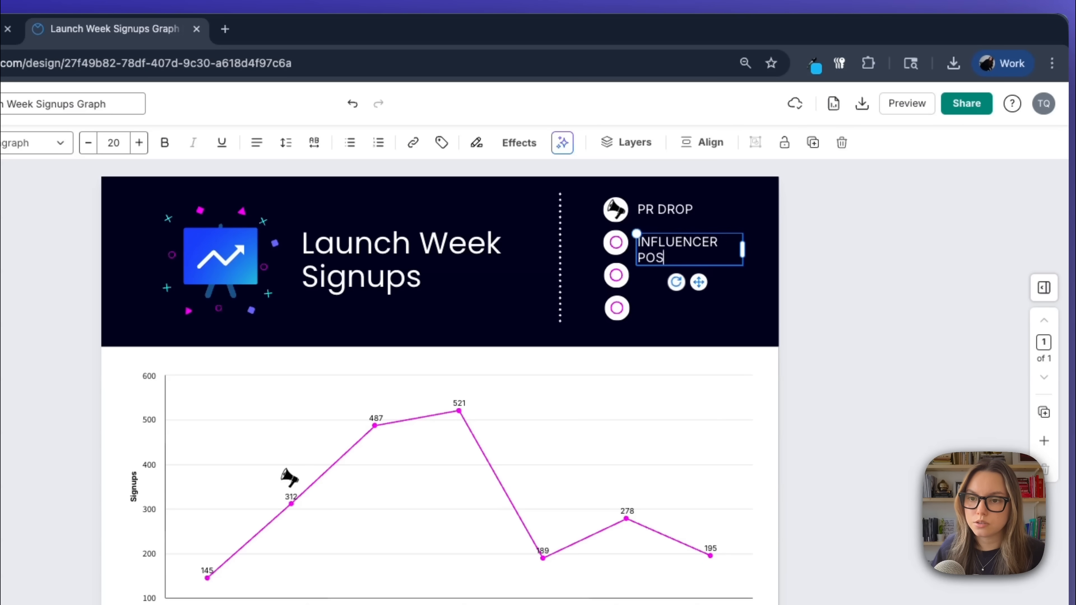
left_click(25, 226)
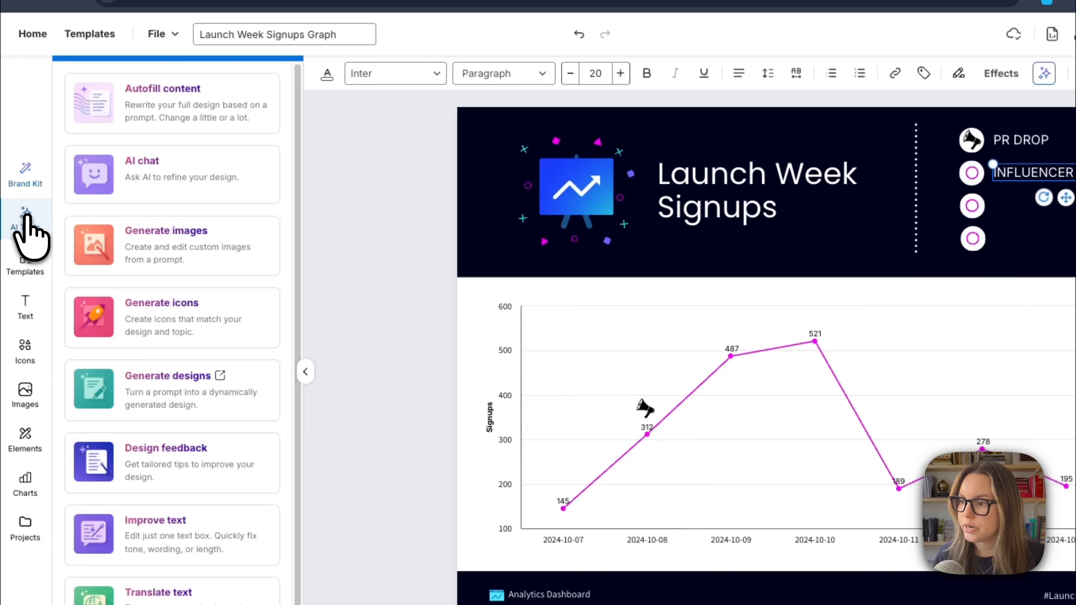
left_click(171, 317)
type("star")
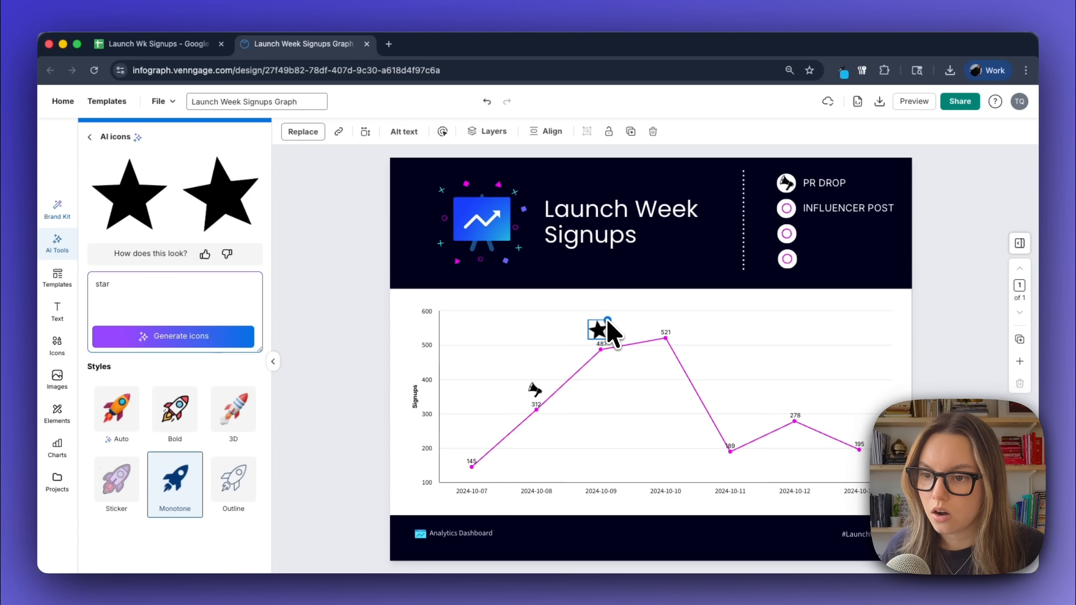
left_click(599, 329)
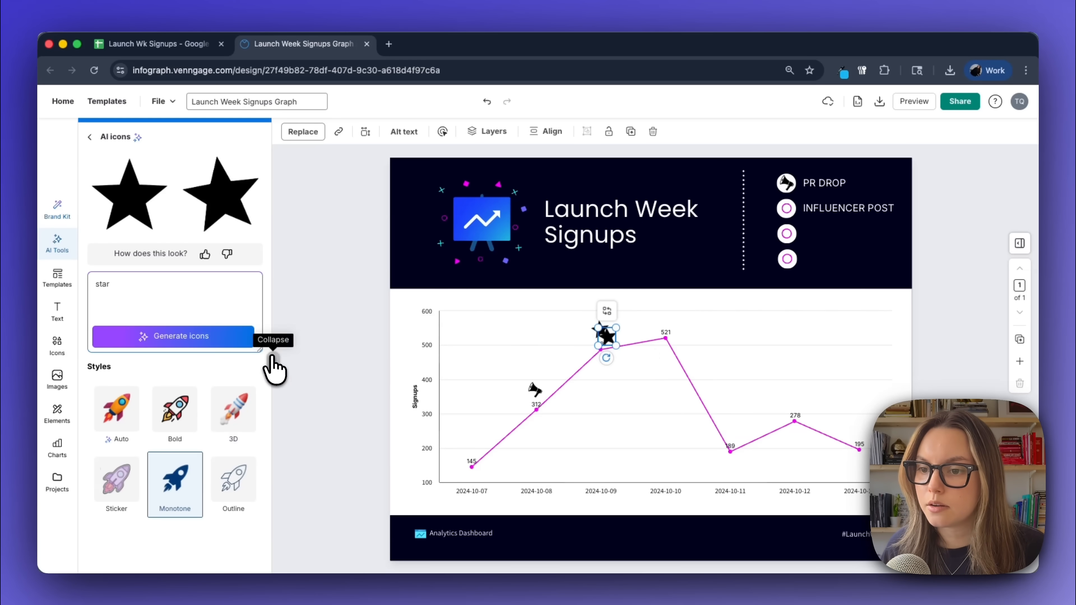
left_click(272, 343)
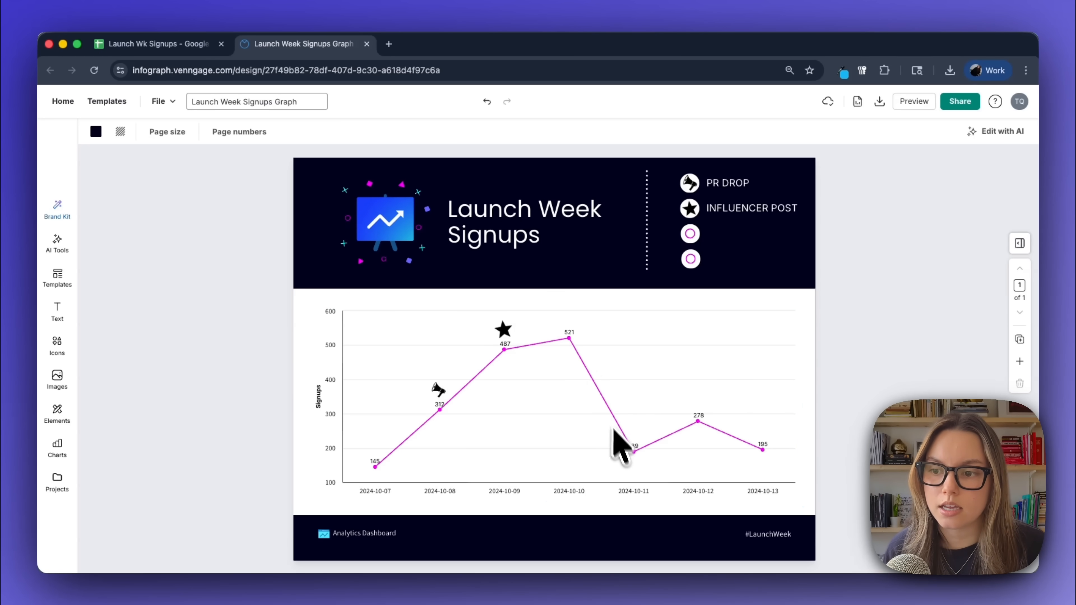
mouse_move(637, 520)
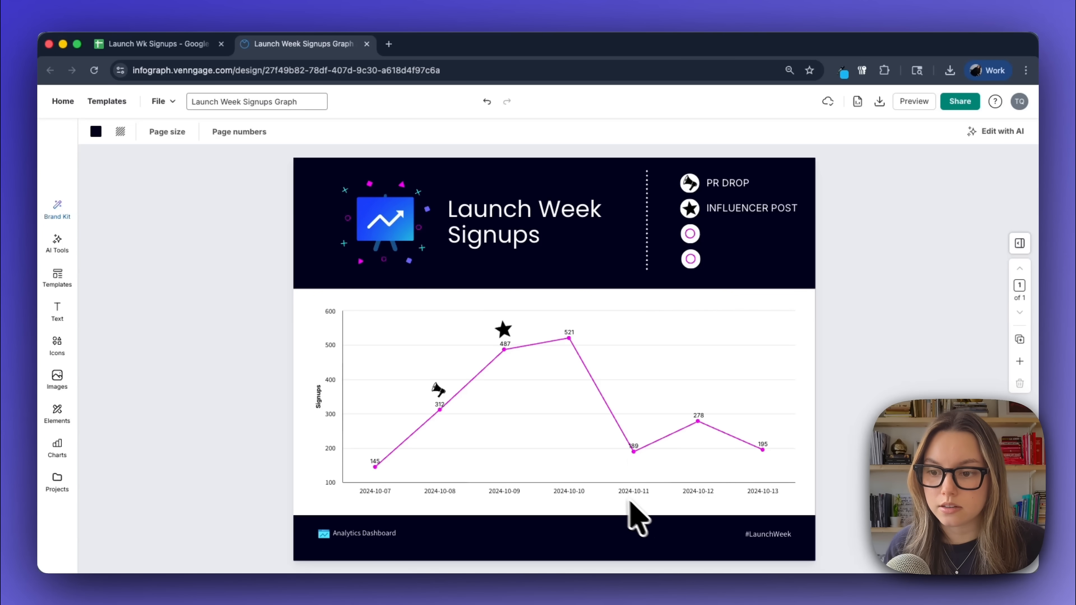
mouse_move(658, 514)
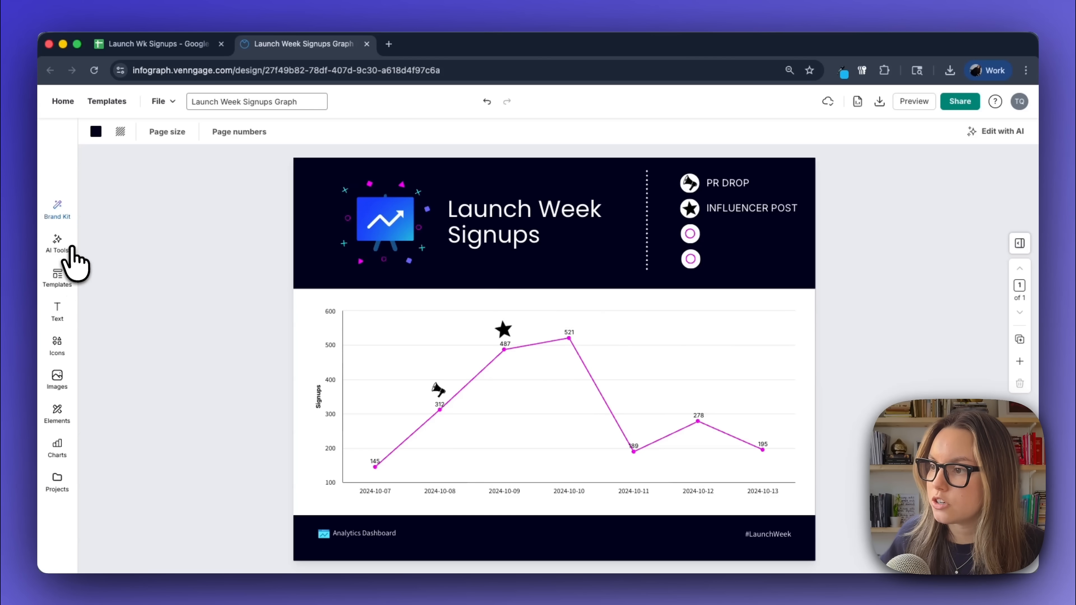
- Generate monotone 'warning' icons with the AI icon generator
left_click(57, 244)
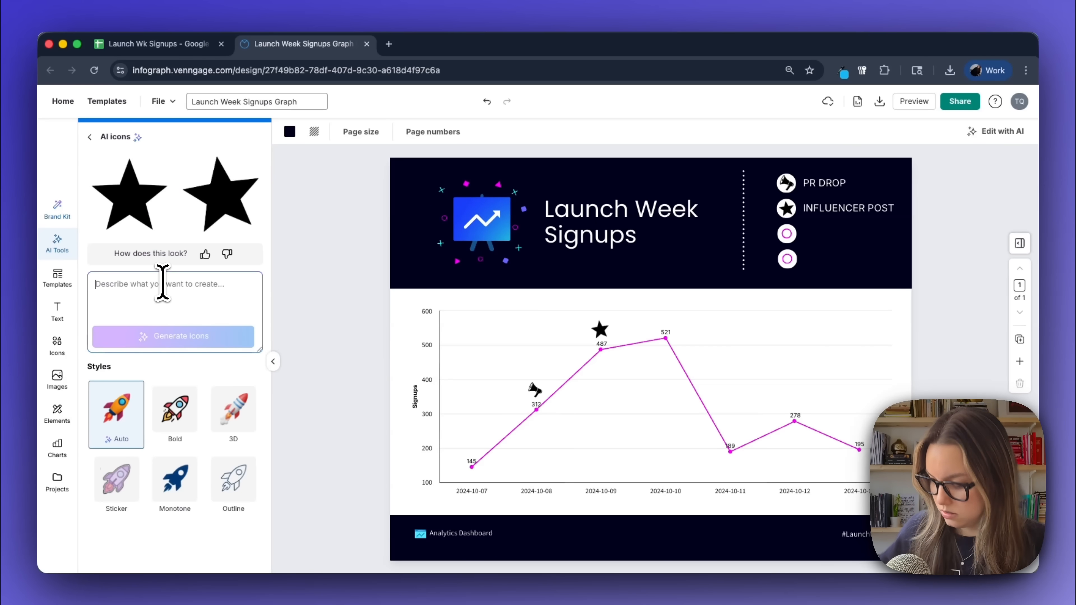
type("warning")
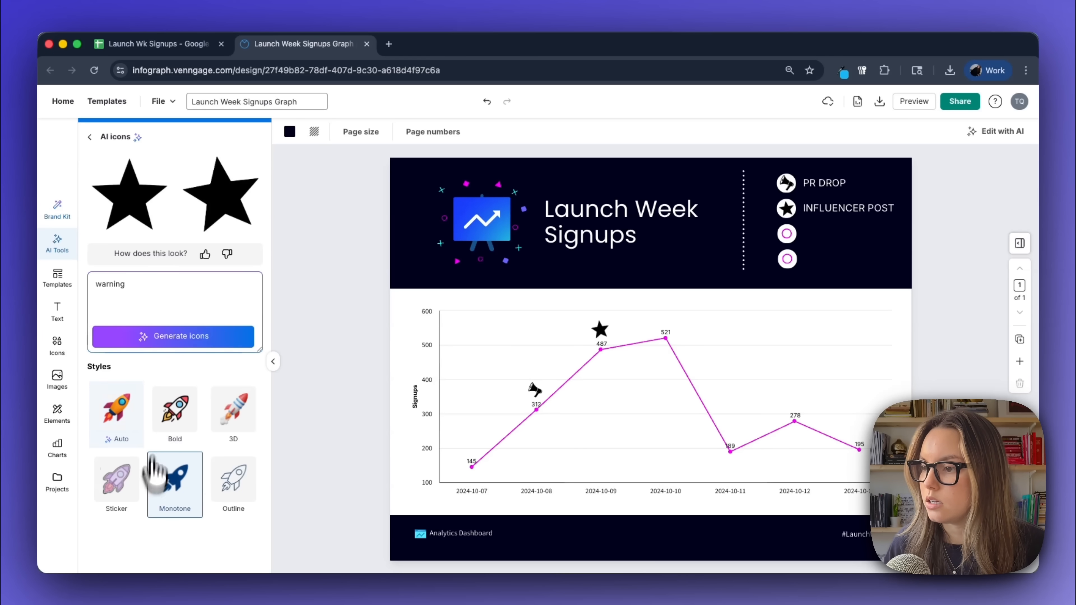
left_click(174, 336)
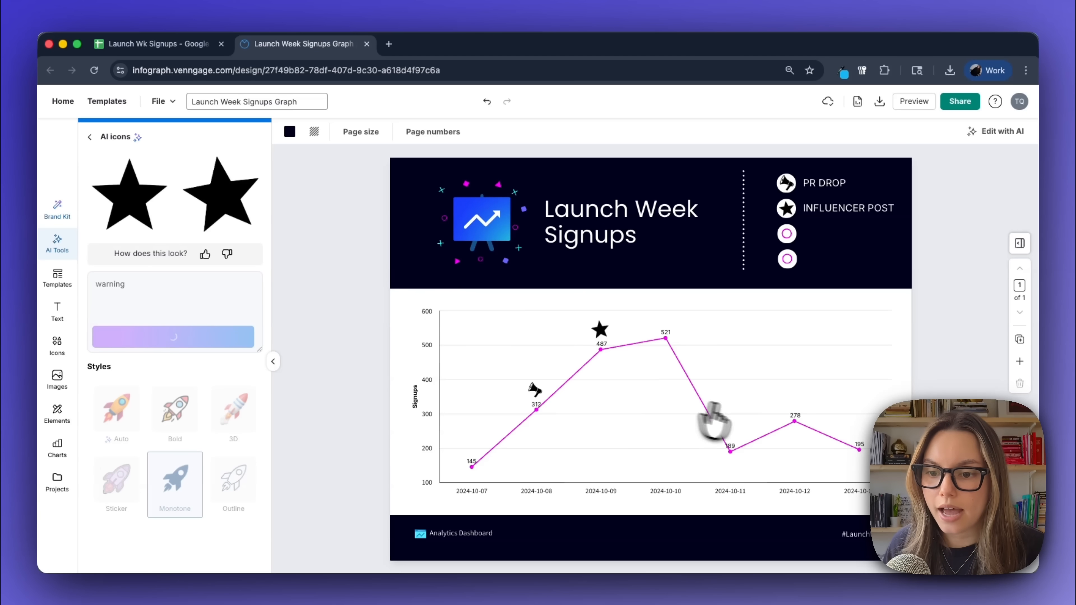
mouse_move(775, 491)
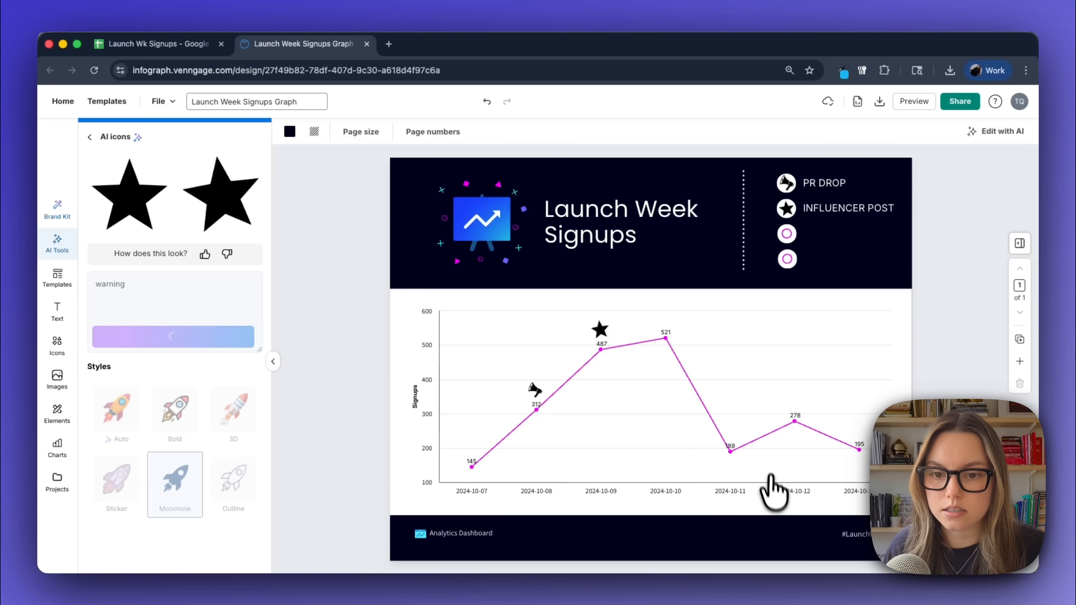
mouse_move(816, 223)
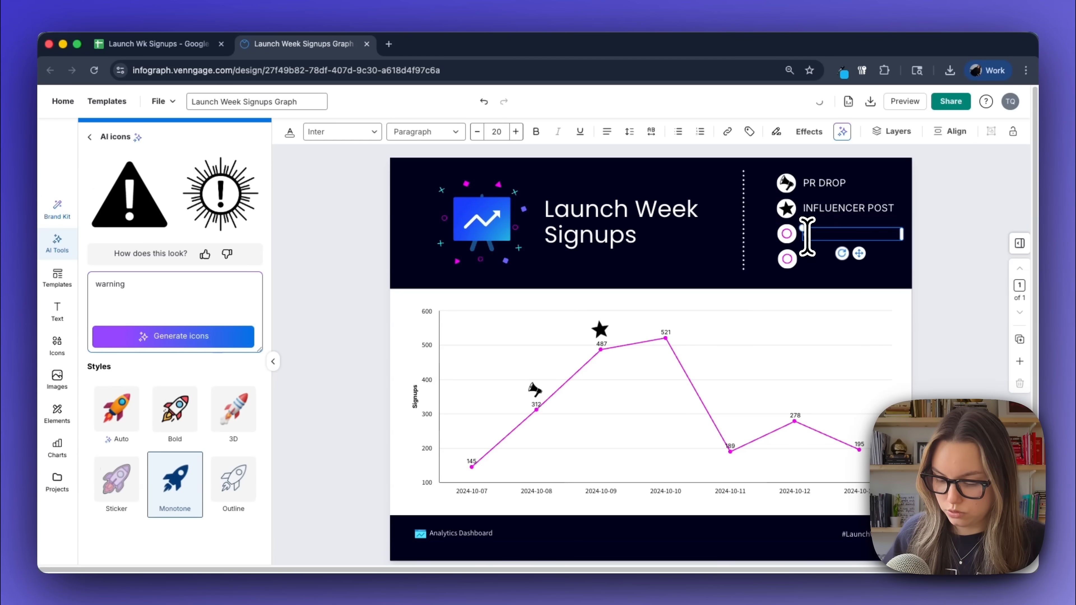
- Label the third legend marker OUTAGE and add the warning icon to the 2024-10-11 dip
type("OUTAGE")
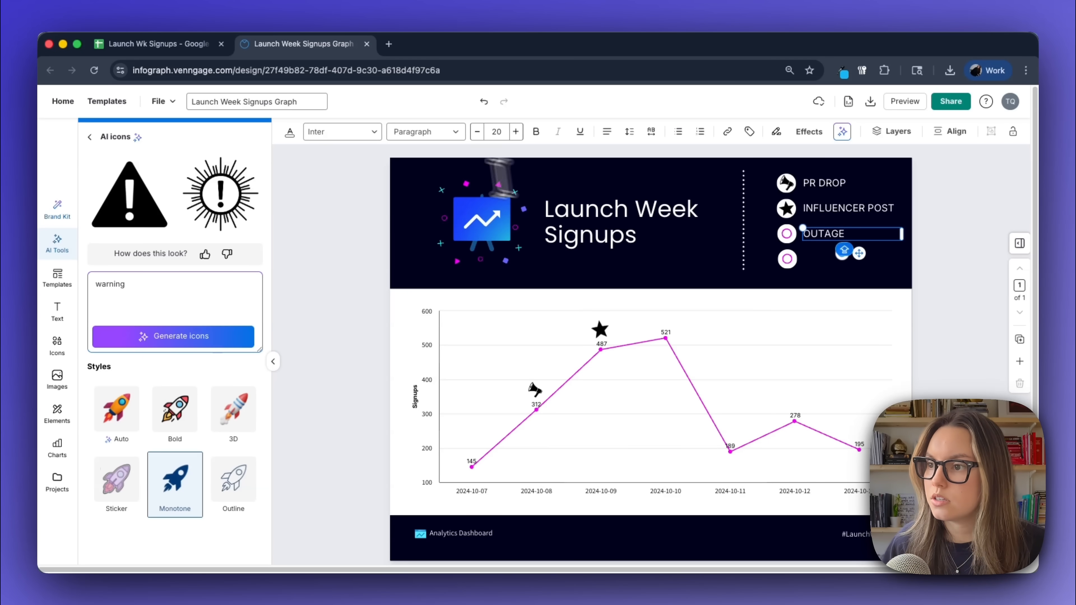
left_click(128, 192)
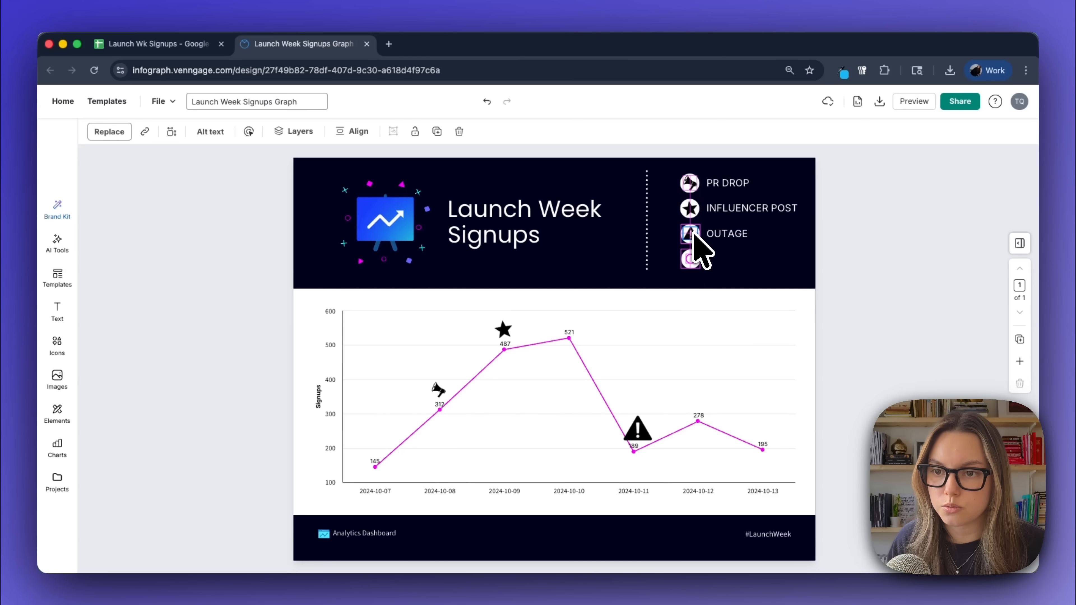
left_click(689, 259)
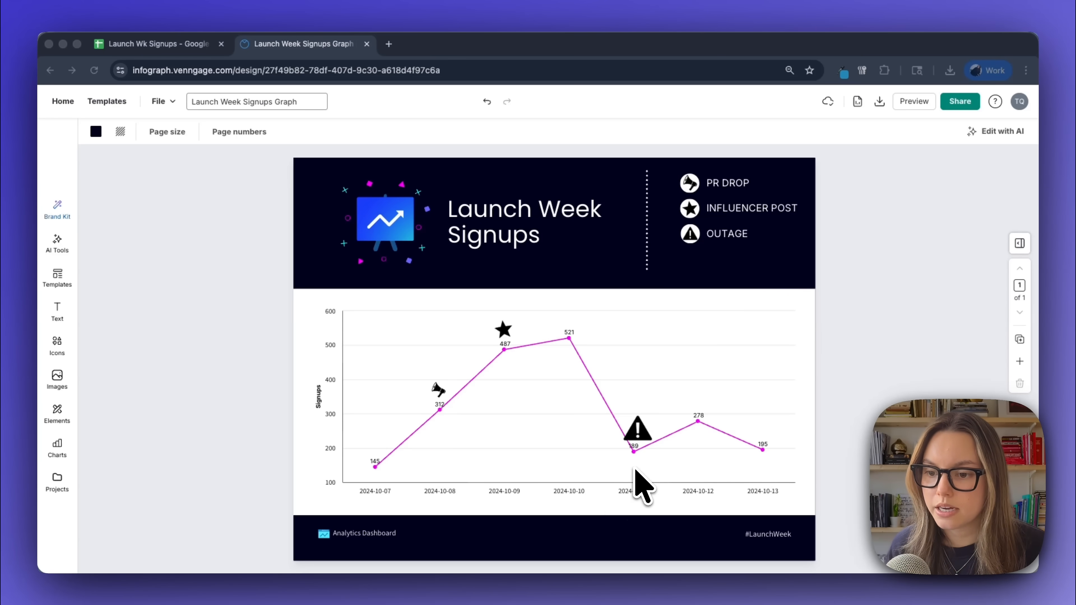
mouse_move(549, 439)
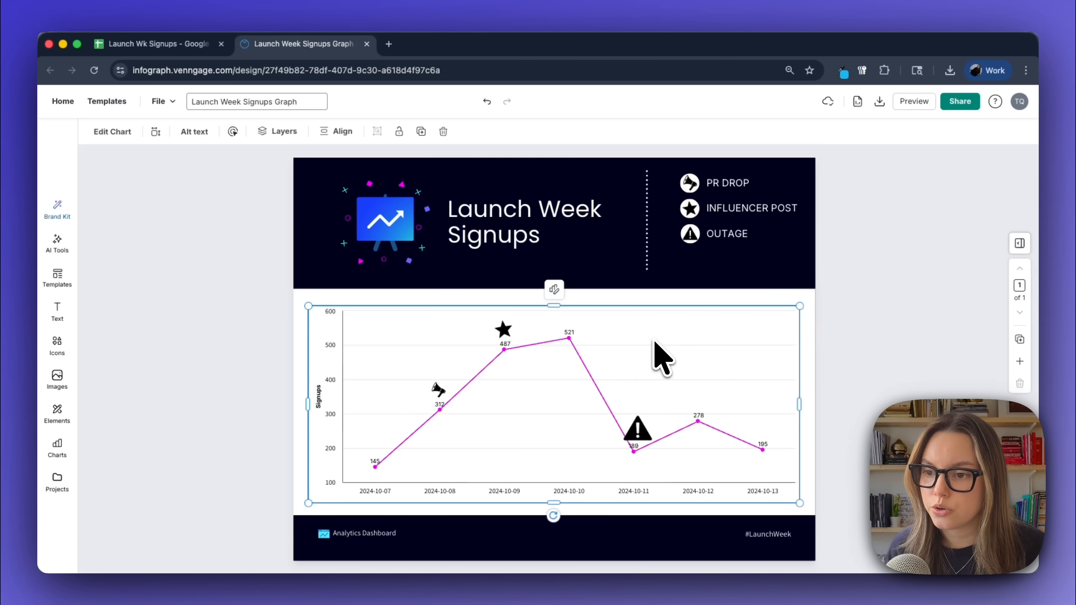
mouse_move(553, 289)
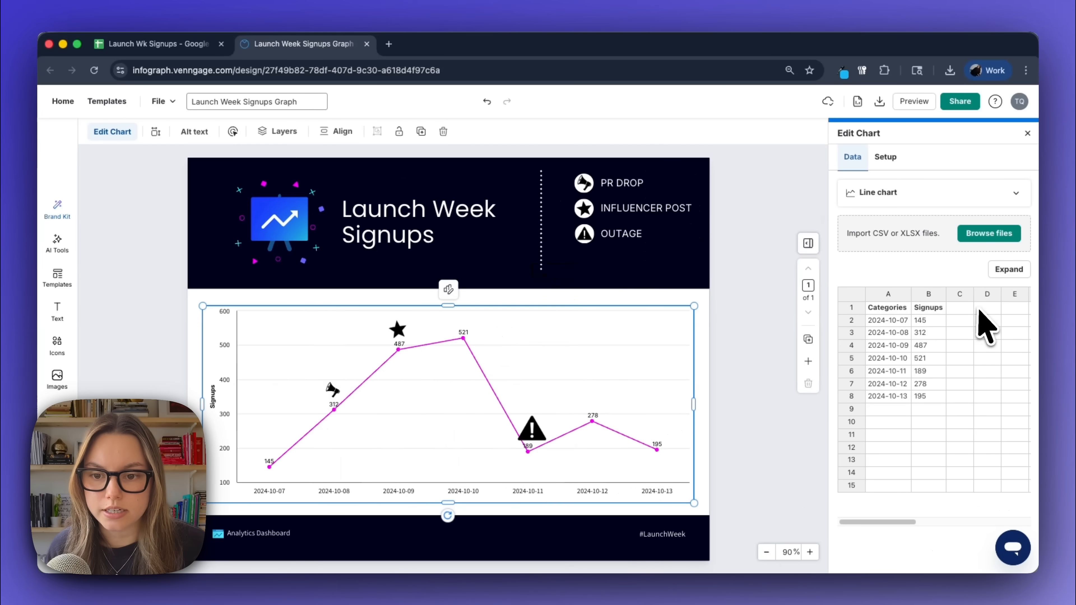
mouse_move(899, 487)
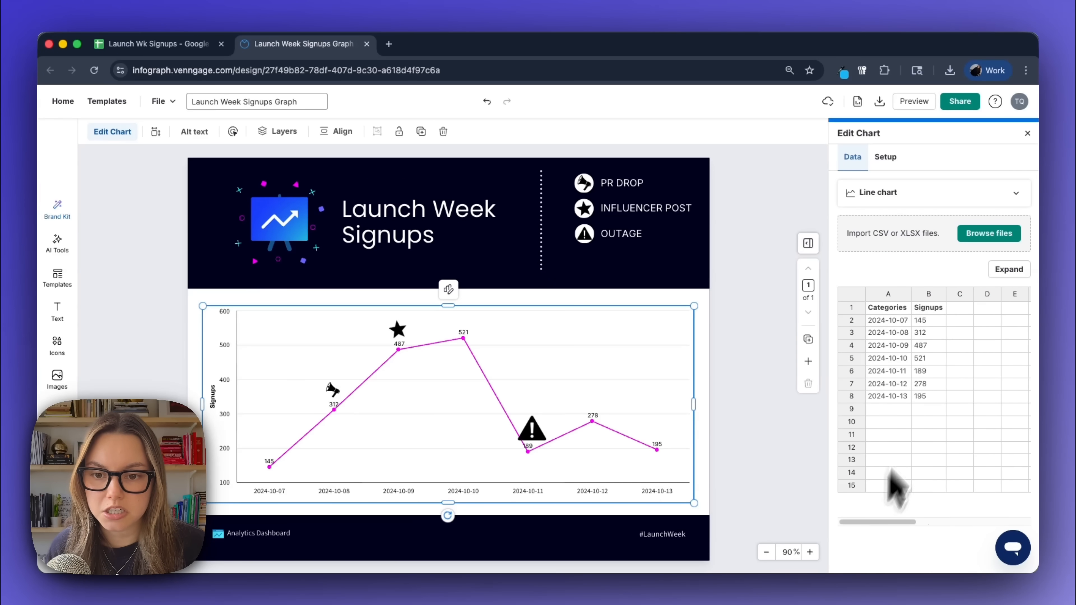
- Inspect the 2024-10-12 signup value in the chart data table and leave it unchanged
left_click(928, 383)
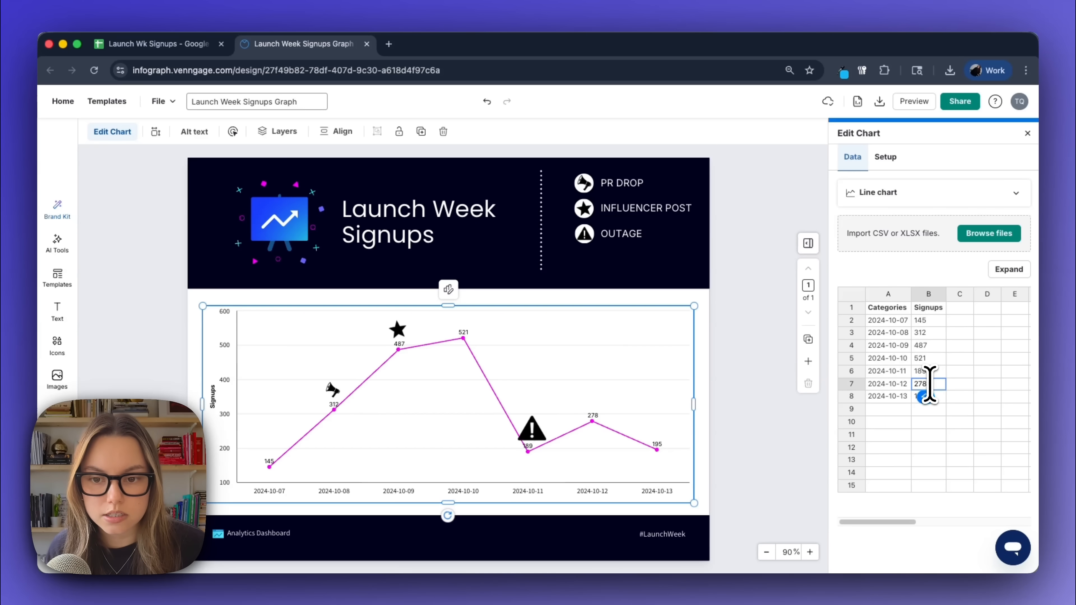
left_click(959, 293)
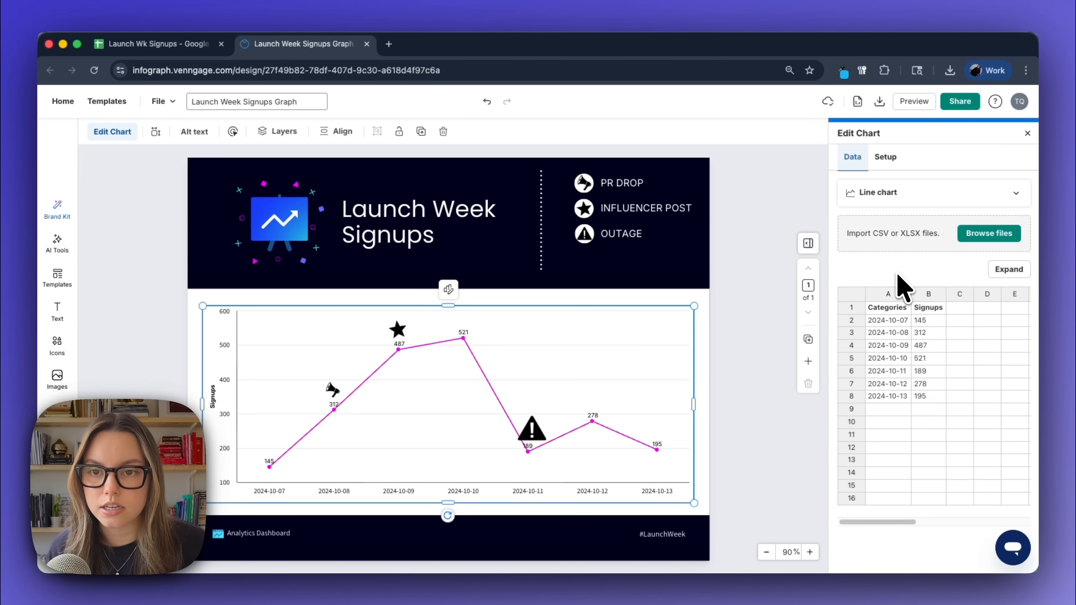
- Turn on Show patterns under Chart Style in Setup, then return to the Data view
left_click(886, 156)
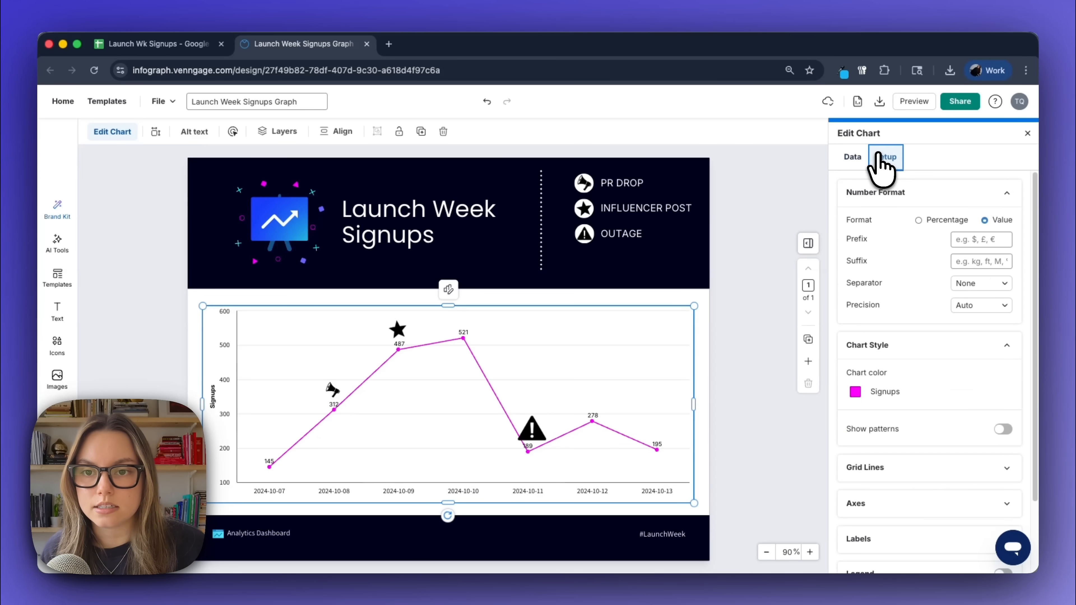
left_click(918, 219)
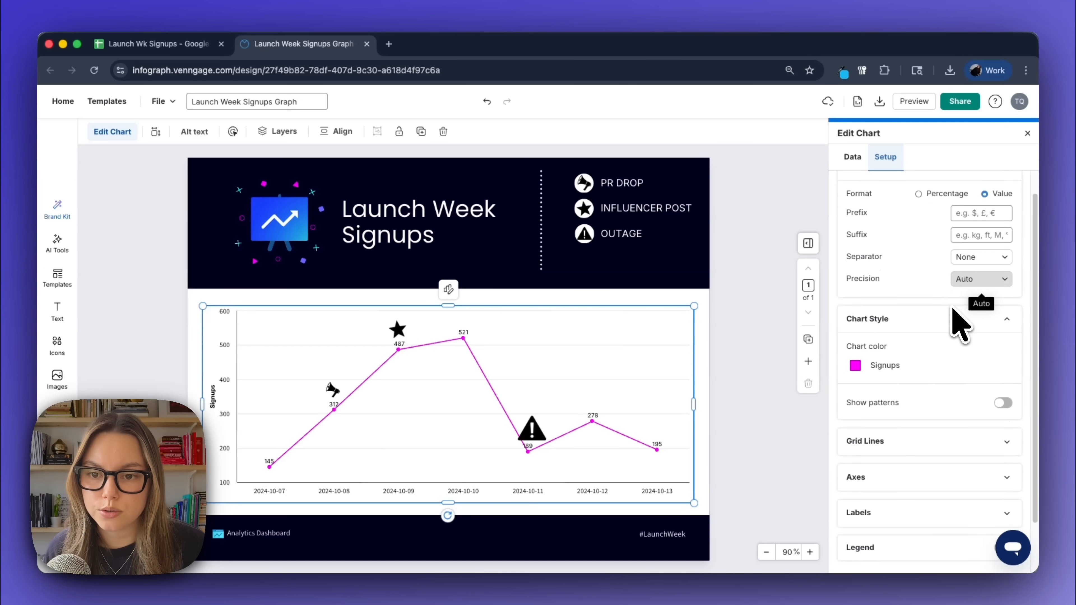
scroll("down", 3)
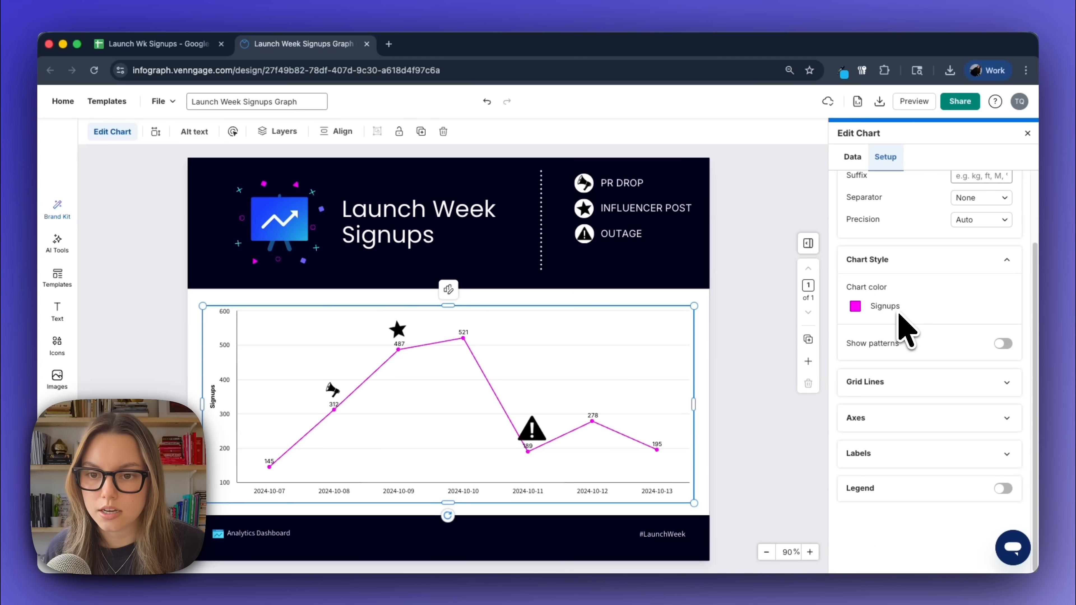
left_click(1002, 343)
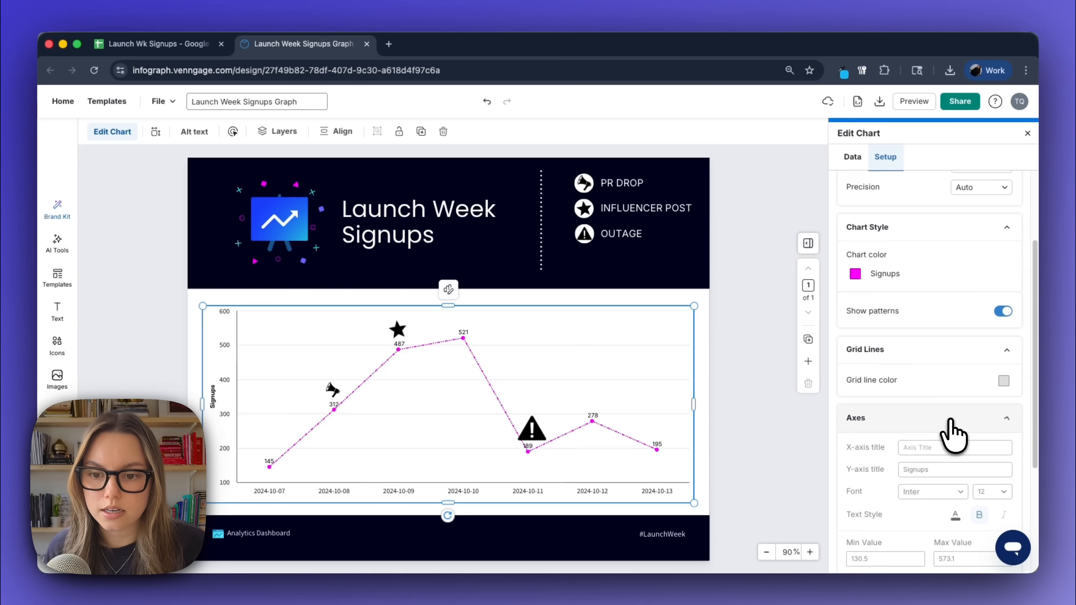
scroll("down", 3)
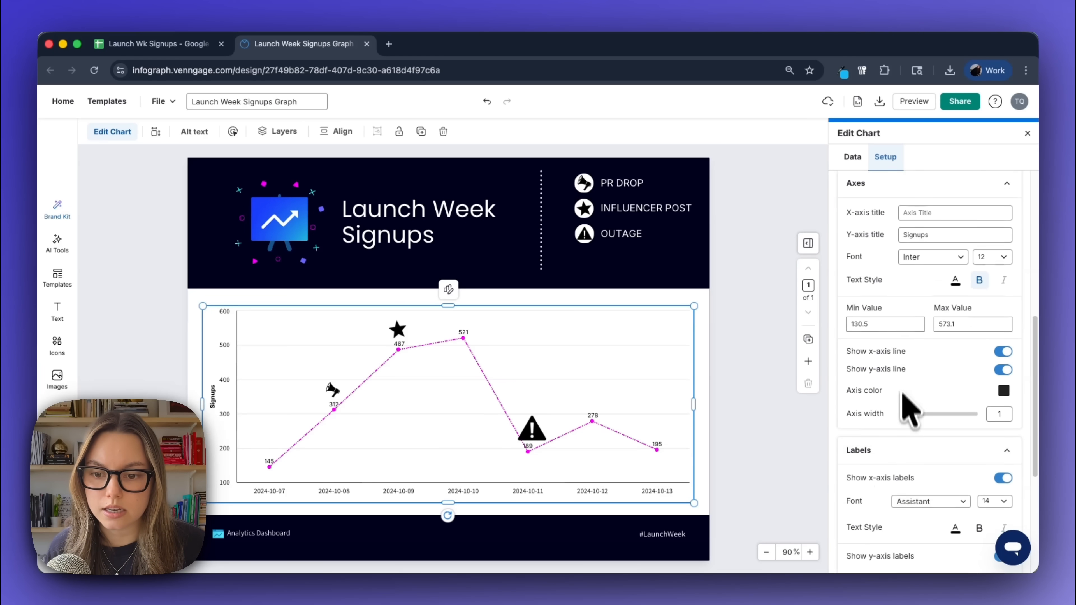
scroll("down", 3)
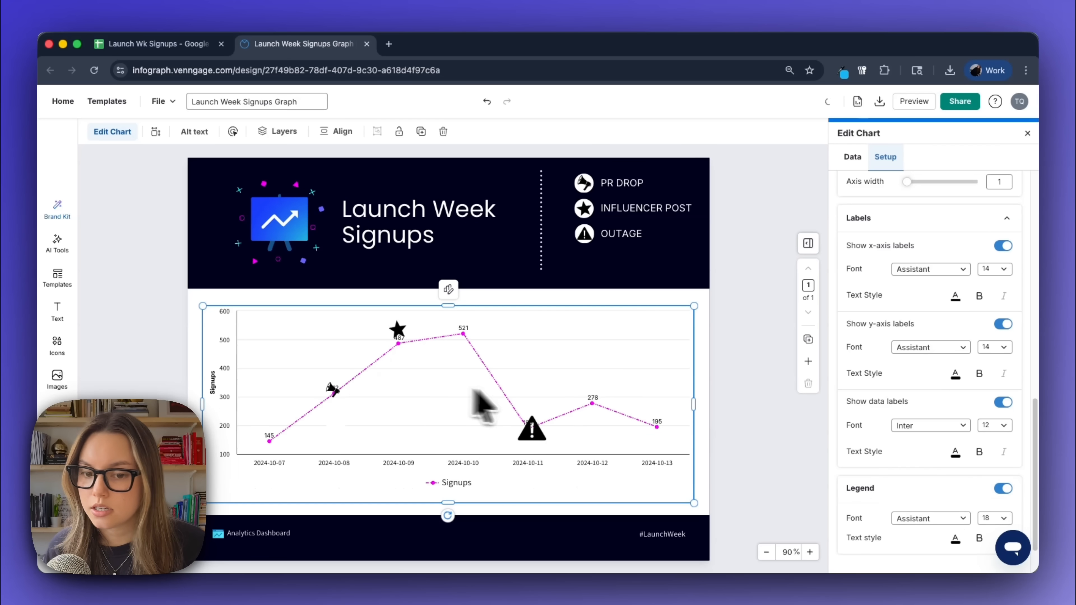
scroll("down", 3)
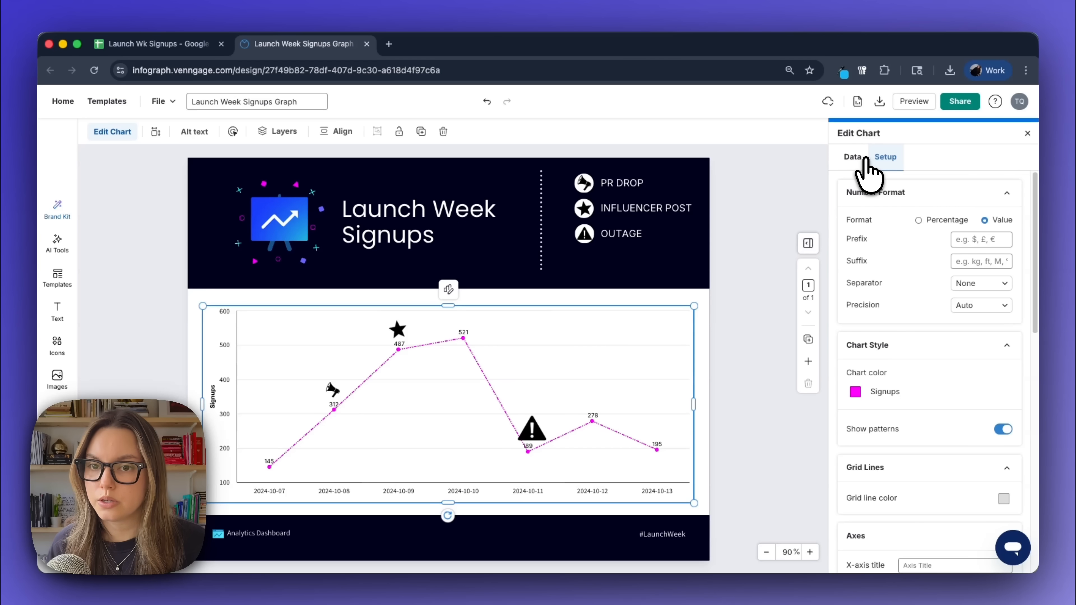
left_click(852, 156)
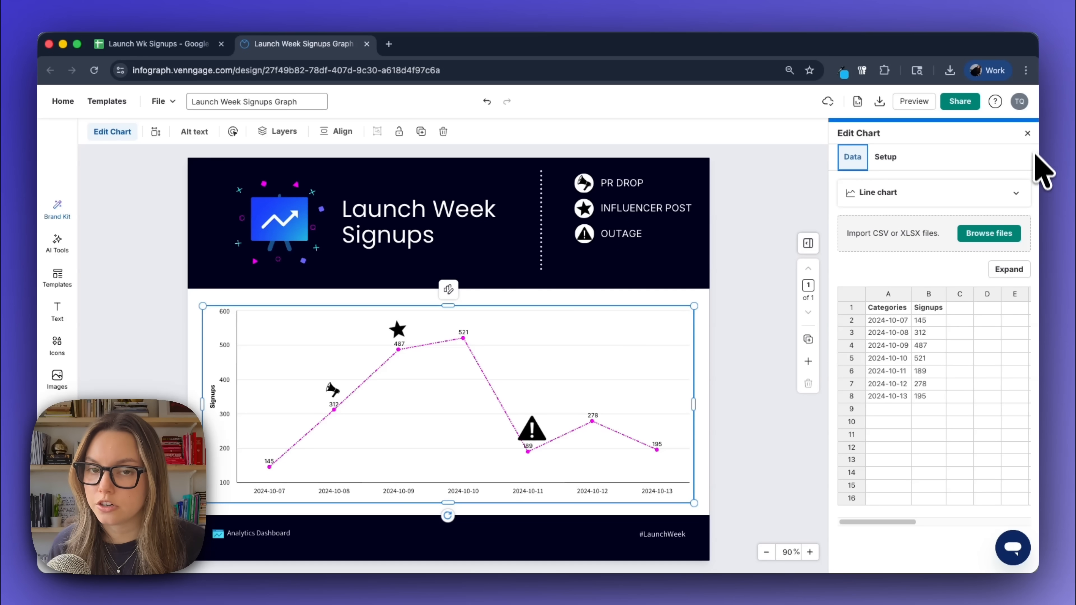
- Make the duplicated title a Paragraph-style subtitle coloured white (#FFFFFF)
left_click(1027, 133)
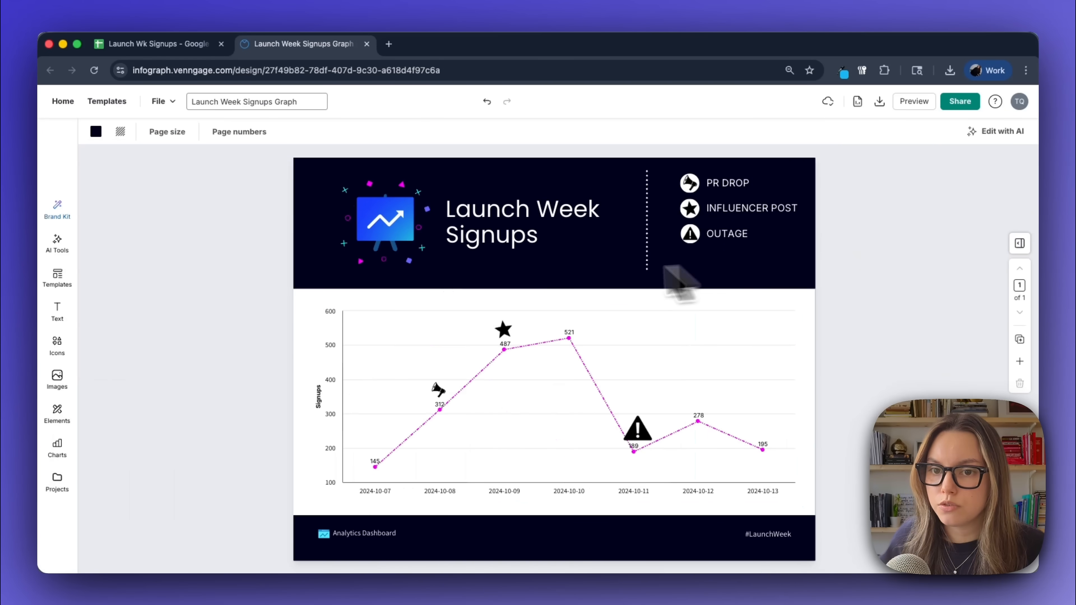
mouse_move(508, 240)
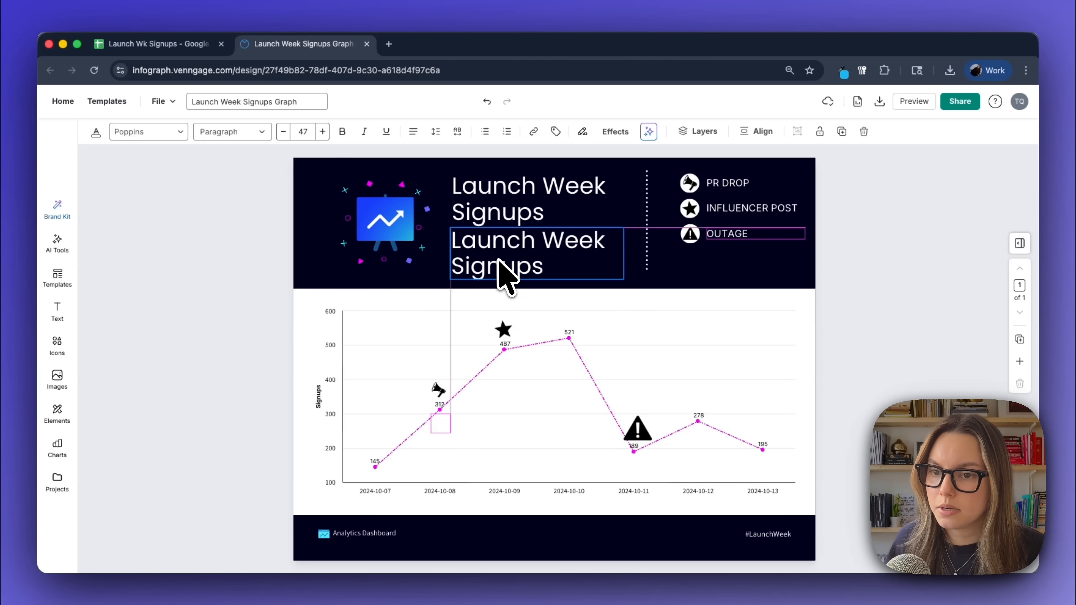
left_click(232, 131)
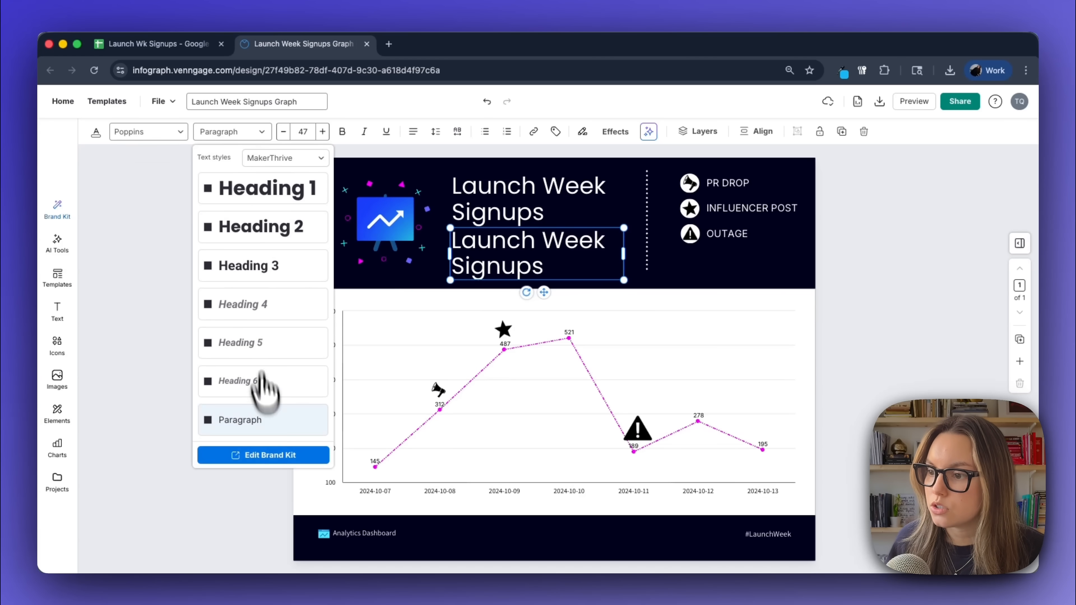
left_click(95, 131)
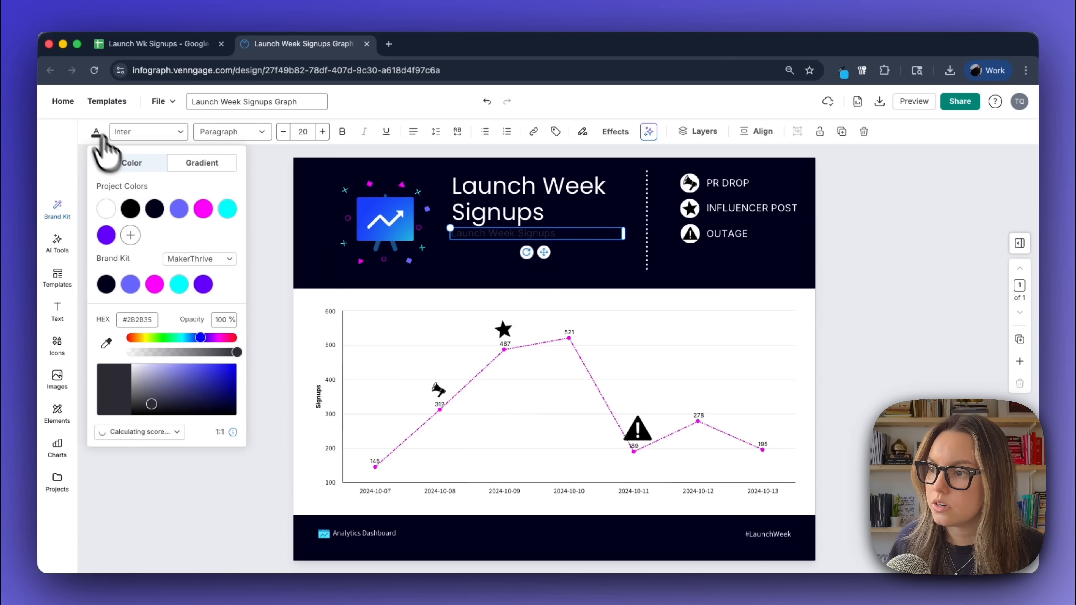
left_click(106, 208)
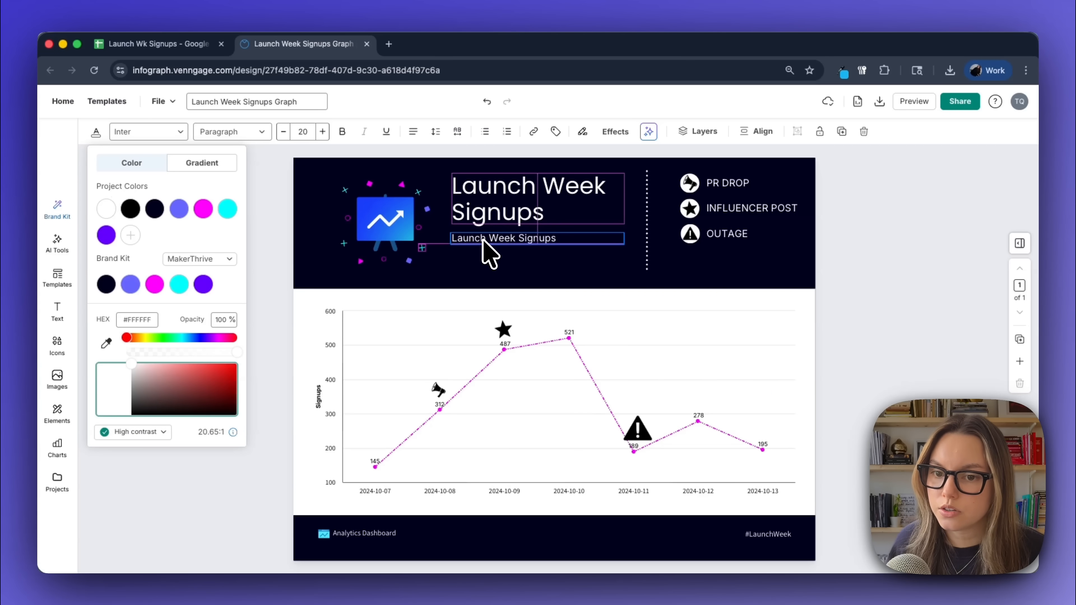
left_click(648, 132)
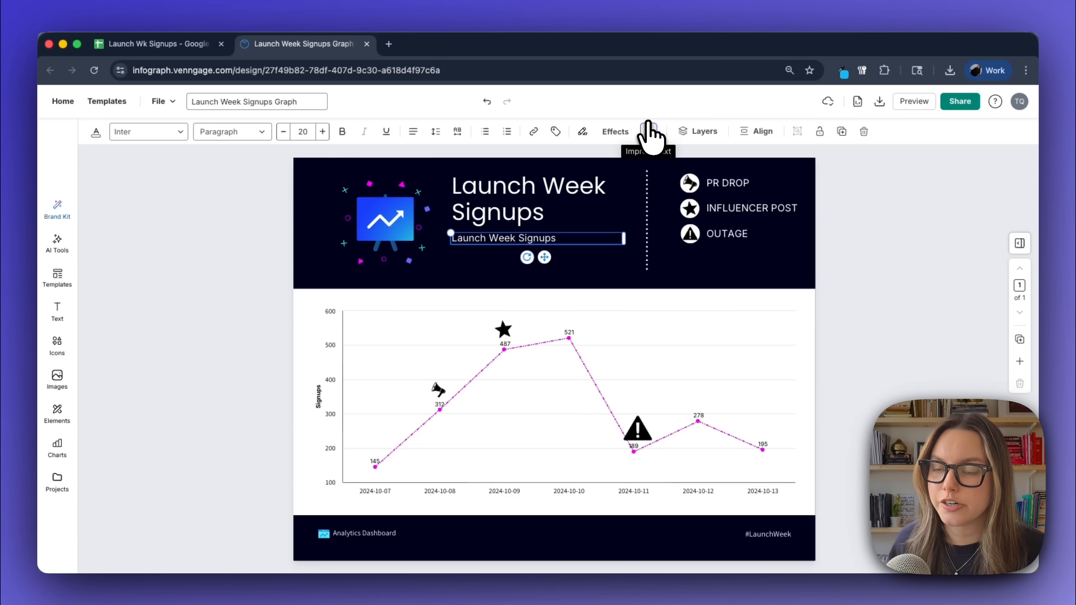
- Generate 'short description for a launch week signup graph' with Improve text and replace the subtitle
left_click(648, 131)
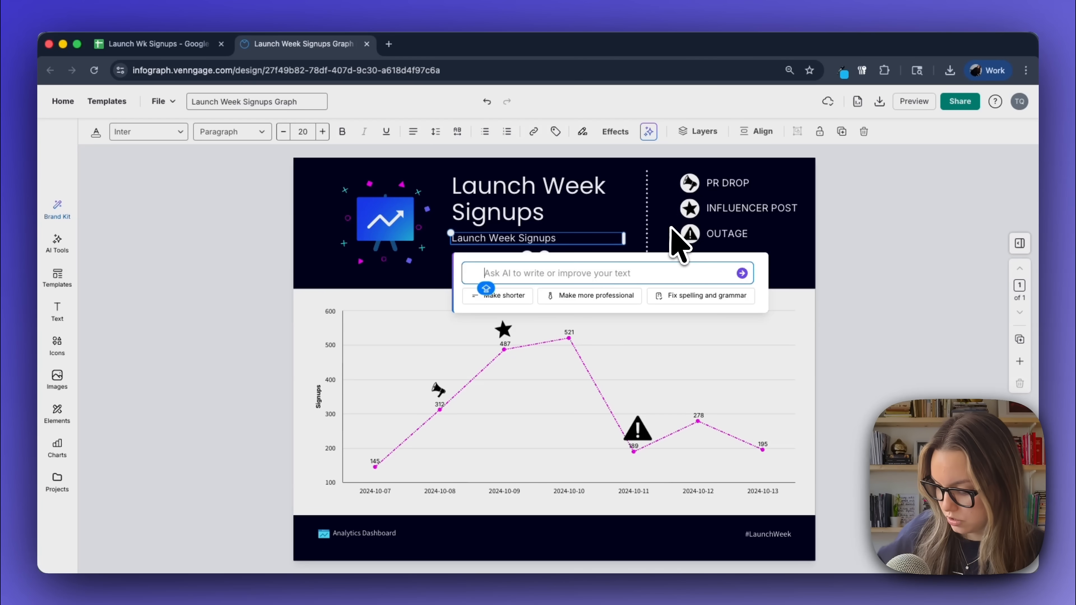
type("short description")
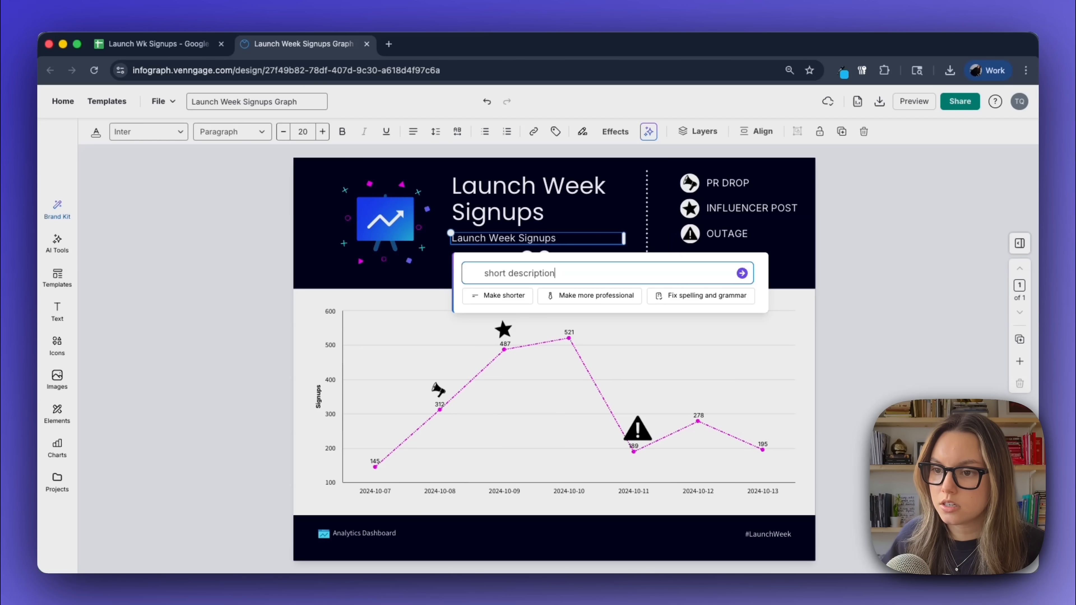
type("for a launch week sign")
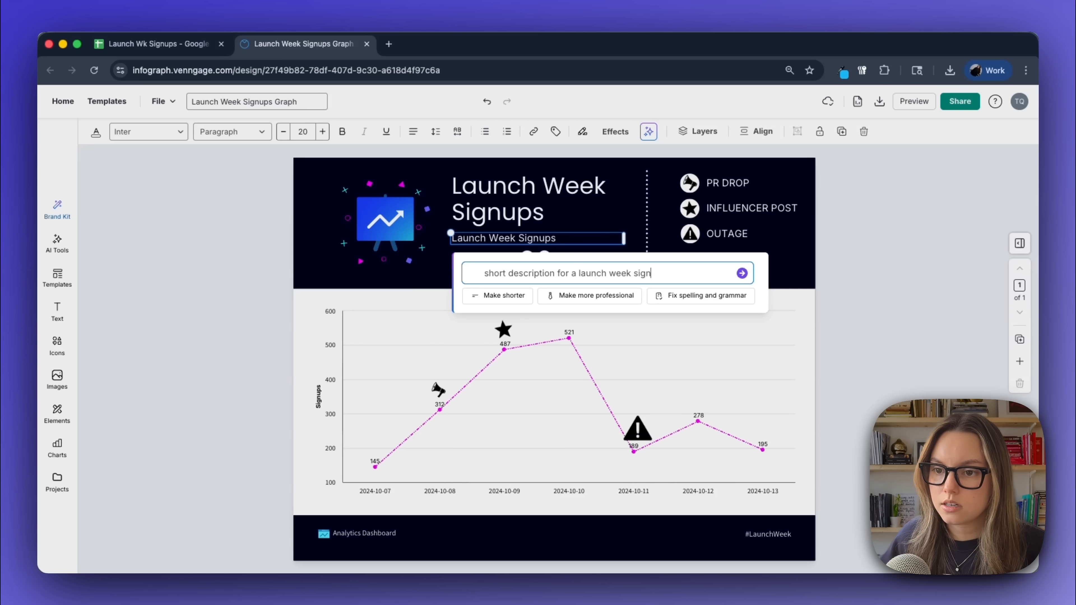
type("up graph")
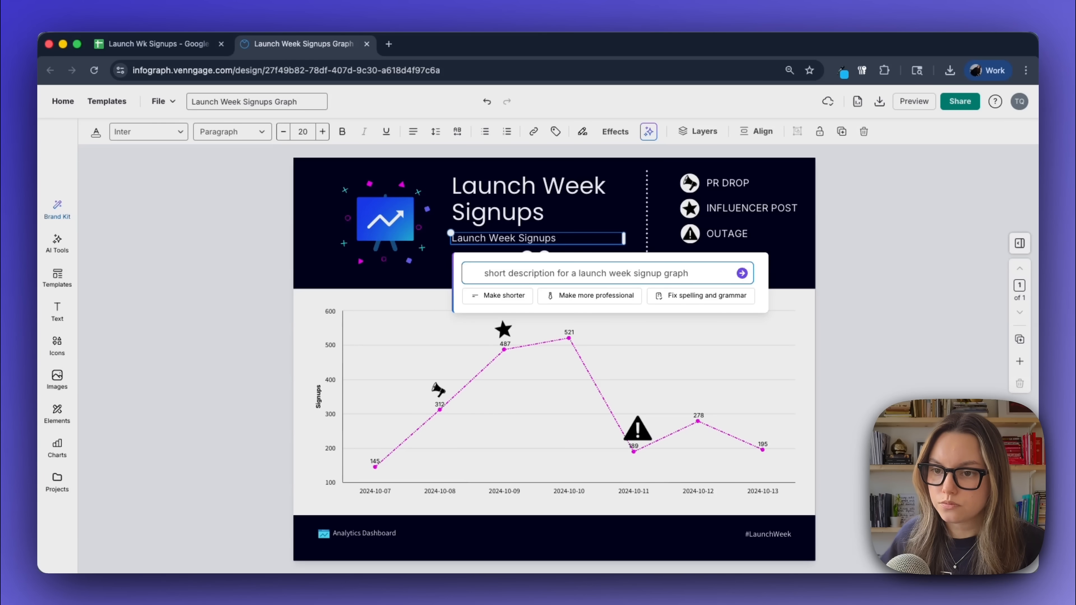
left_click(741, 272)
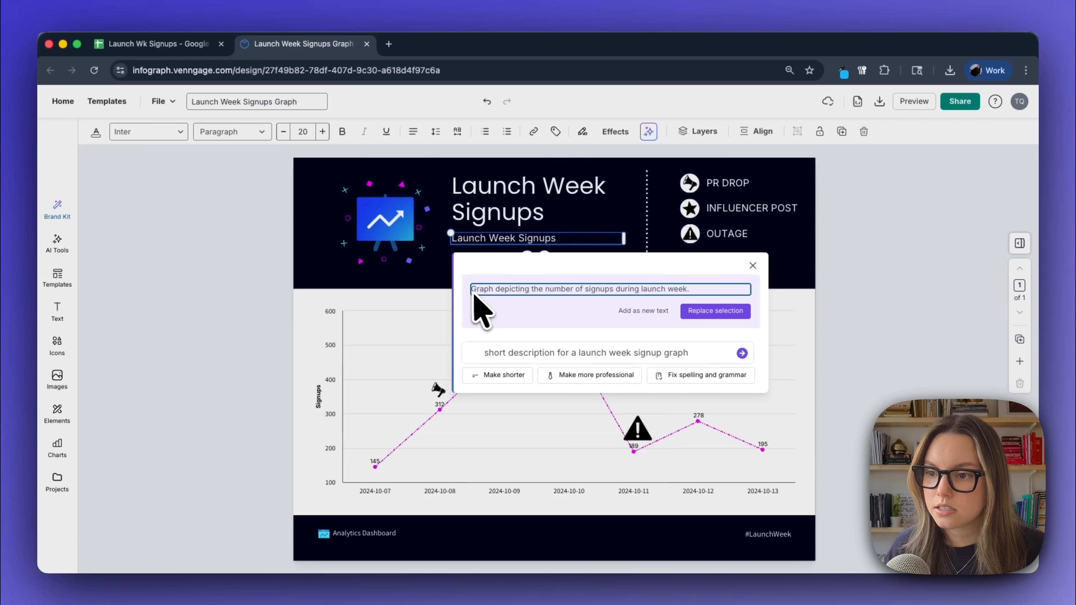
mouse_move(645, 309)
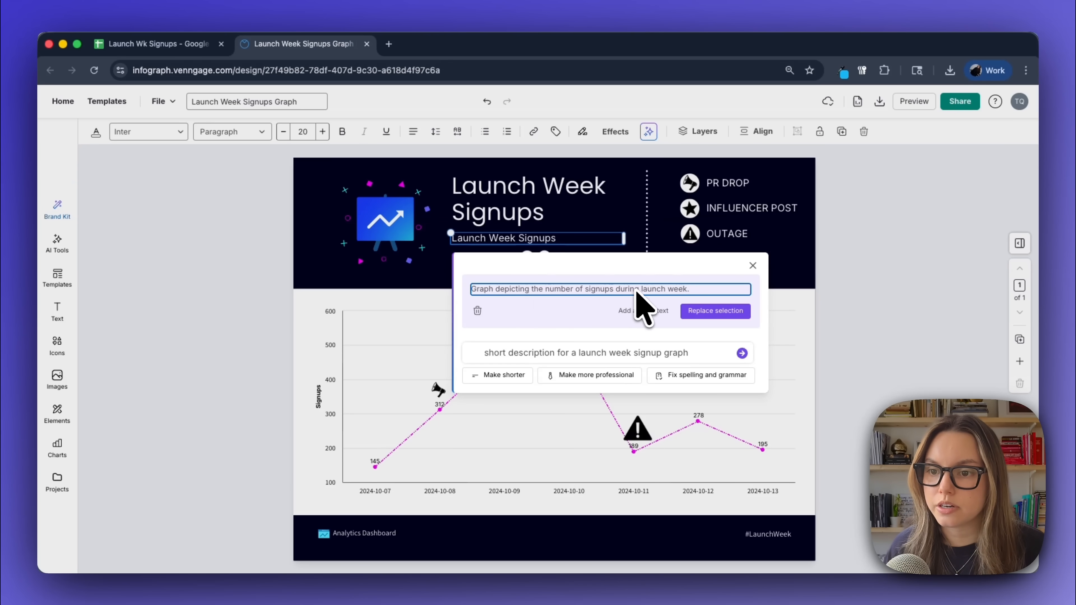
left_click(714, 311)
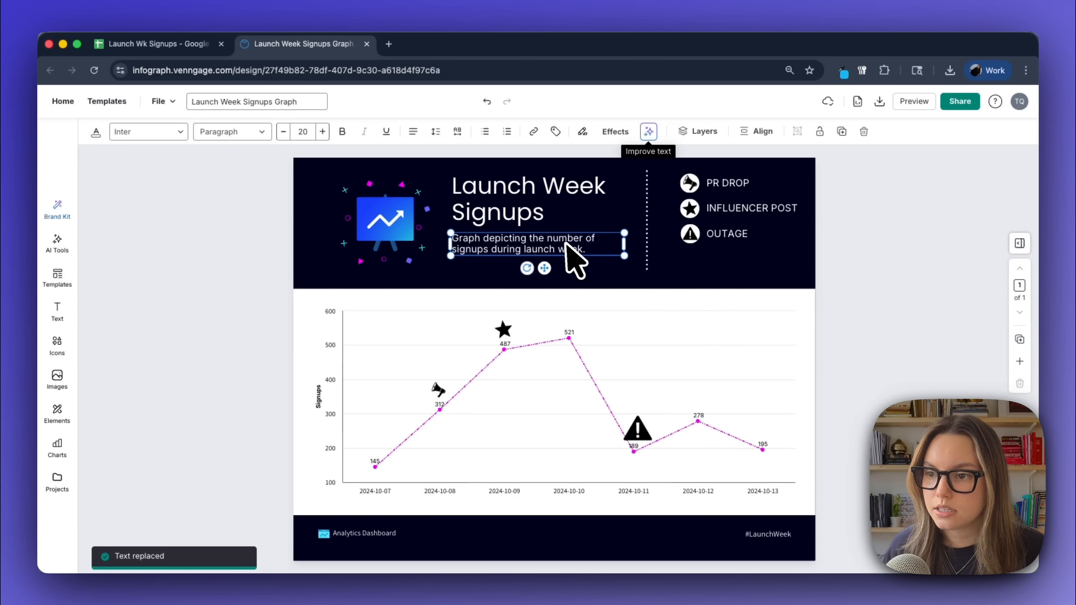
mouse_move(597, 268)
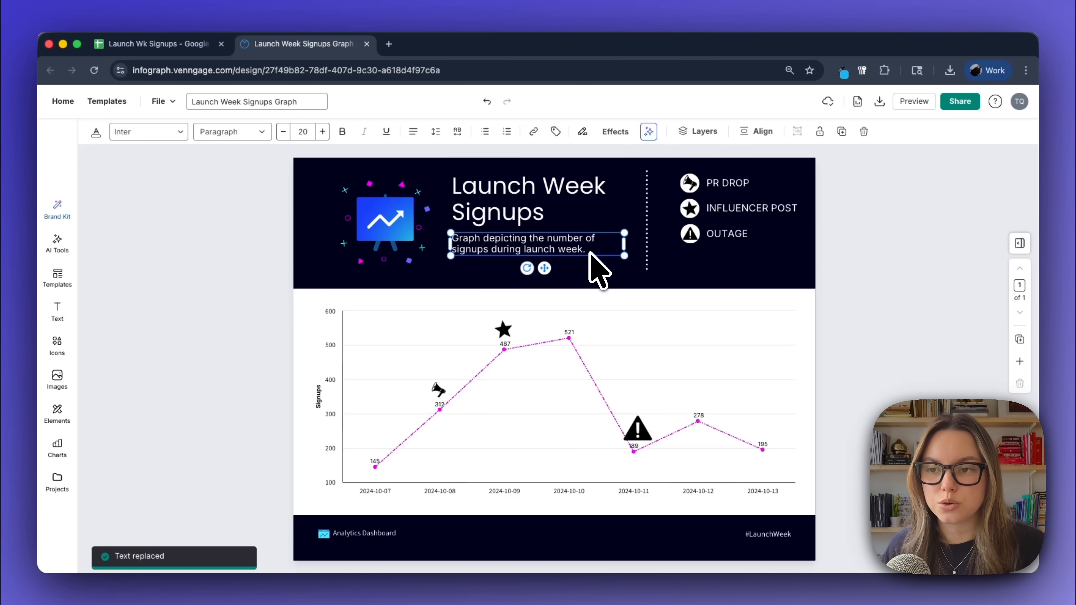
- Request a more professional rewrite with added context that includes 3 major event markers
left_click(648, 131)
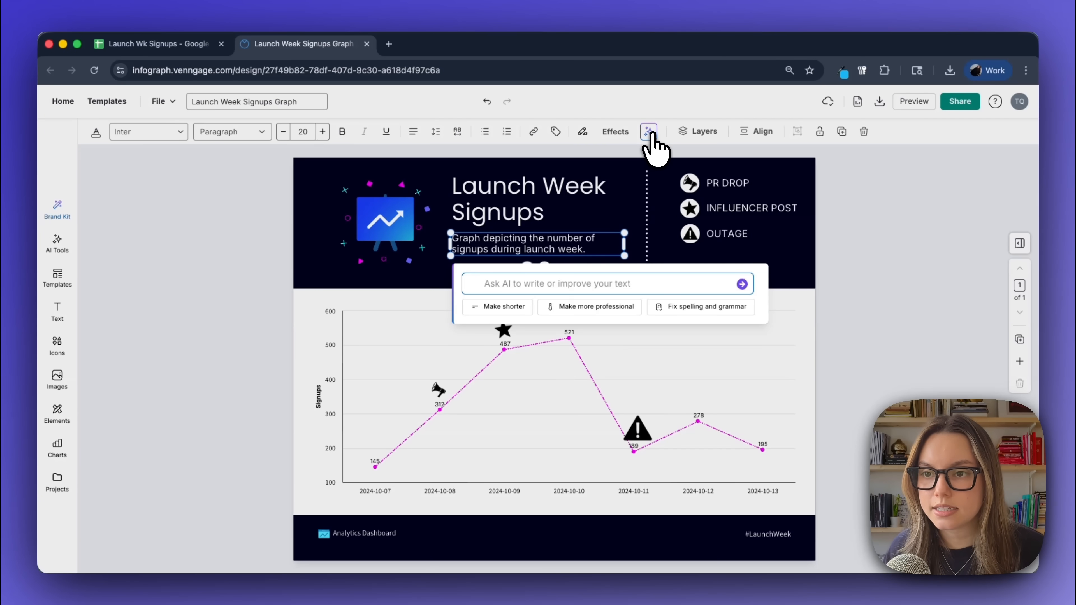
left_click(590, 307)
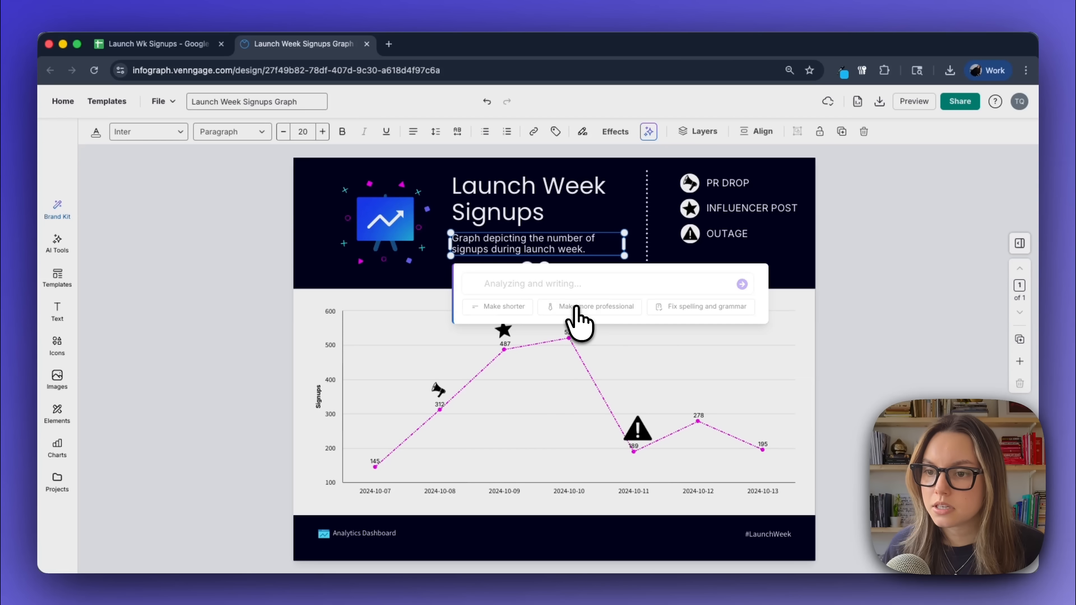
left_click(594, 306)
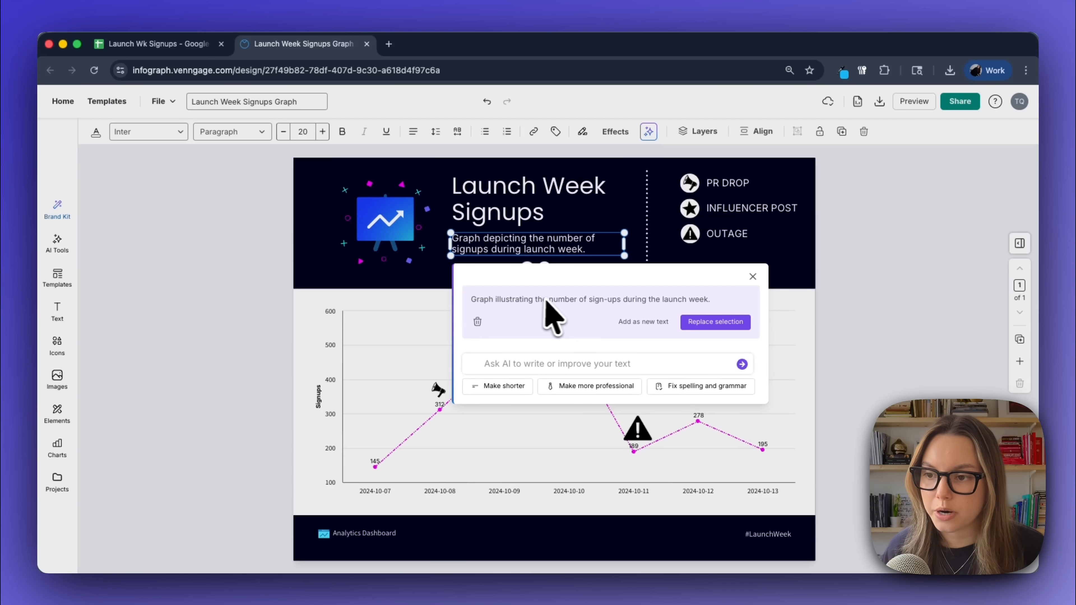
mouse_move(713, 321)
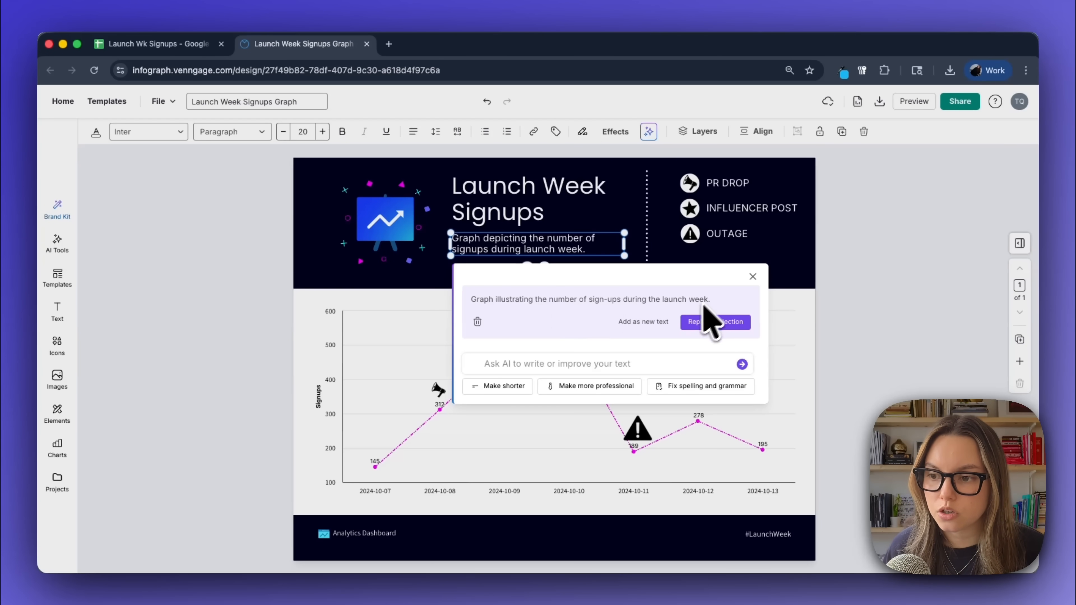
type("add")
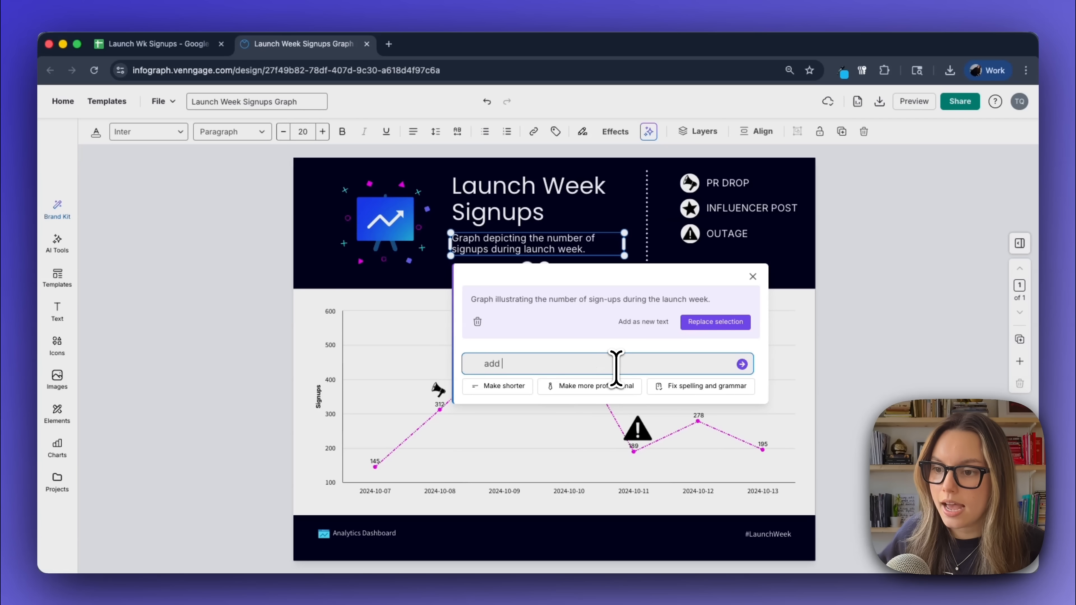
type("more context this")
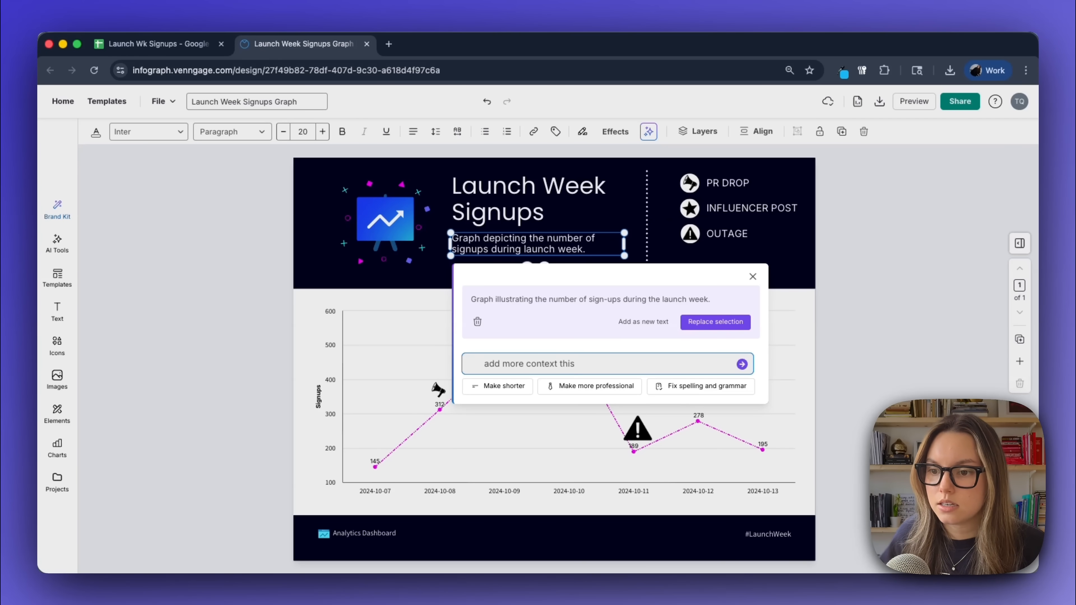
type("includes 3")
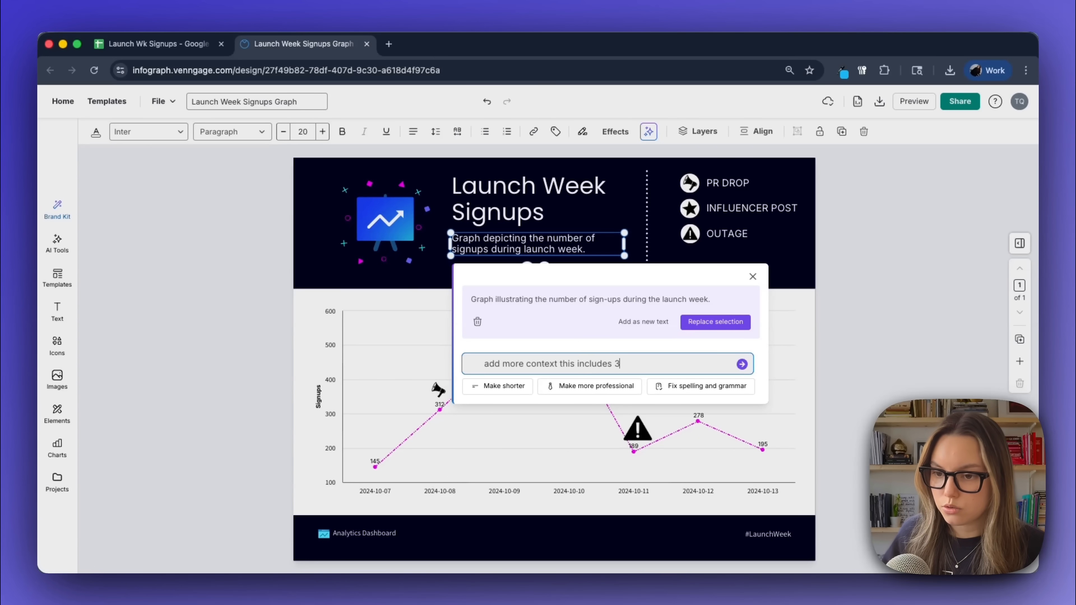
type("major event")
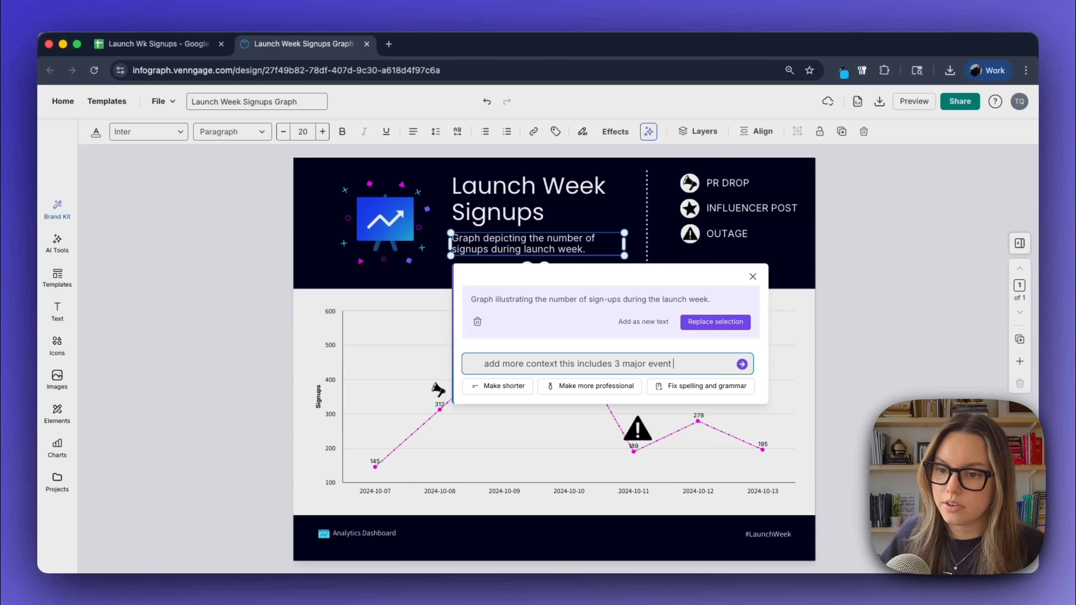
type("markers")
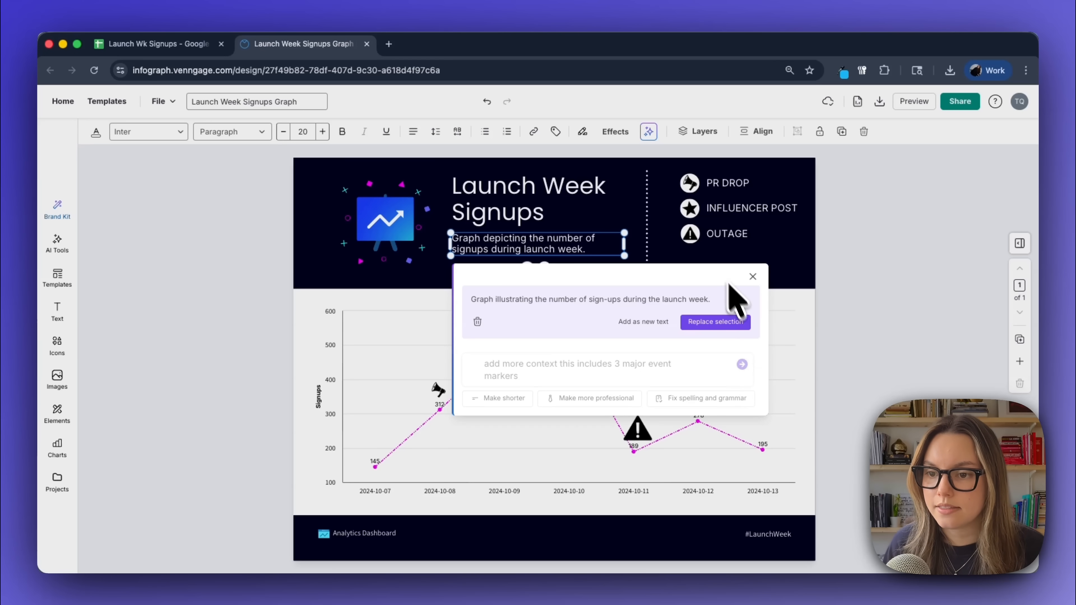
- Submit the prompt and replace the subtitle with the longer generated description
left_click(742, 364)
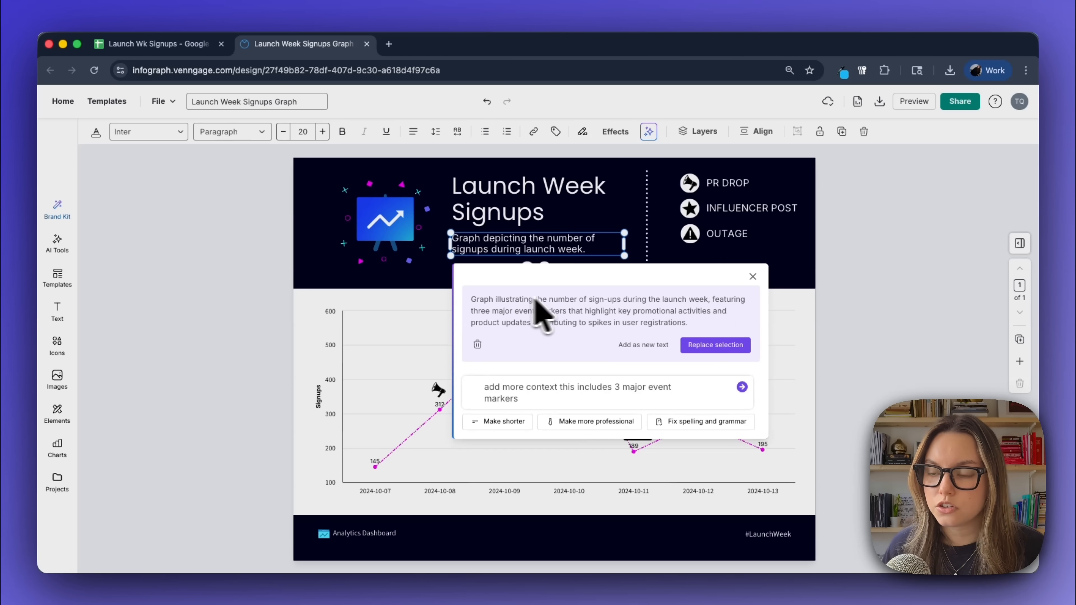
mouse_move(548, 335)
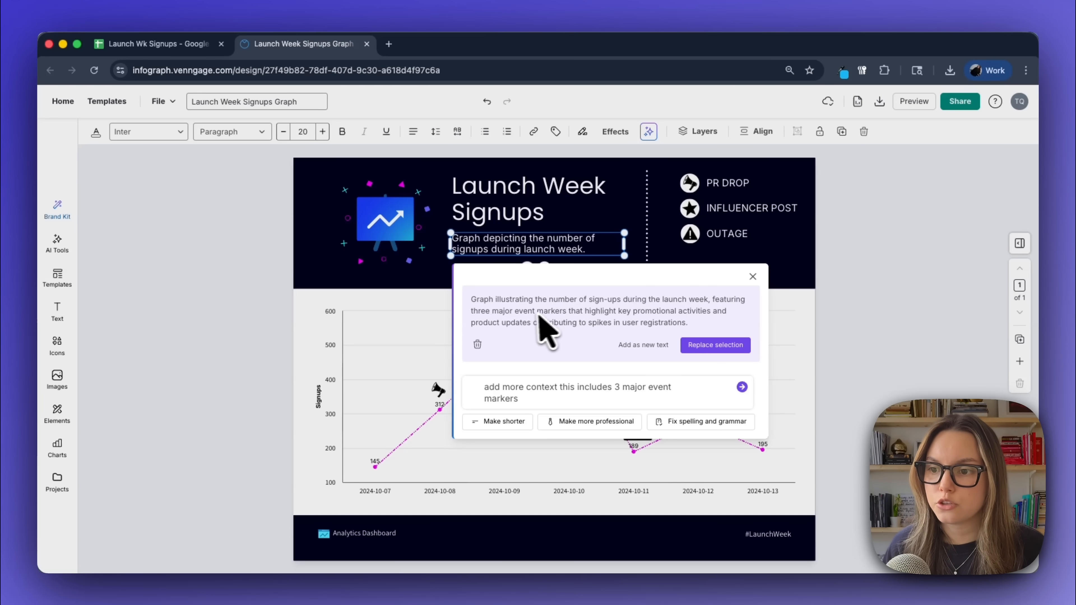
mouse_move(720, 329)
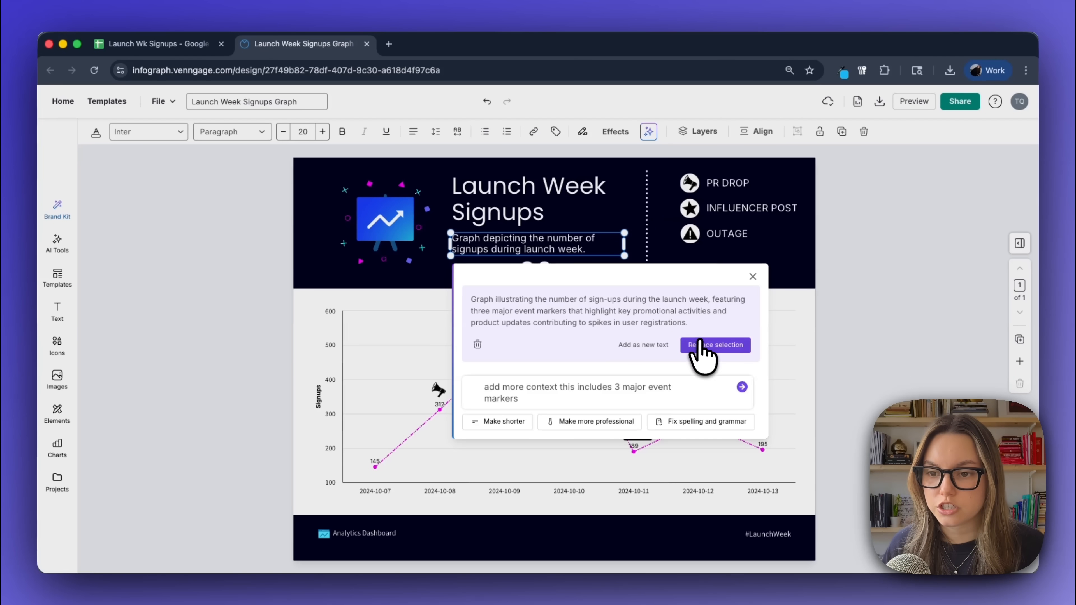
left_click(715, 345)
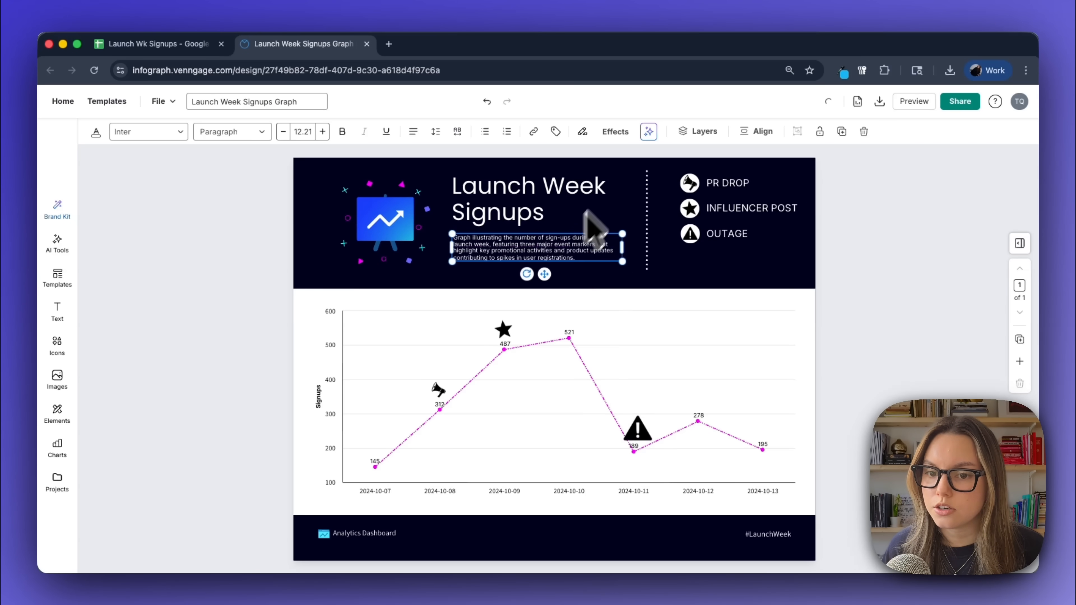
mouse_move(944, 364)
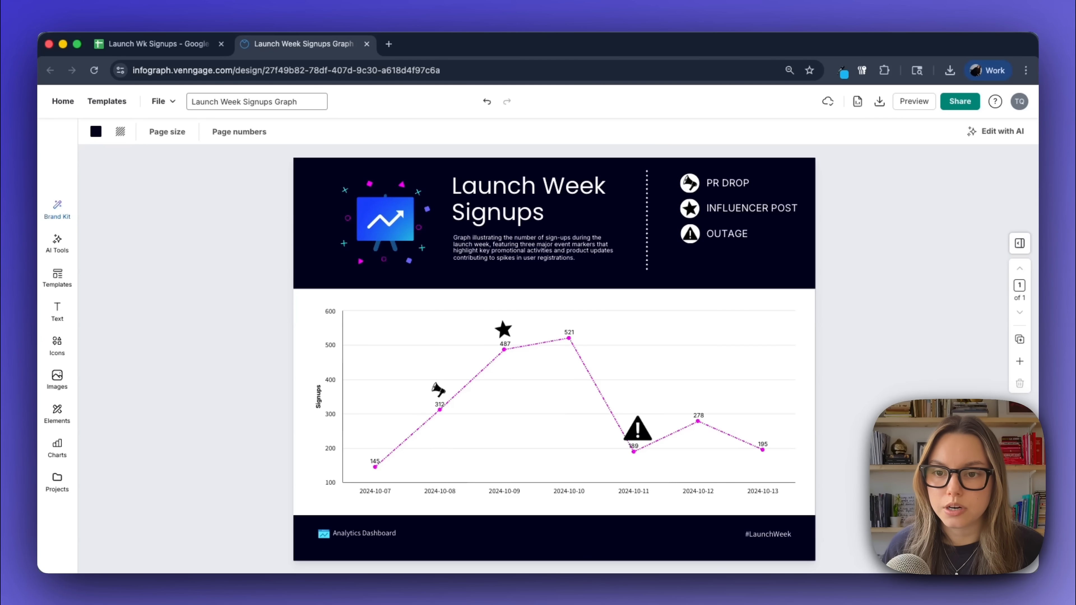
mouse_move(332, 141)
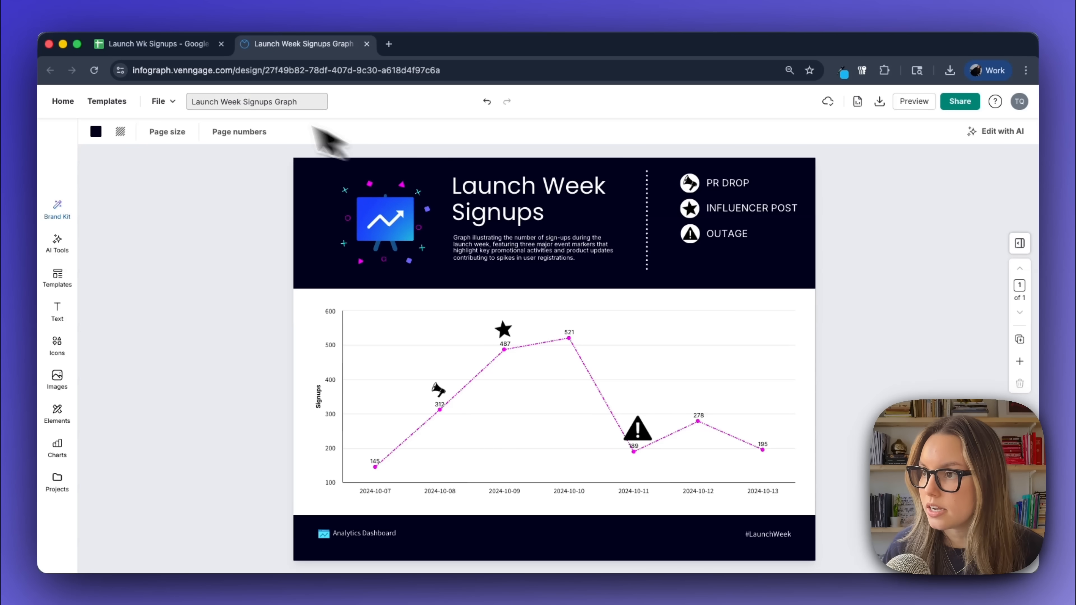
- Run the Accessibility Checker from the file menu and review the failing Text Size issue
left_click(159, 100)
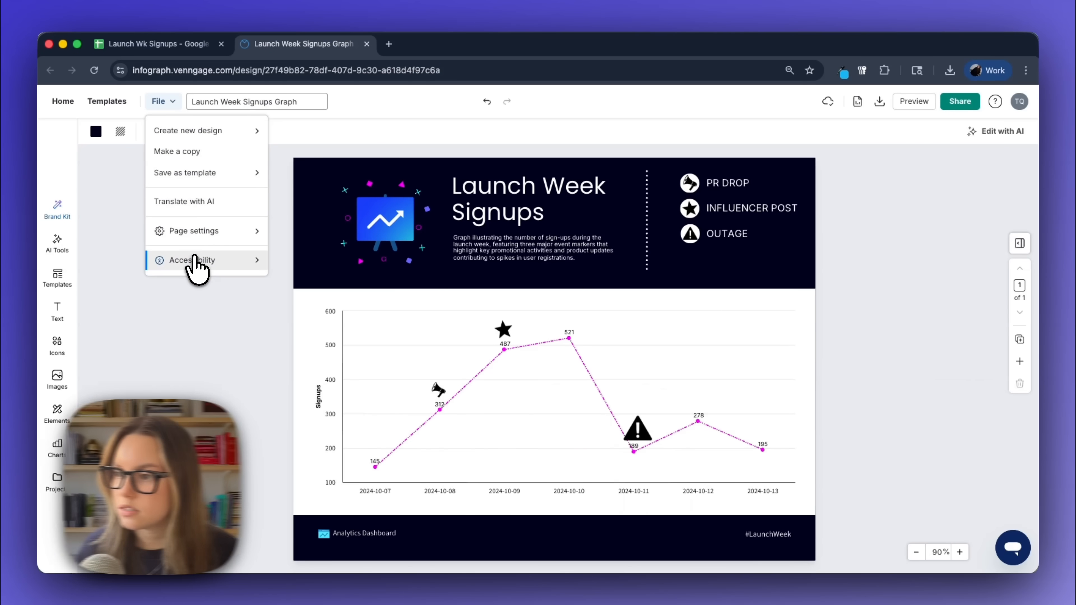
left_click(192, 260)
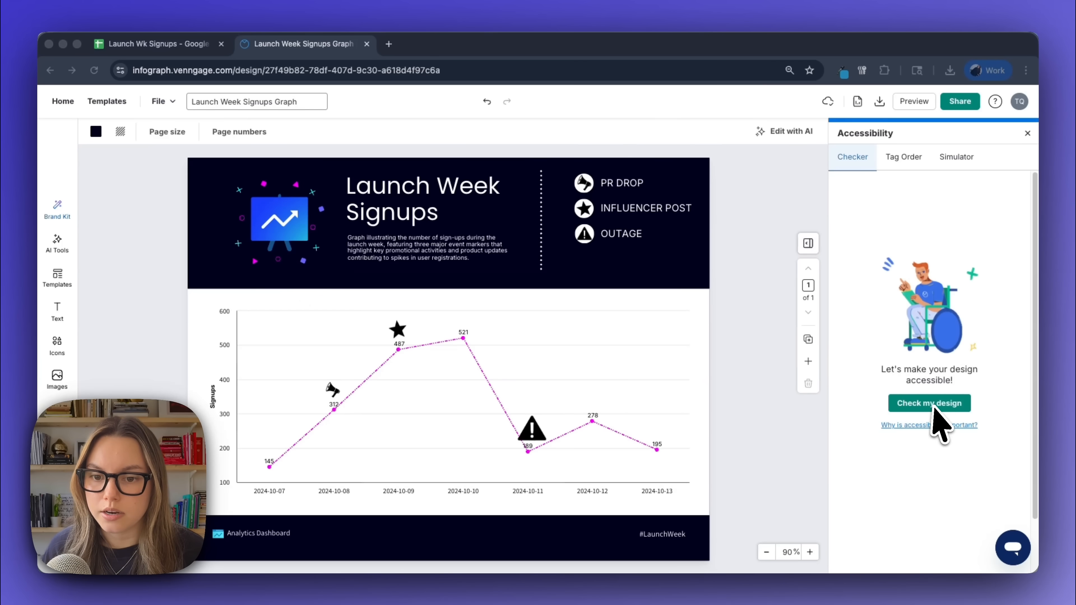
left_click(929, 403)
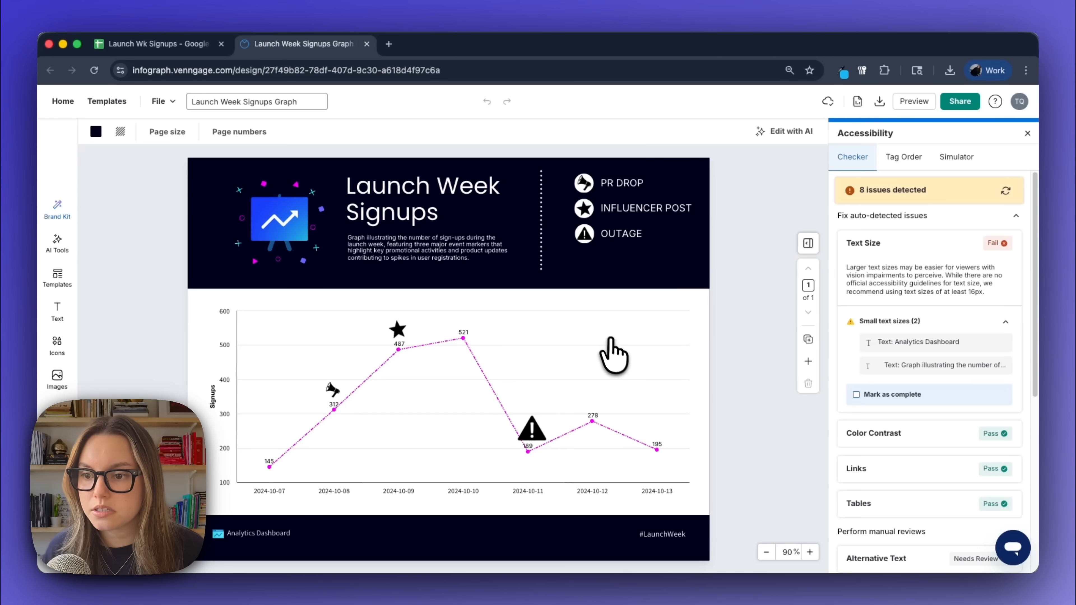
mouse_move(617, 384)
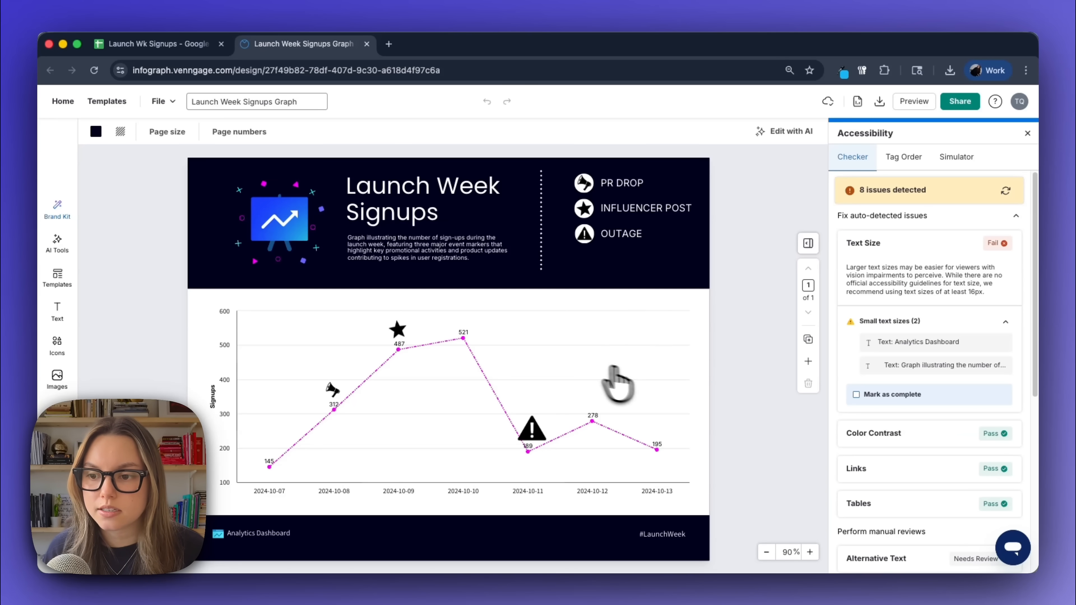
mouse_move(662, 514)
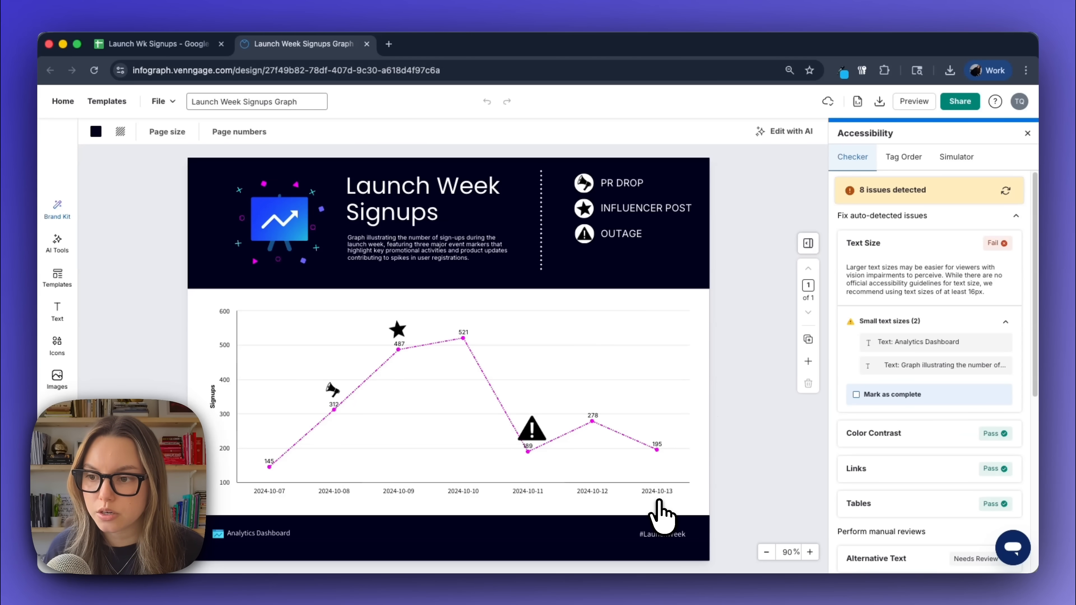
mouse_move(886, 257)
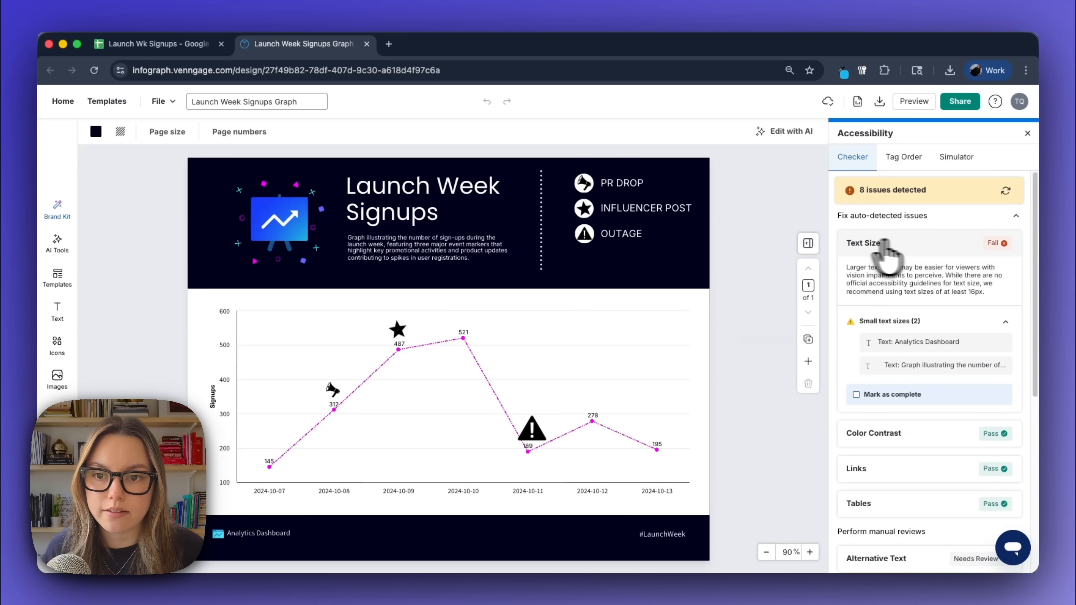
scroll("down", 3)
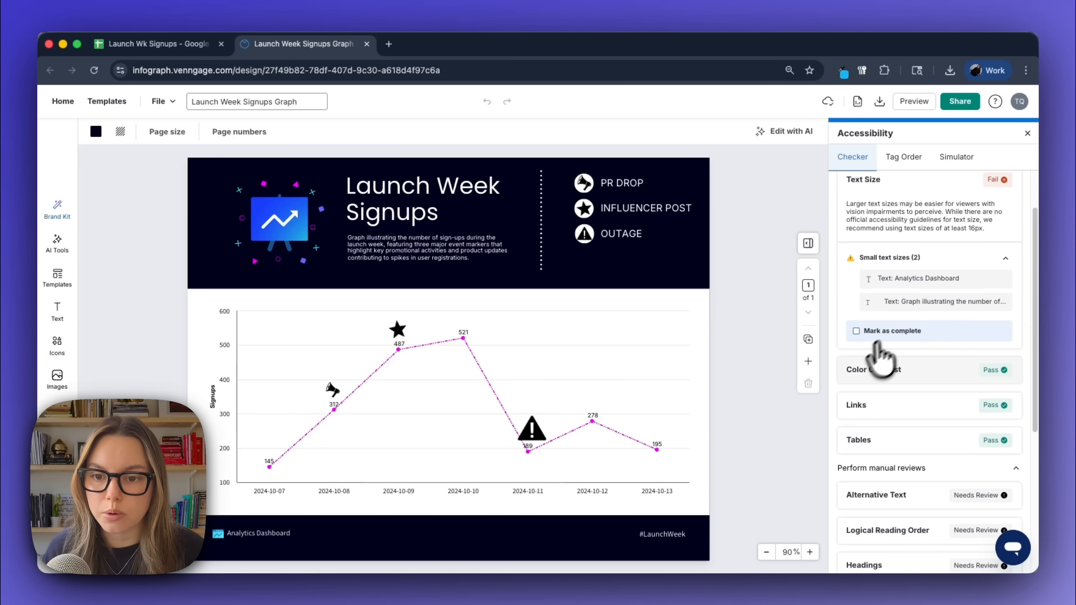
mouse_move(905, 395)
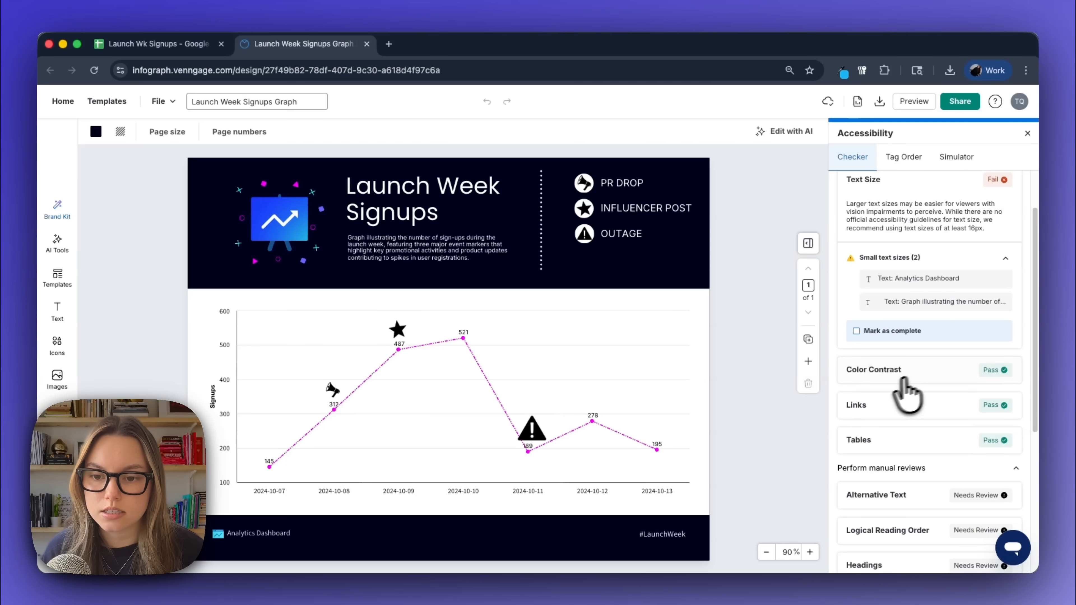
scroll("down", 3)
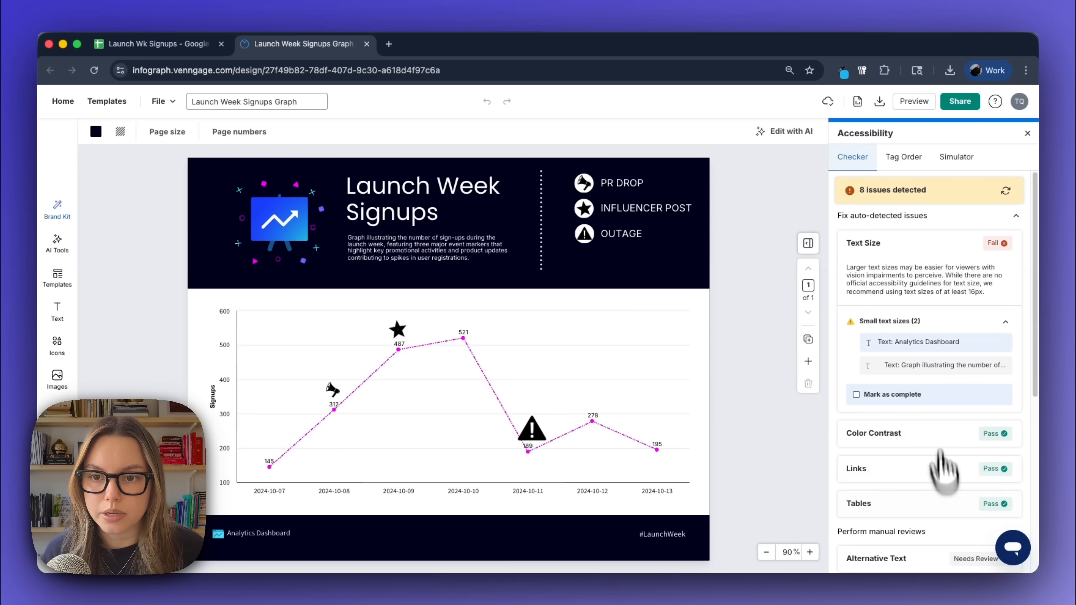
mouse_move(892, 282)
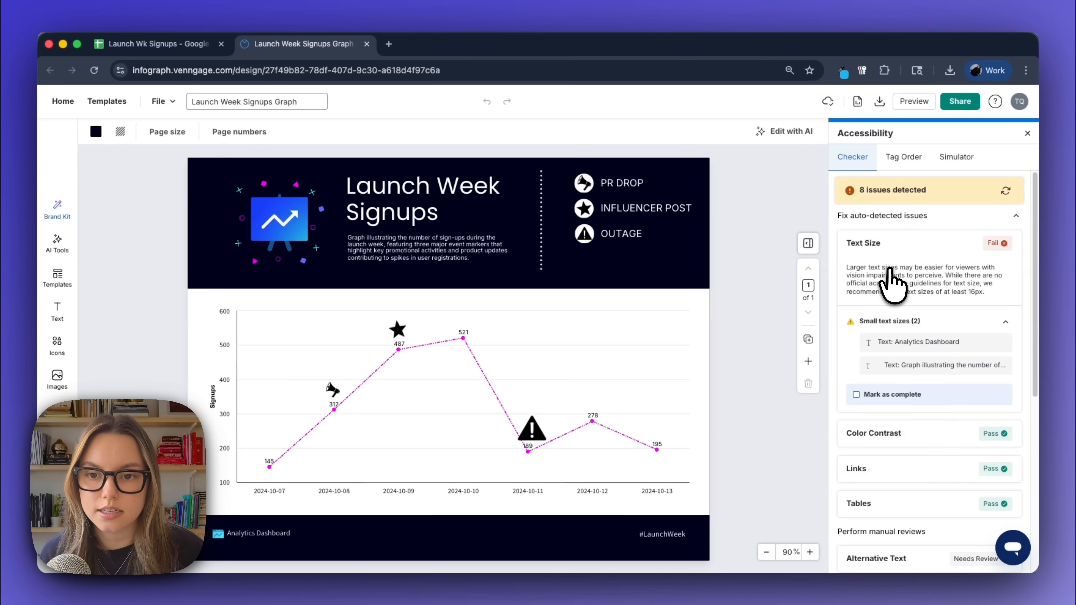
mouse_move(926, 291)
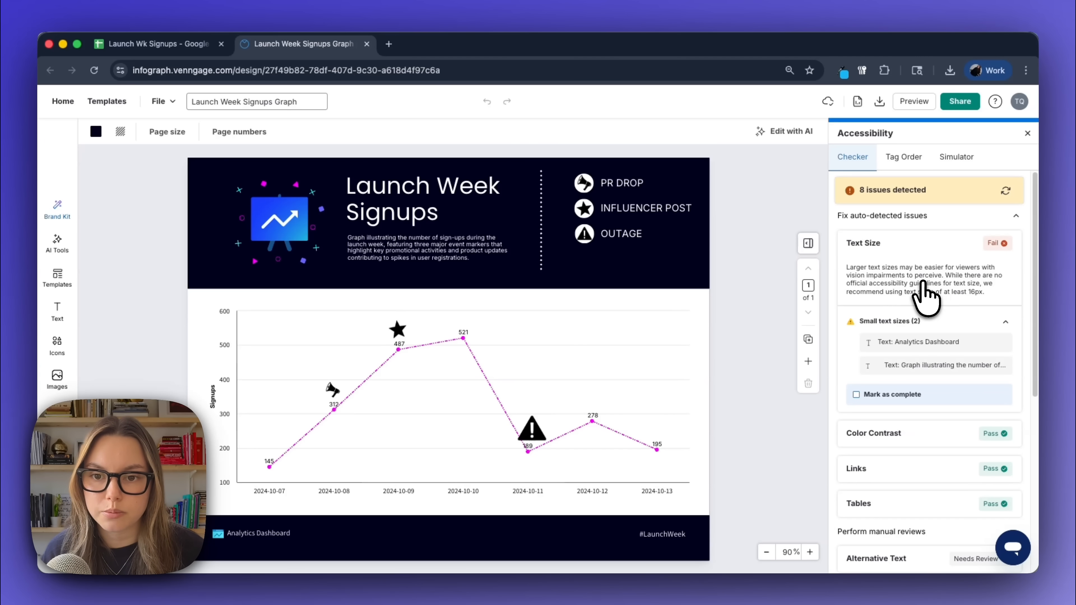
mouse_move(960, 312)
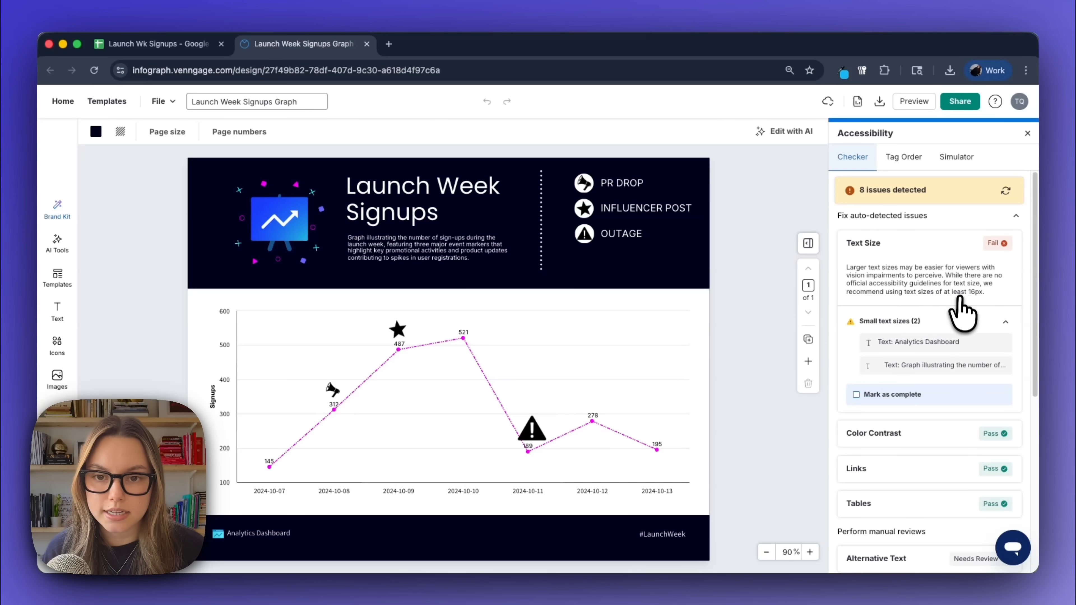
mouse_move(950, 312)
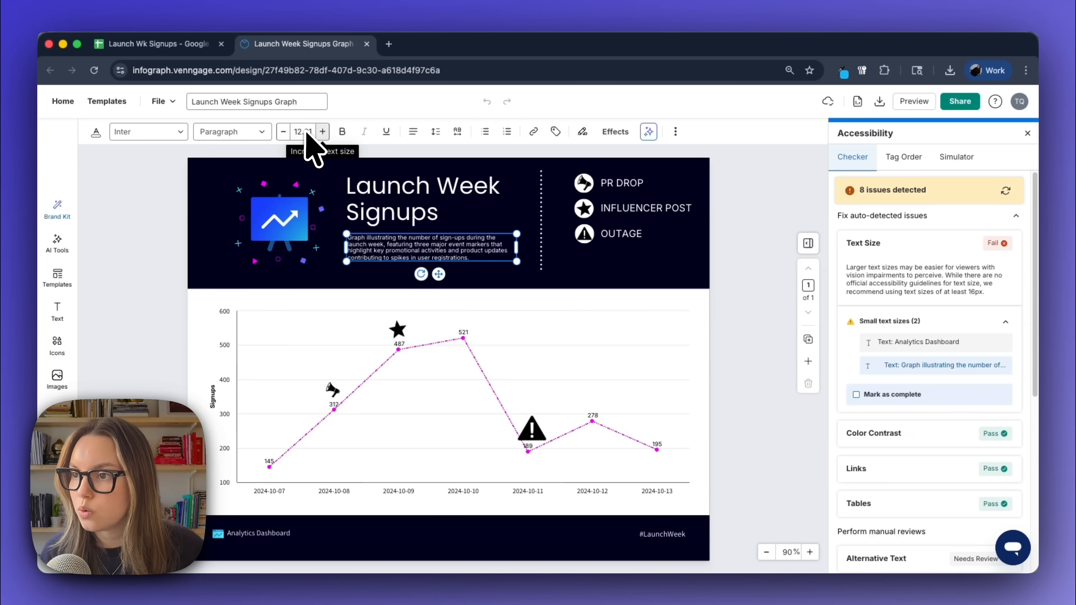
- Set the header description and the Analytics Dashboard footer text both to size 16
left_click(321, 131)
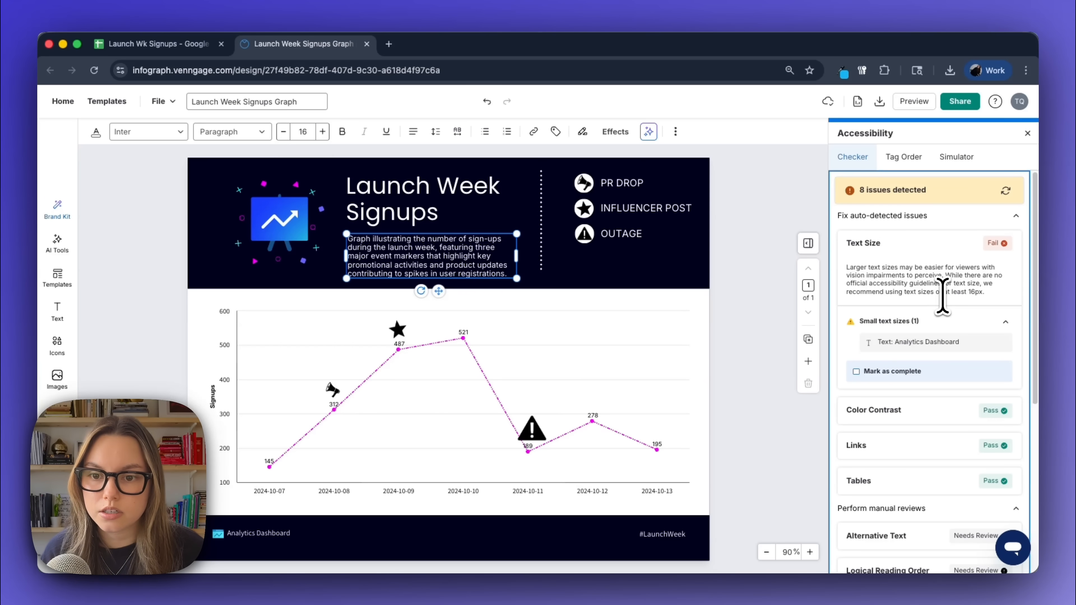
left_click(919, 342)
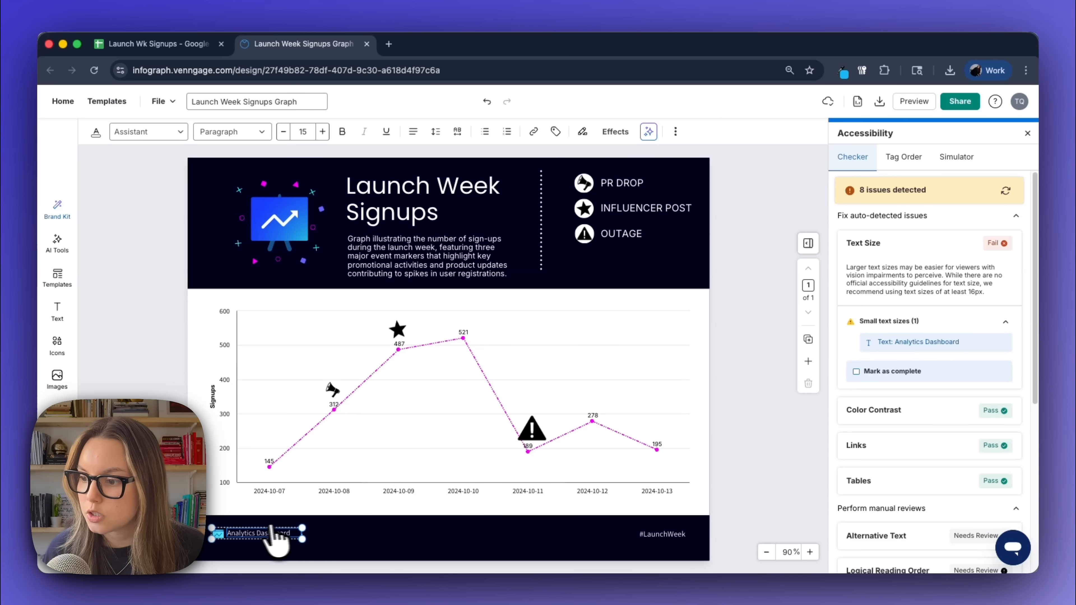
mouse_move(308, 141)
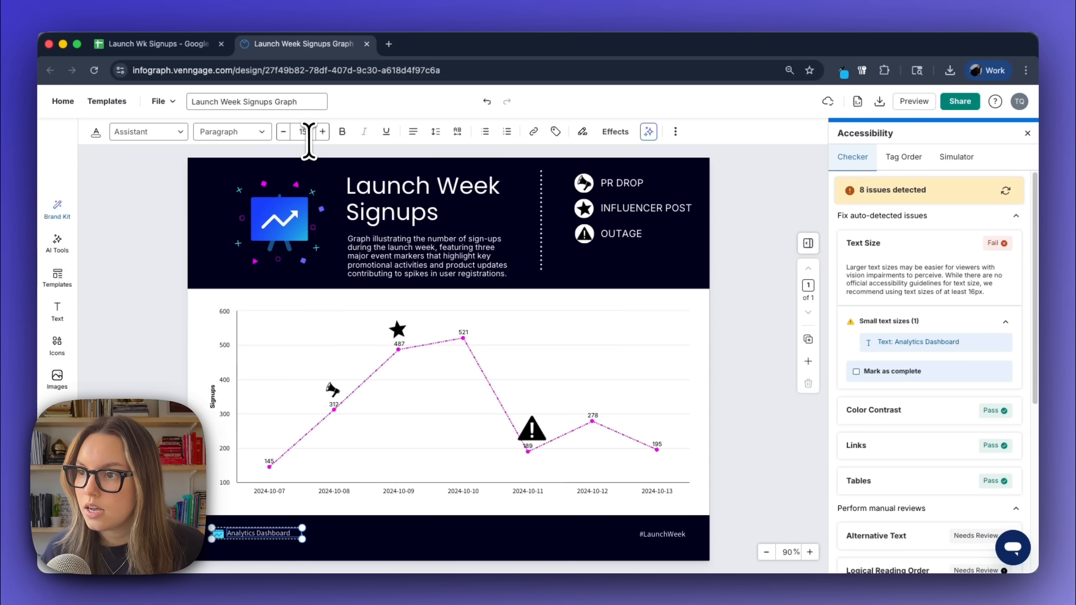
left_click(322, 131)
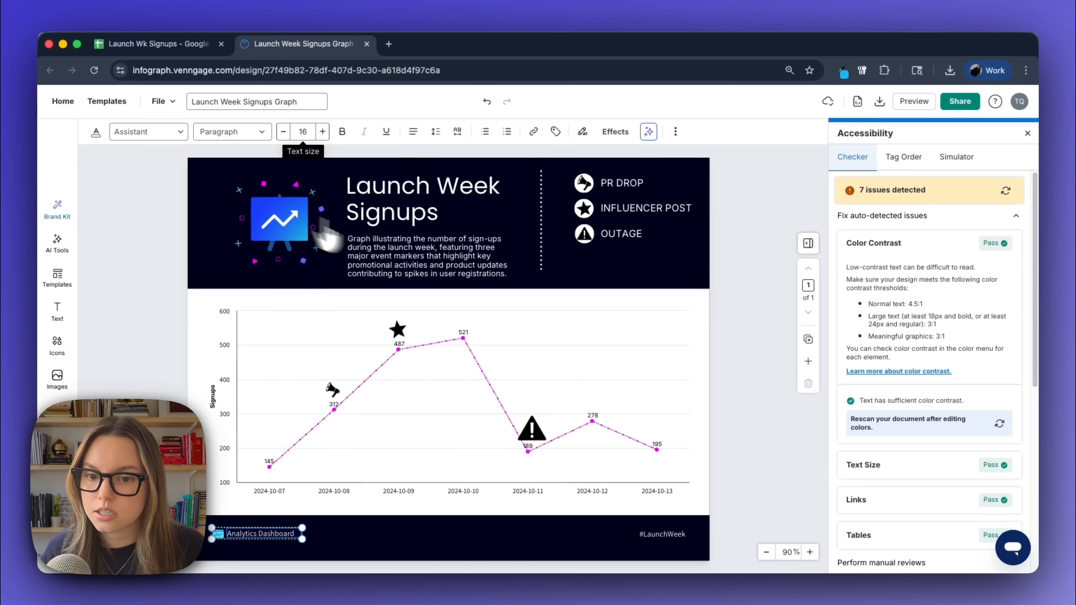
mouse_move(960, 464)
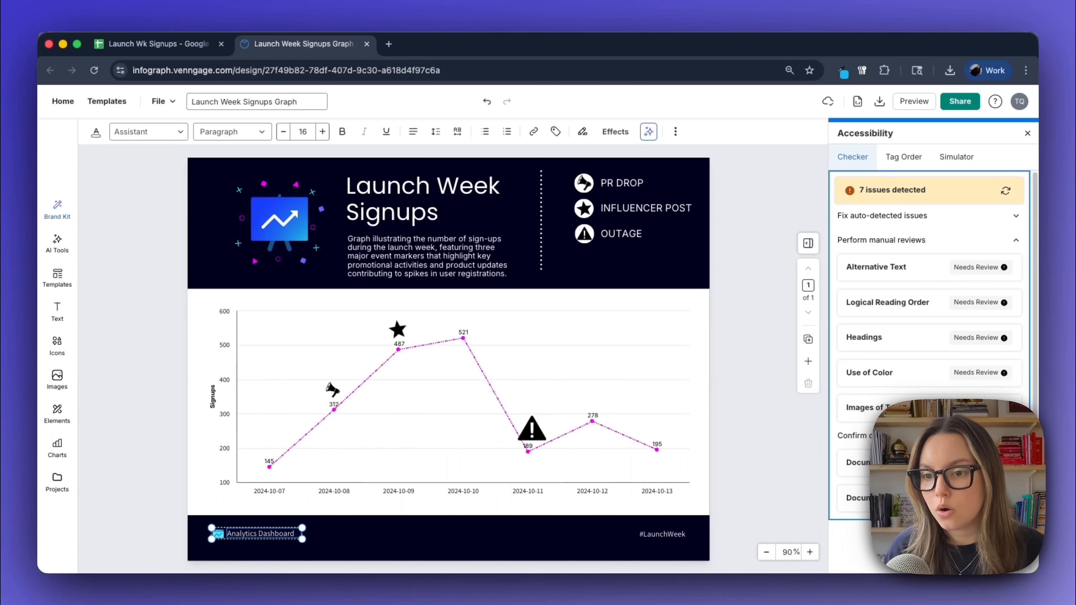
mouse_move(939, 231)
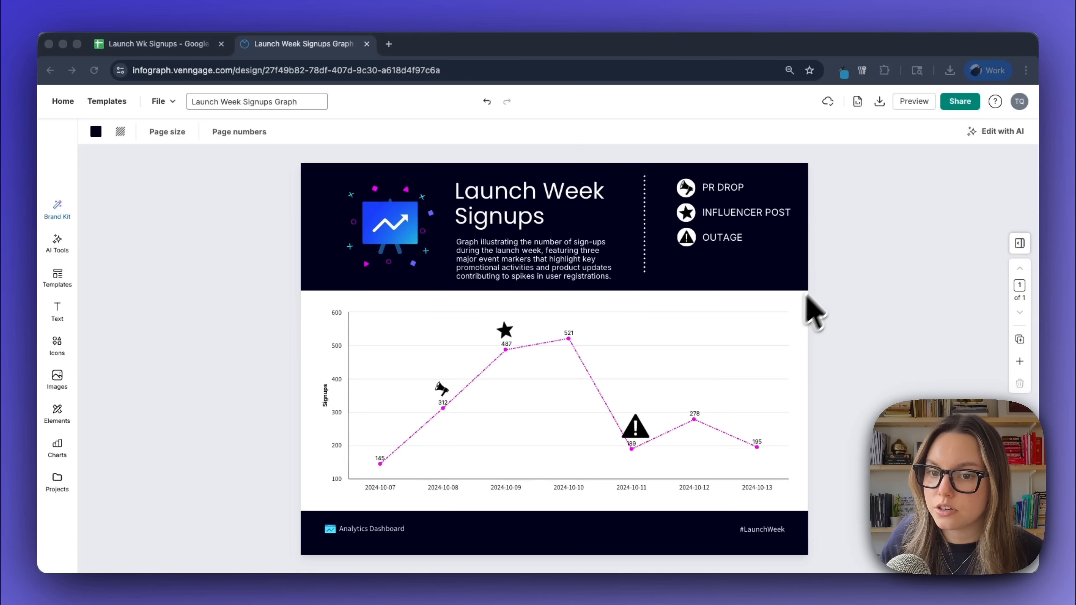
mouse_move(638, 275)
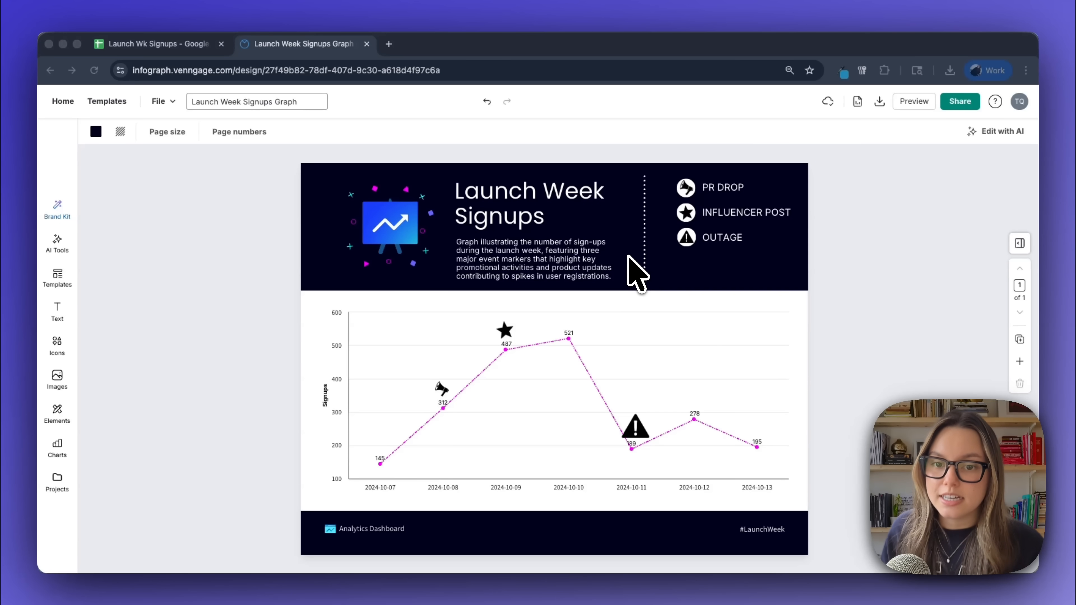
mouse_move(1032, 336)
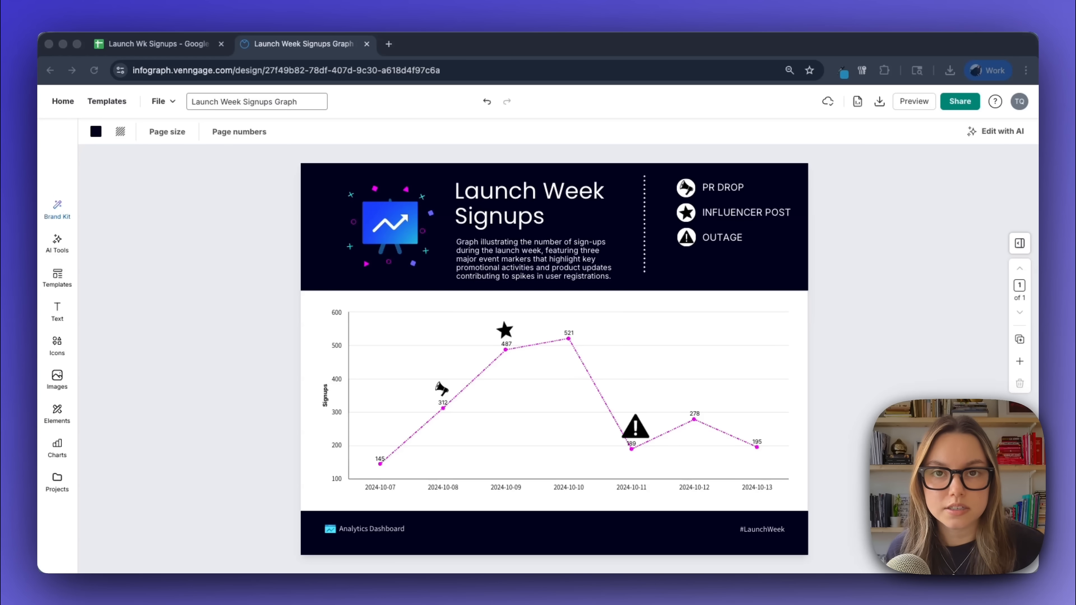
mouse_move(1000, 291)
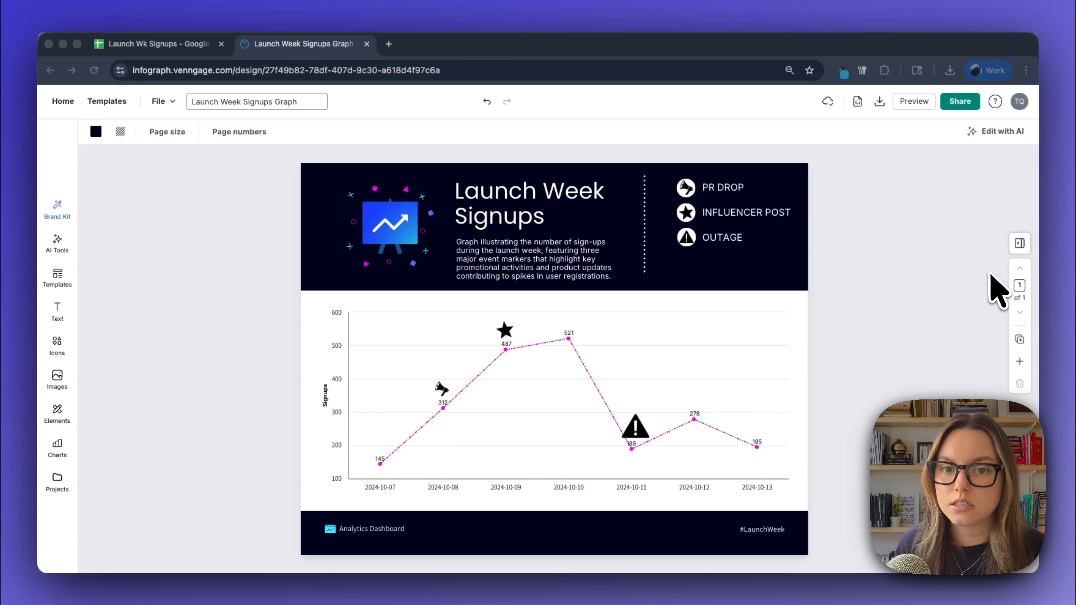
mouse_move(921, 267)
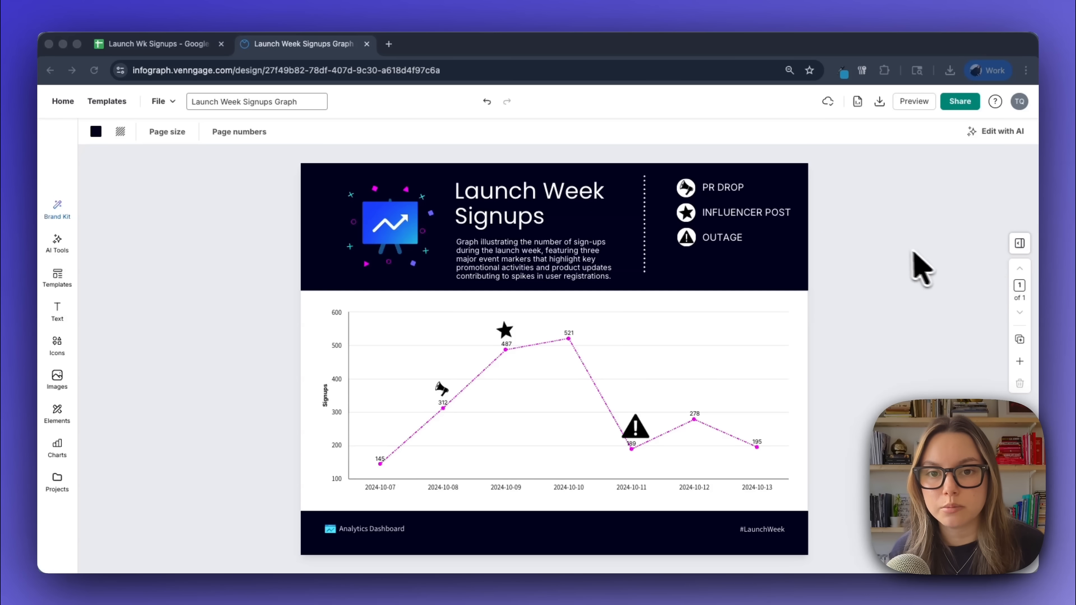
mouse_move(713, 357)
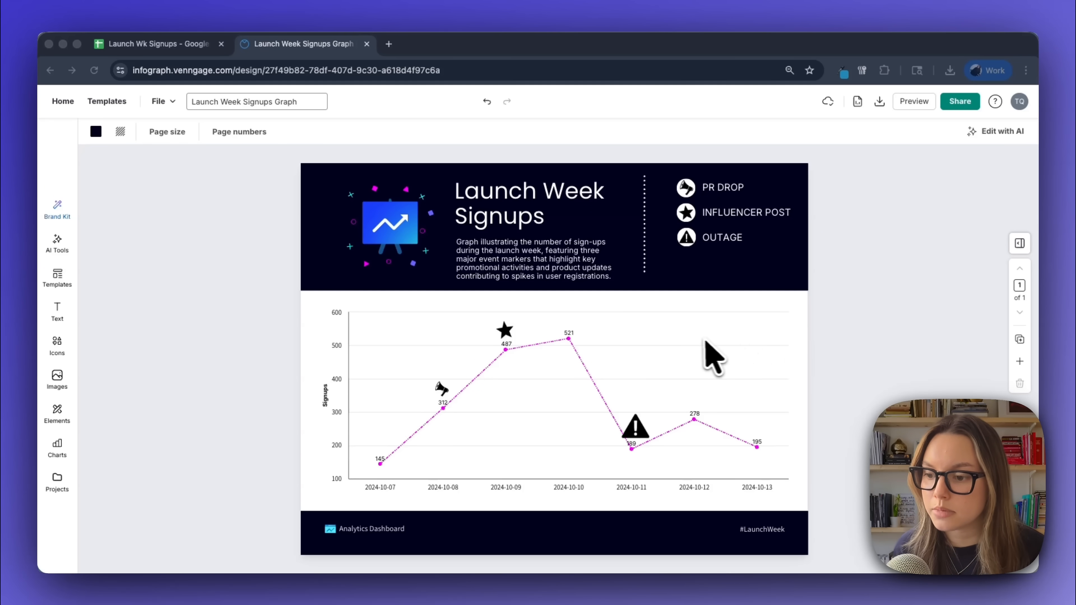
mouse_move(895, 168)
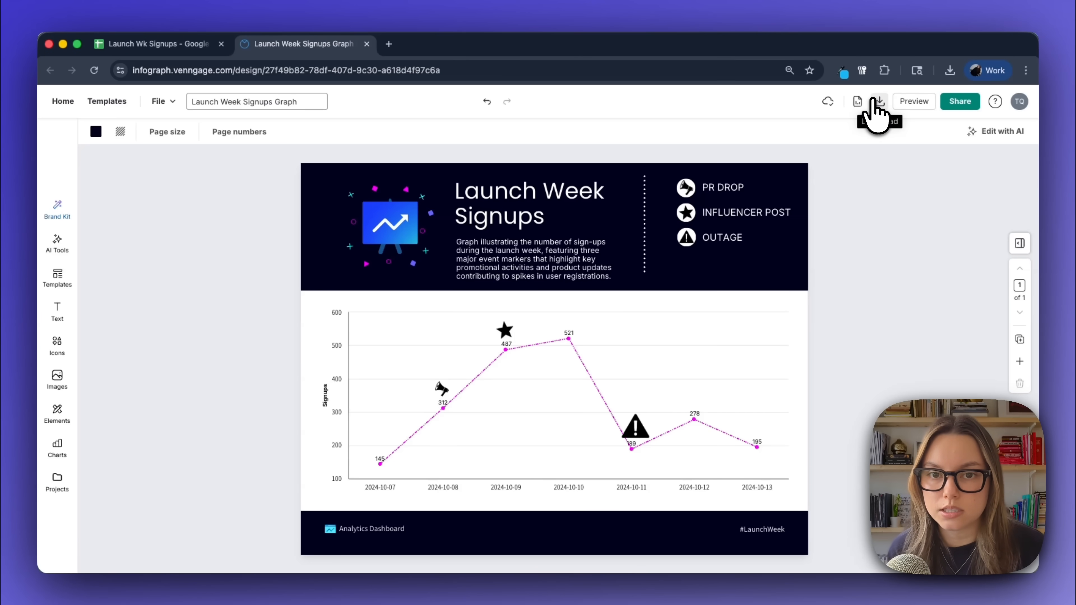
- Download the design as a large-file PNG, after briefly trying the PDF format
left_click(879, 101)
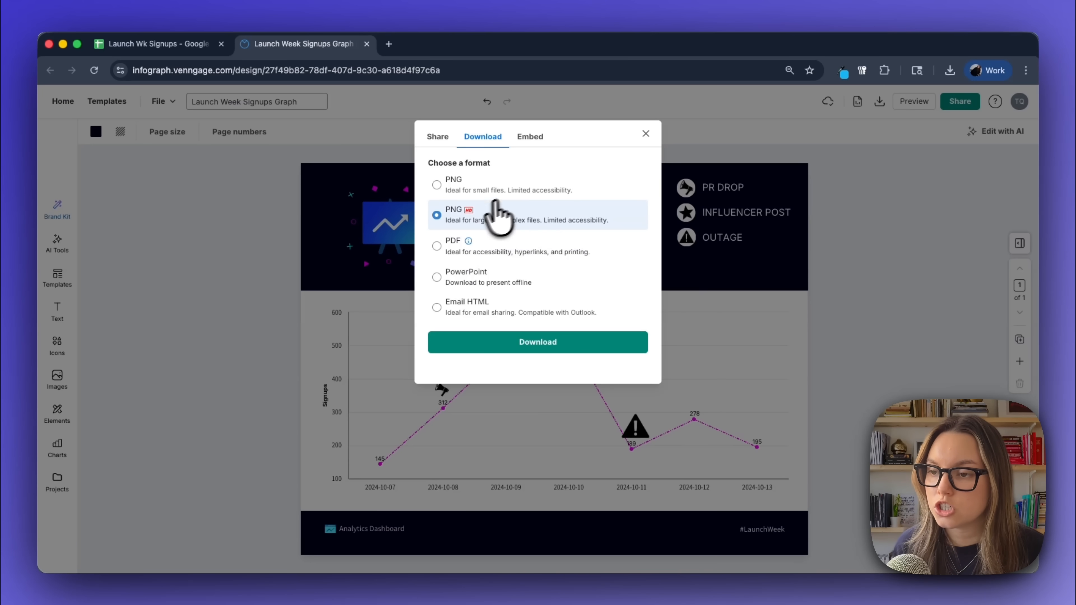
mouse_move(556, 226)
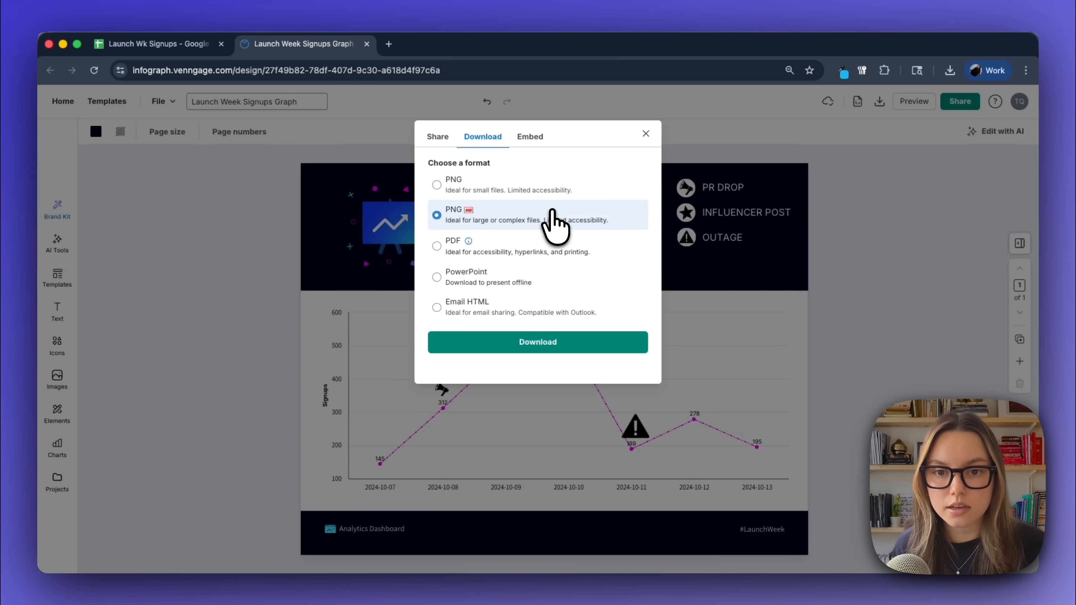
left_click(436, 247)
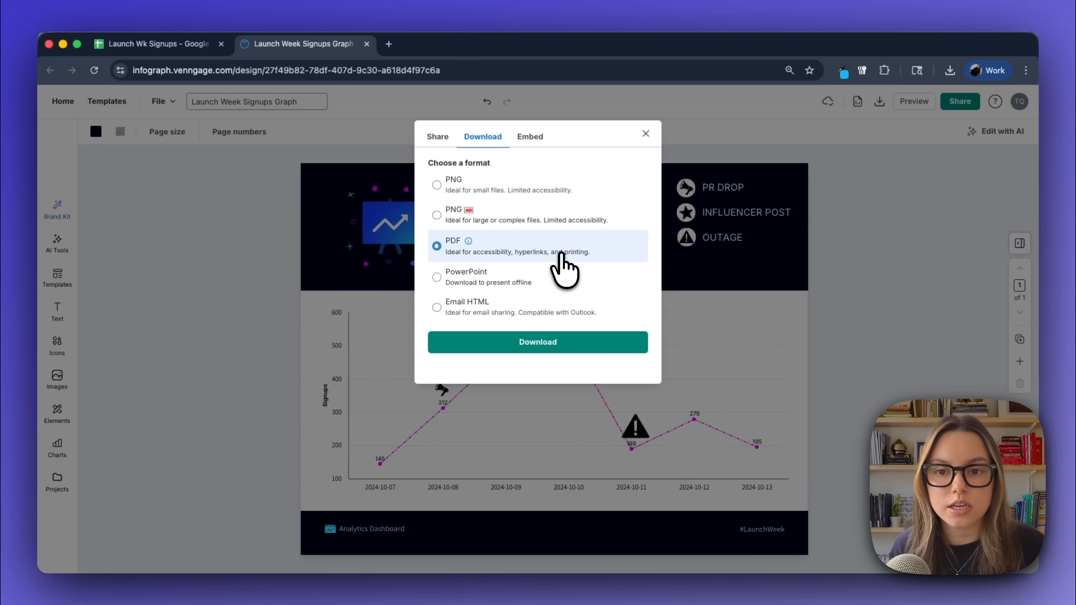
left_click(437, 214)
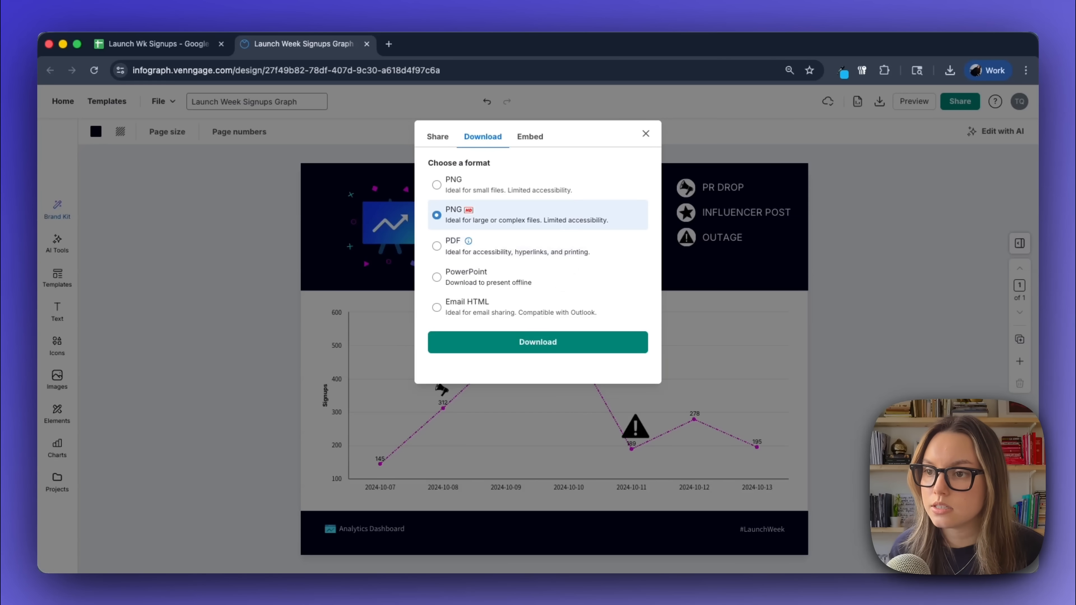
left_click(537, 341)
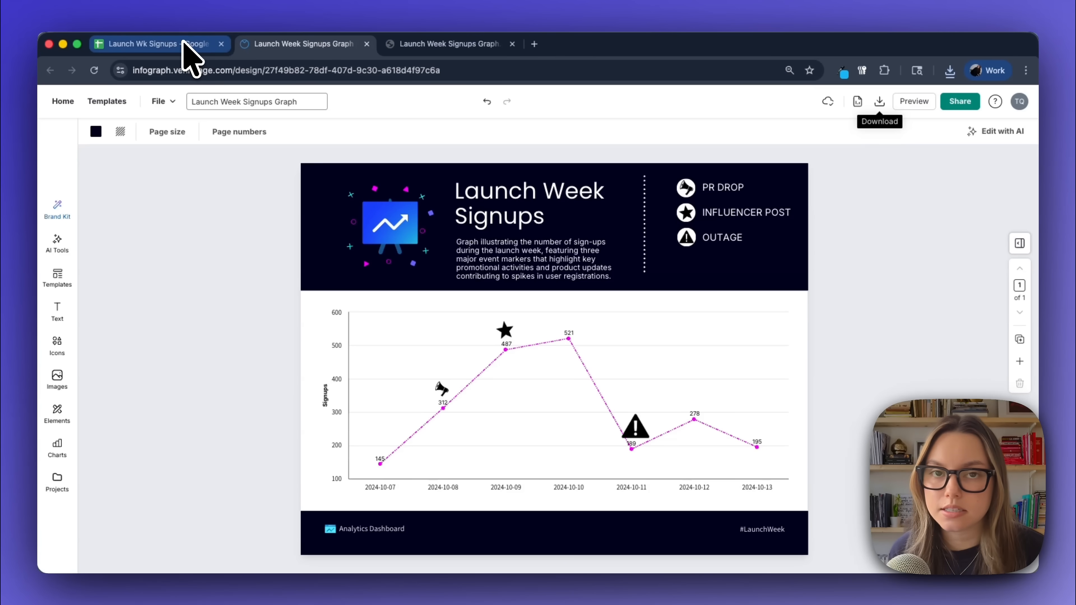
- Switch to the Launch Wk Signups Google Sheets tab
left_click(155, 43)
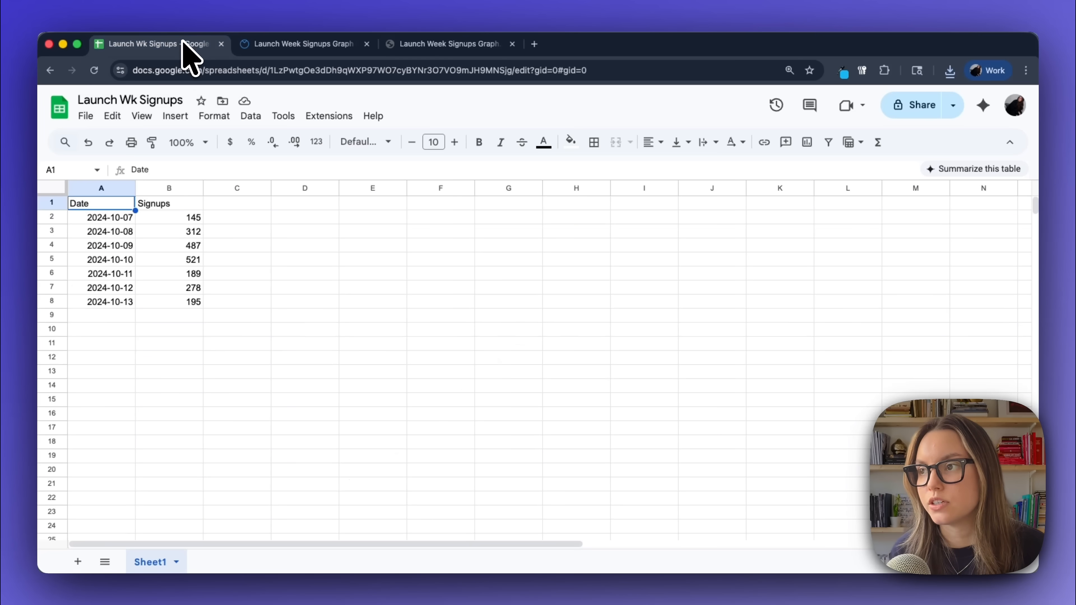
mouse_move(232, 326)
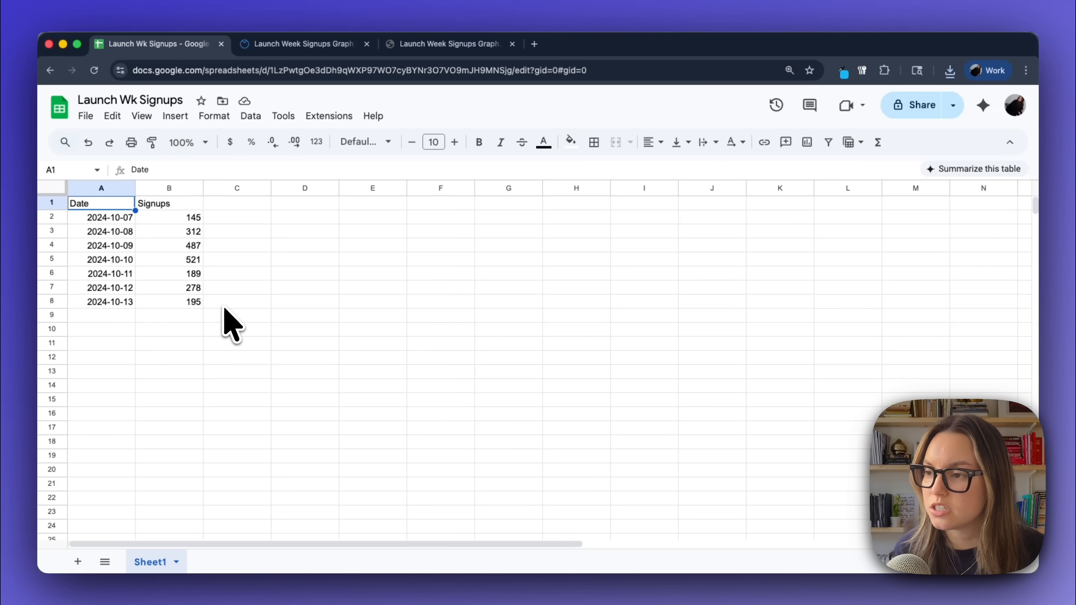
mouse_move(155, 308)
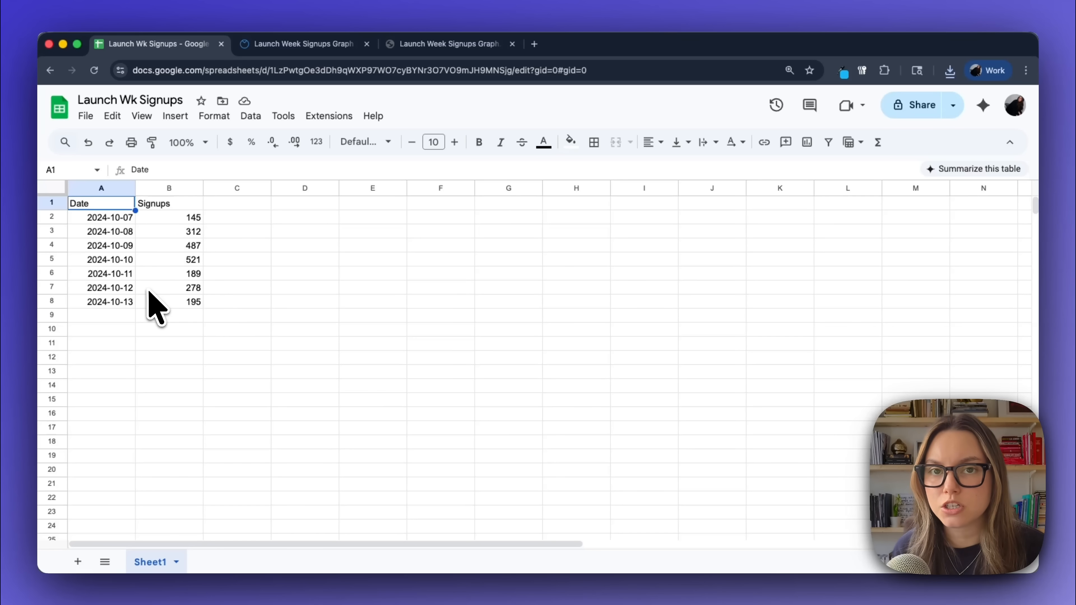
mouse_move(189, 233)
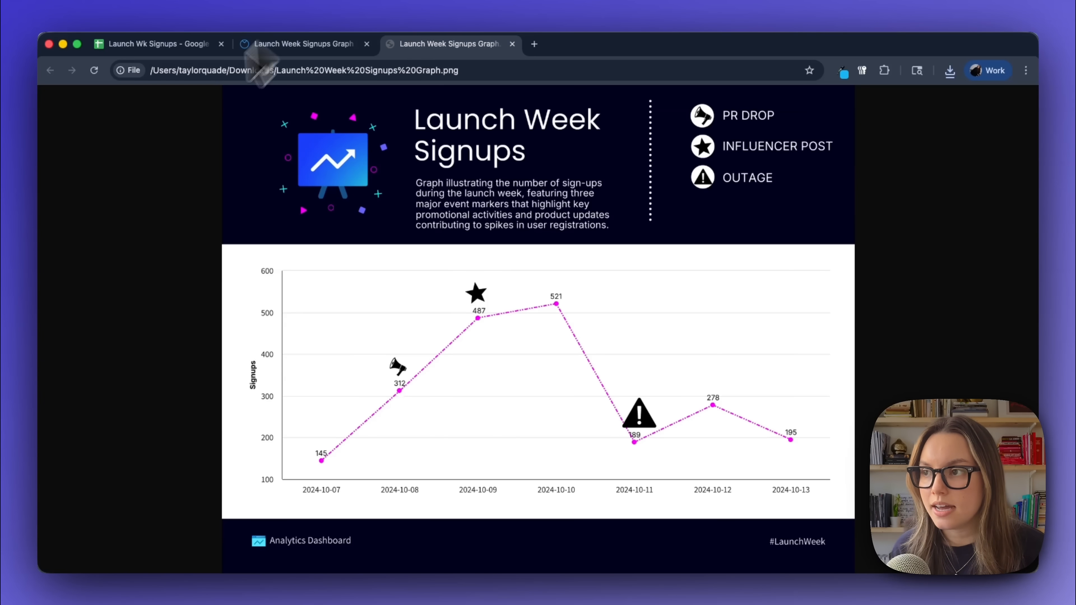
mouse_move(901, 220)
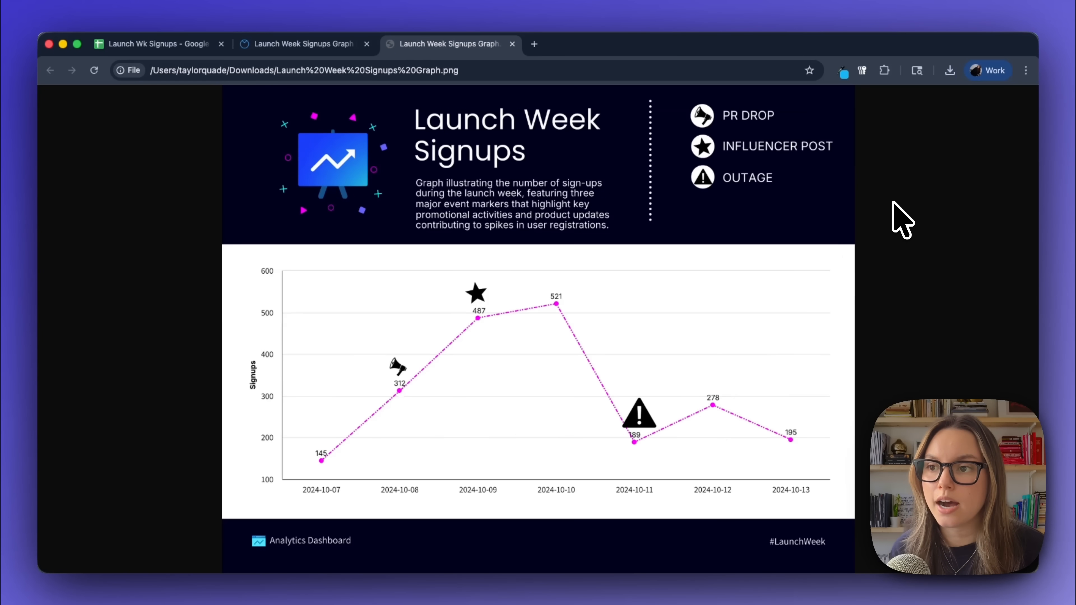
mouse_move(837, 188)
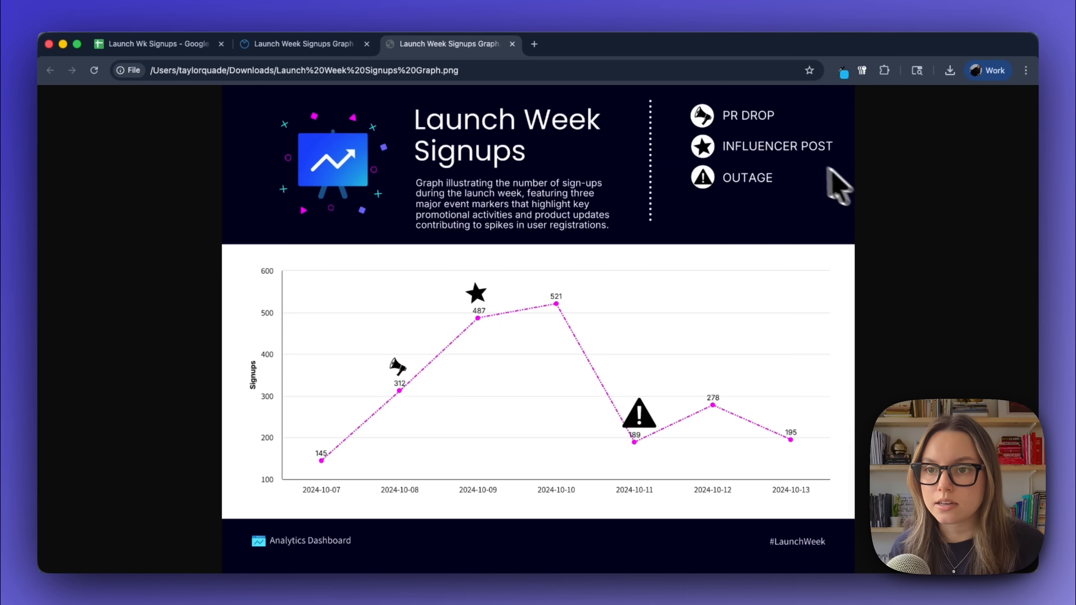
mouse_move(511, 326)
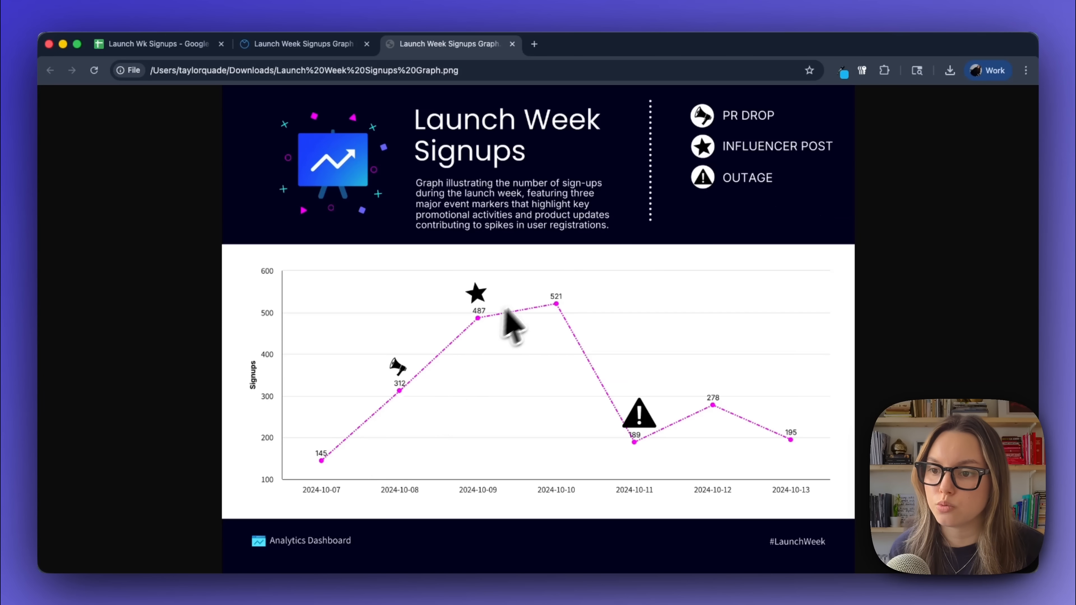
mouse_move(967, 305)
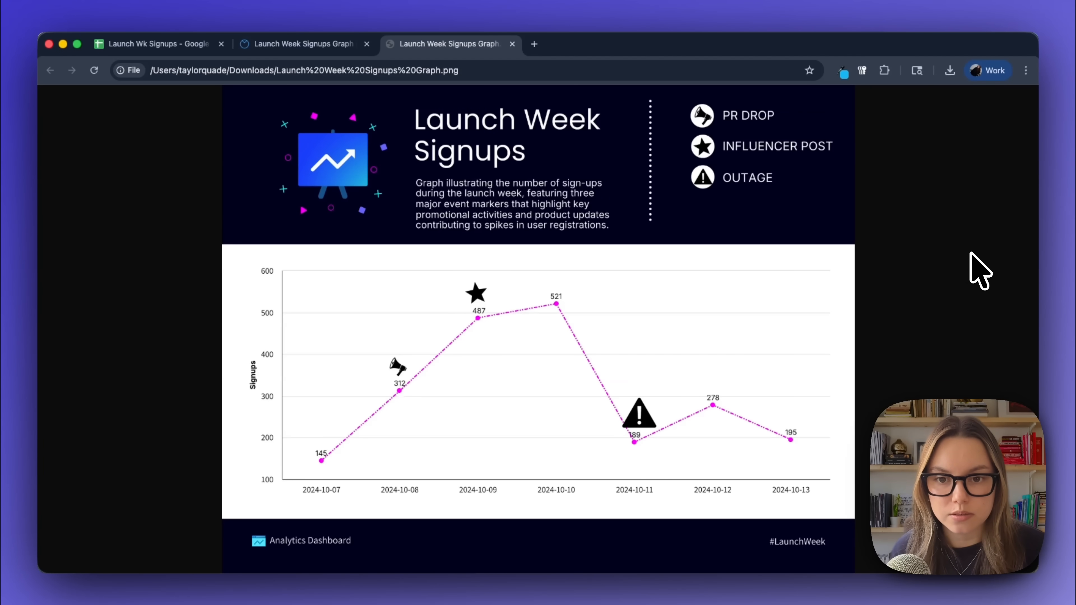
mouse_move(884, 205)
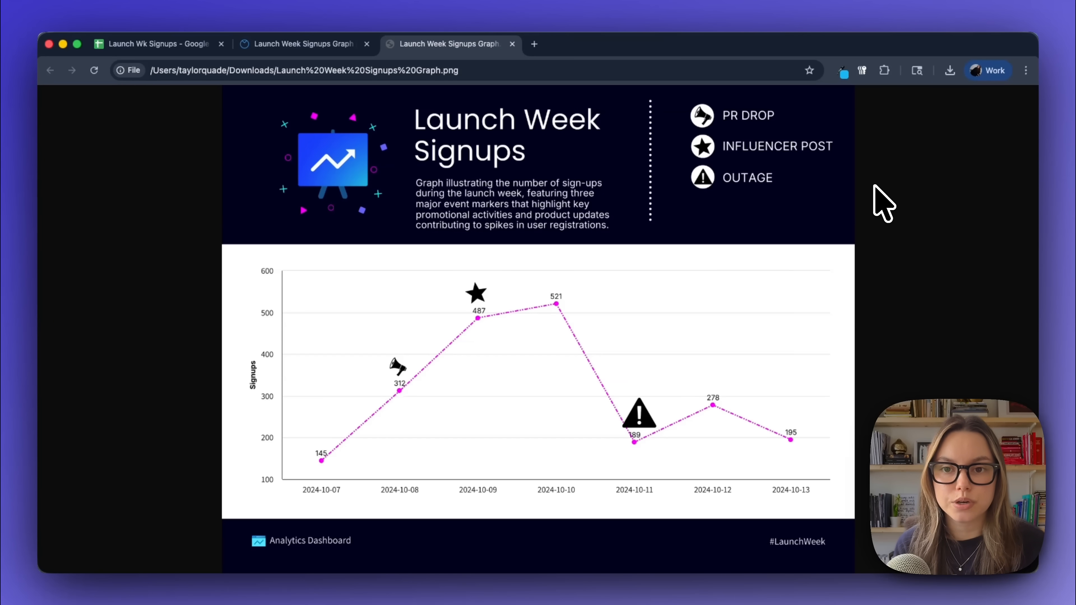